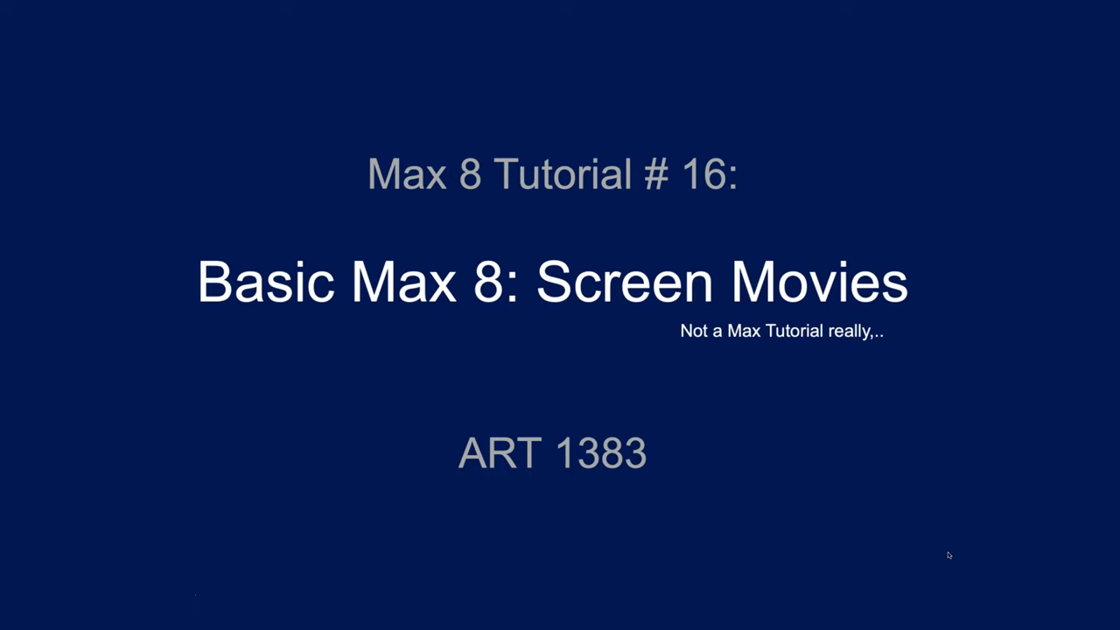
- Bring the CompMidiKeyboard presentation window to the front over the slide
click(839, 482)
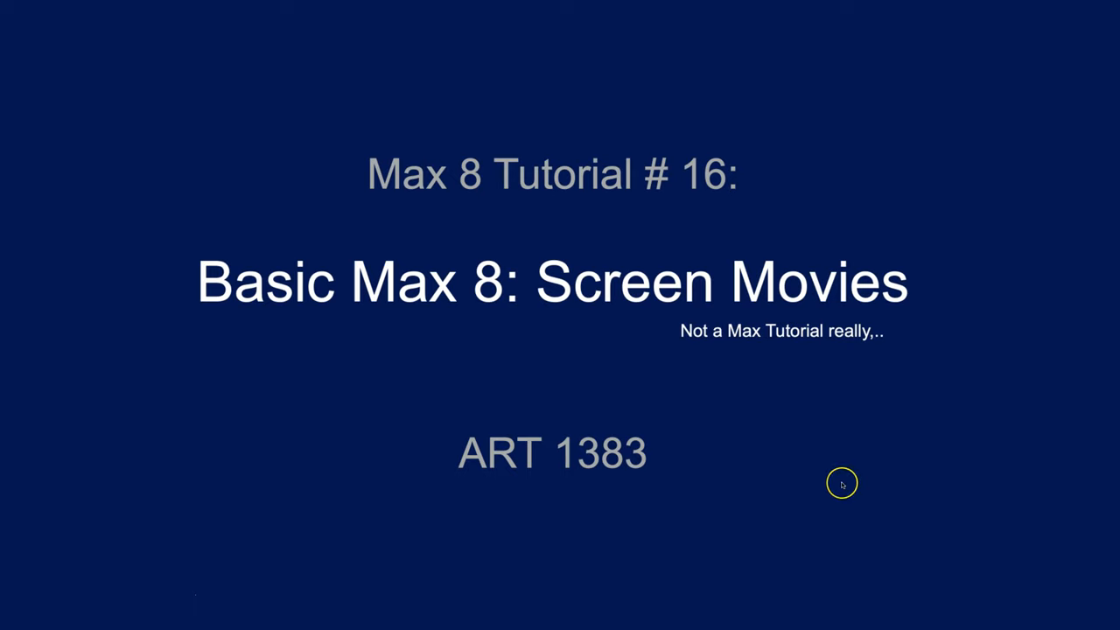
mouse_move(841, 482)
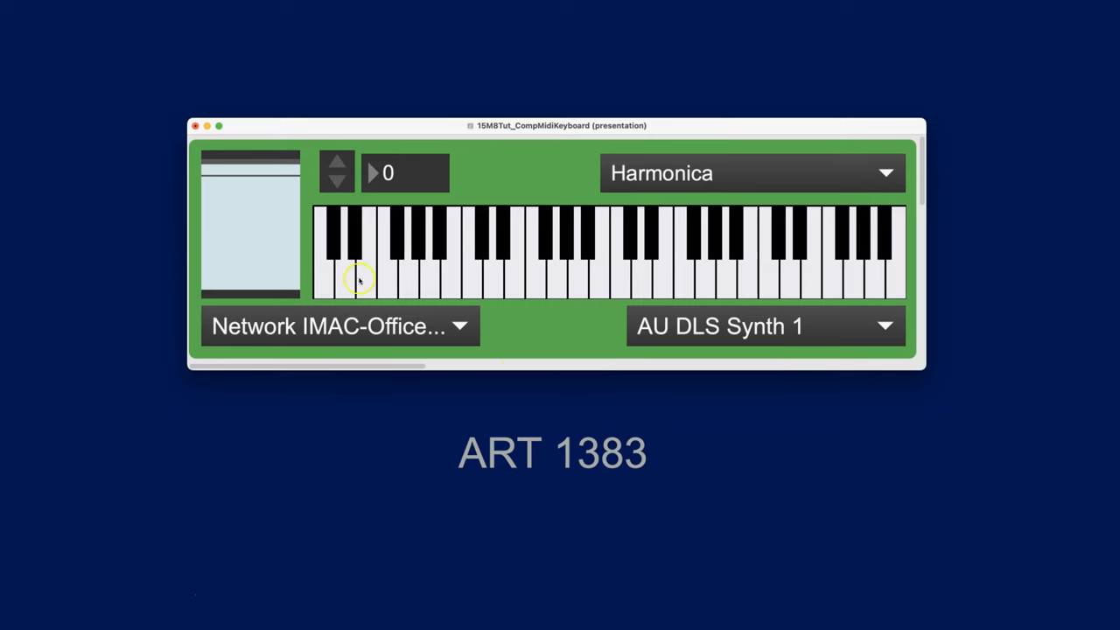
mouse_move(308, 281)
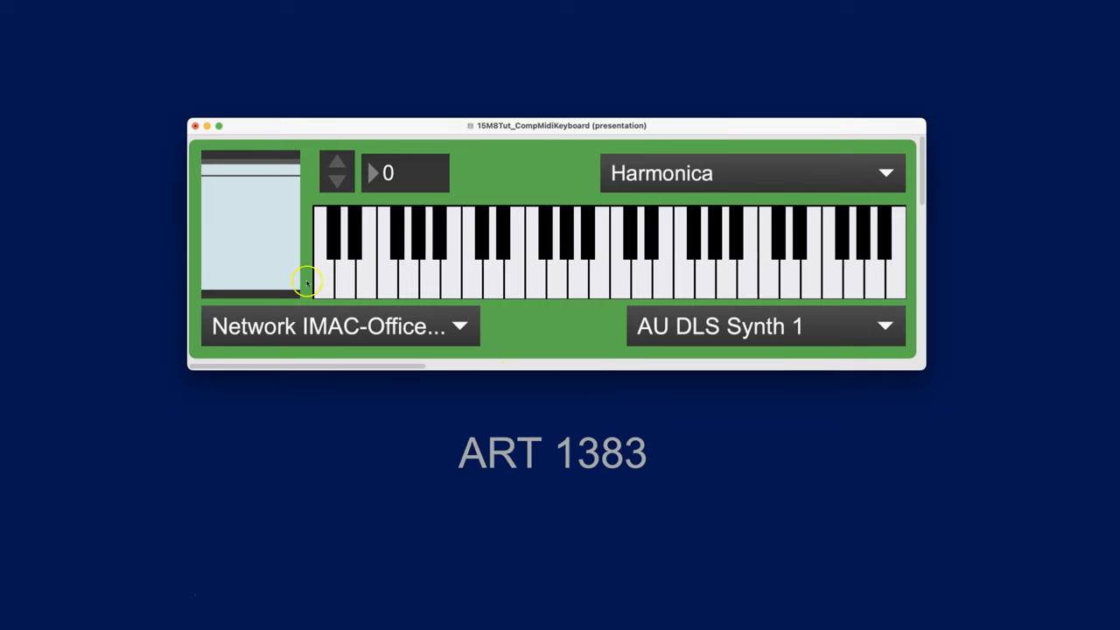
mouse_move(566, 328)
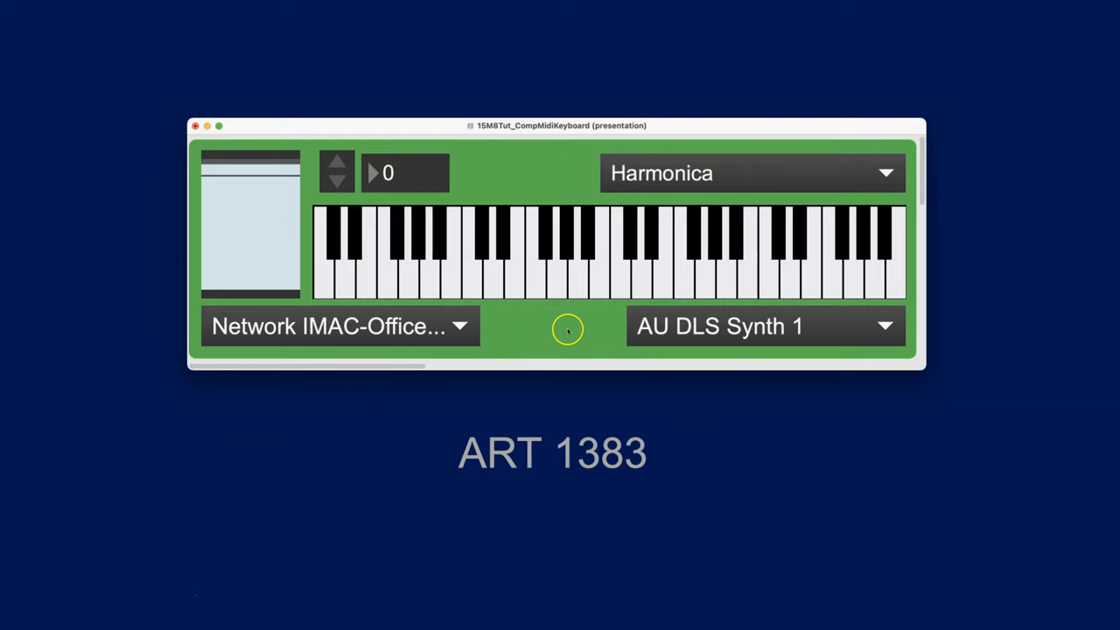
mouse_move(539, 329)
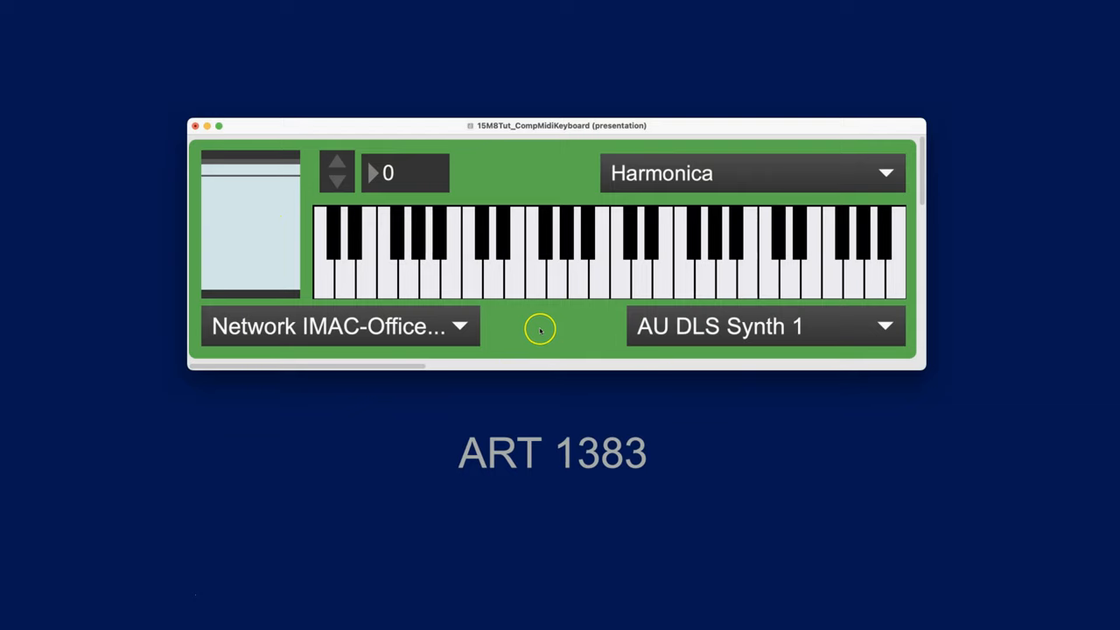
mouse_move(525, 341)
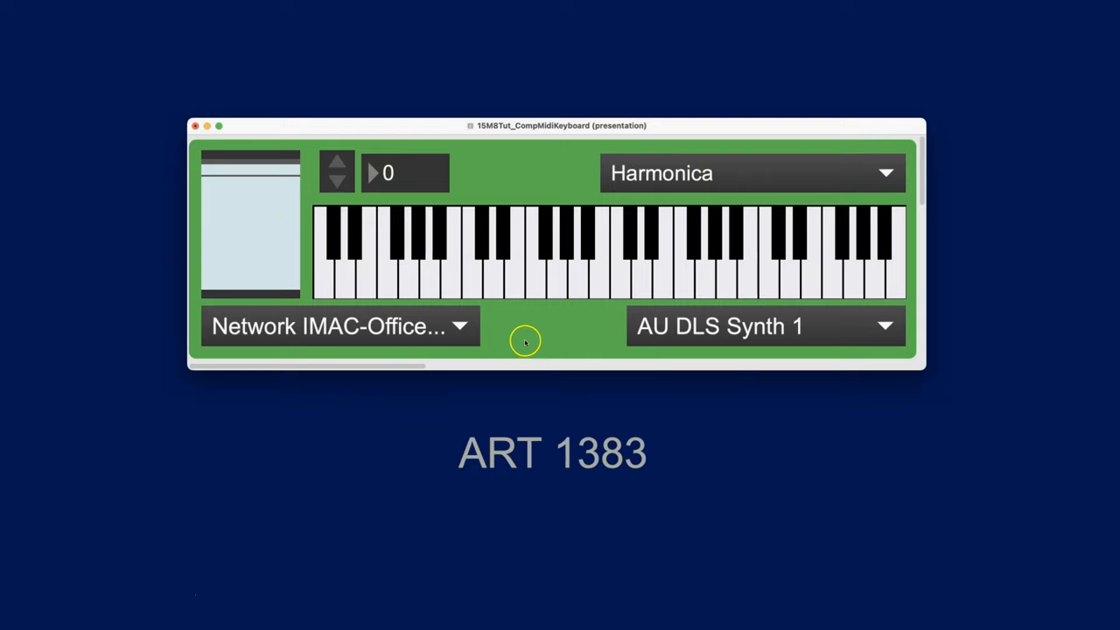
mouse_move(557, 329)
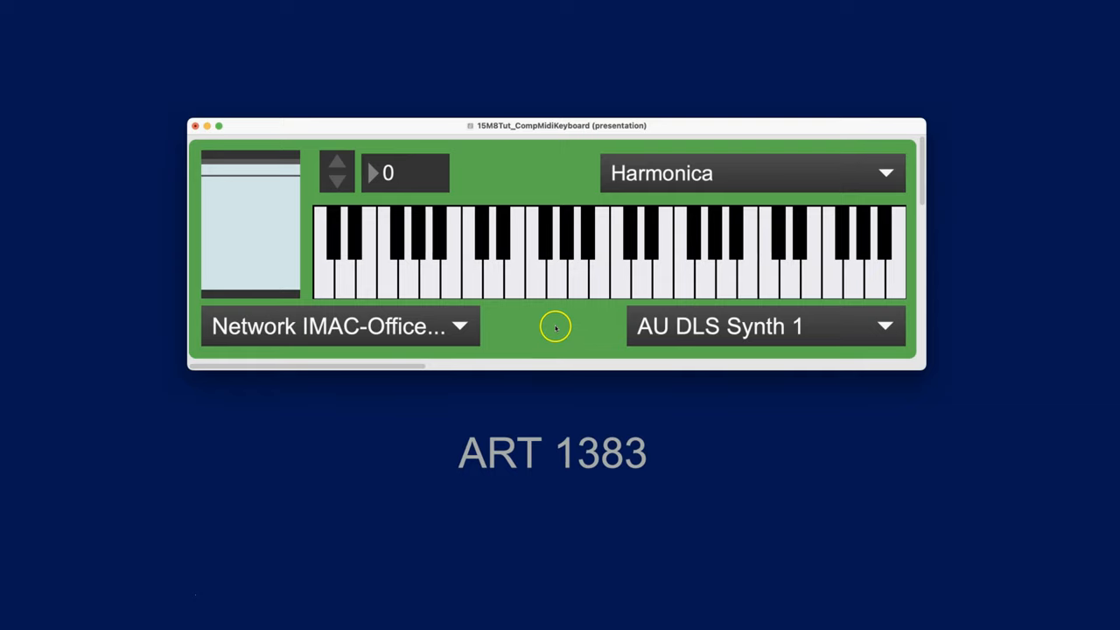
mouse_move(521, 278)
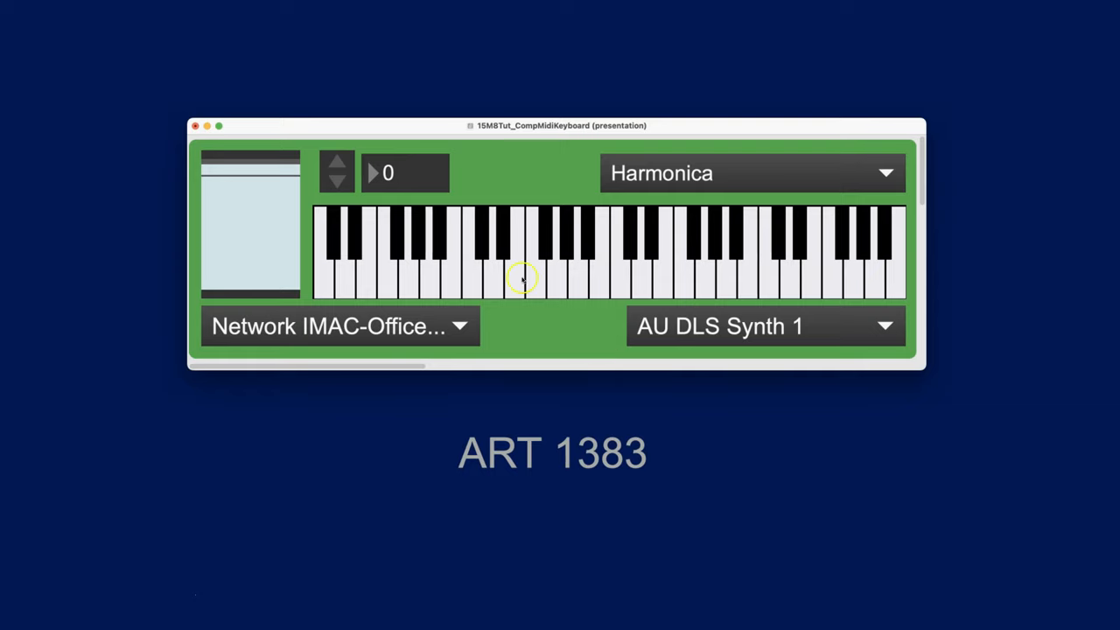
mouse_move(434, 130)
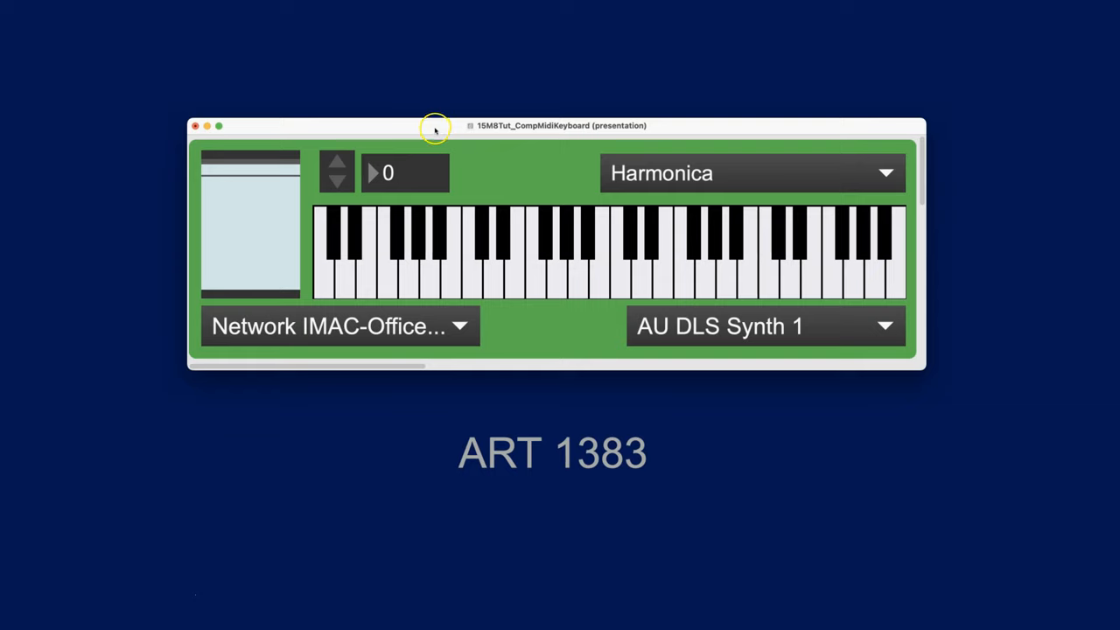
mouse_move(447, 131)
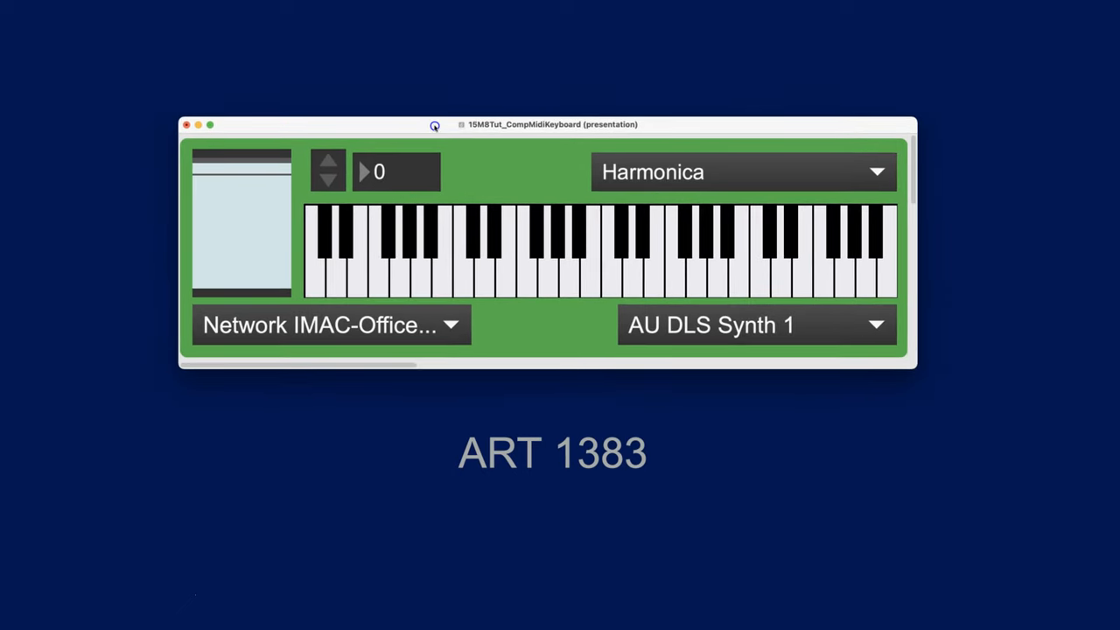
mouse_move(494, 280)
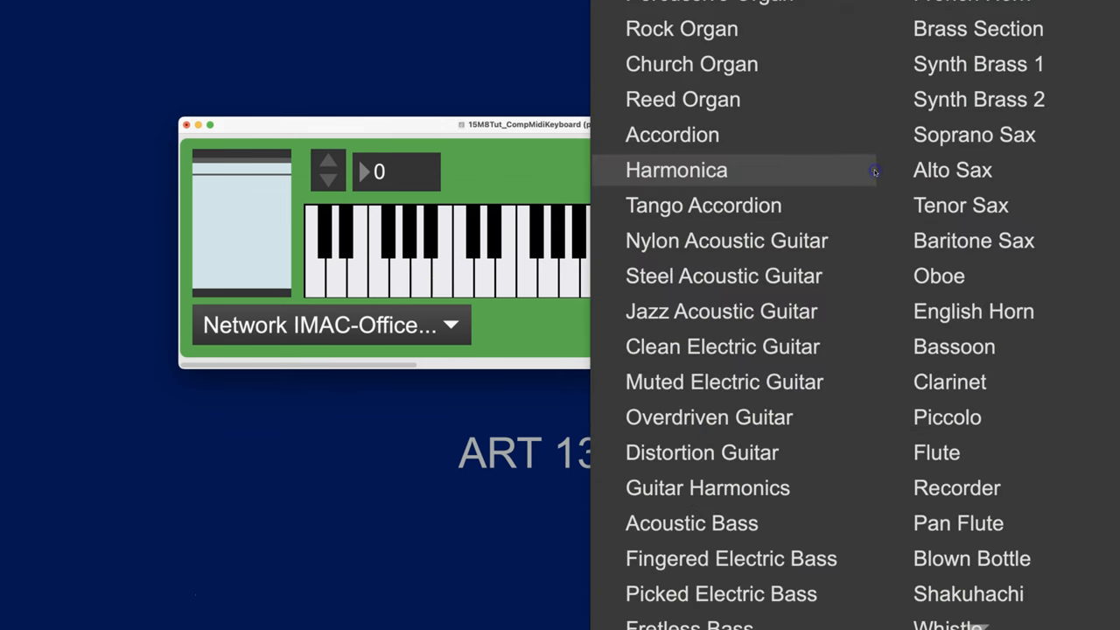
mouse_move(704, 205)
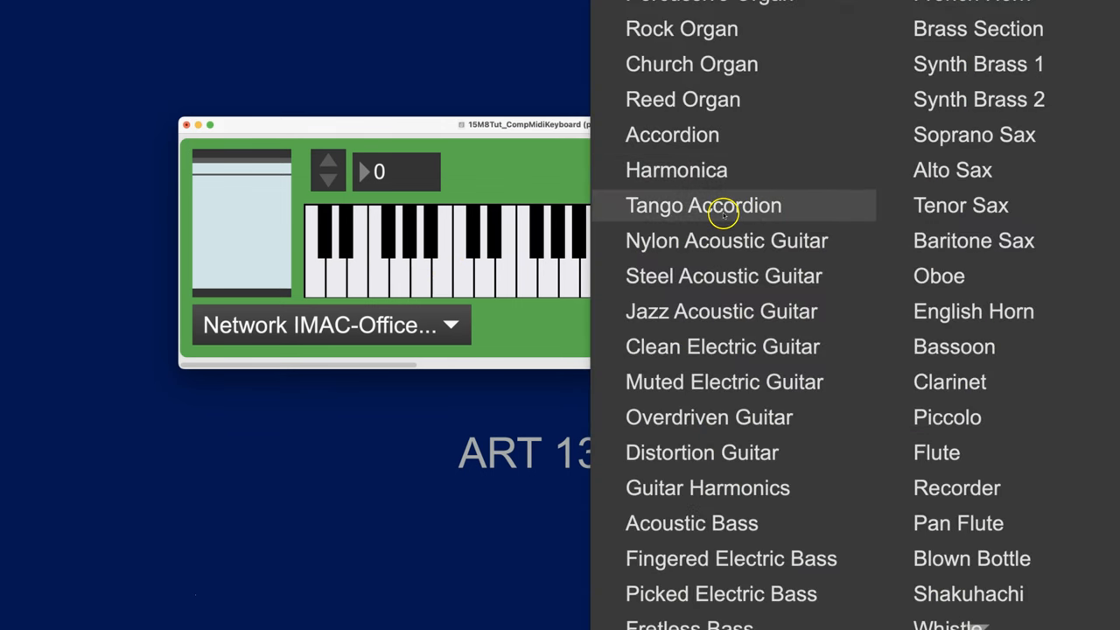
mouse_move(719, 210)
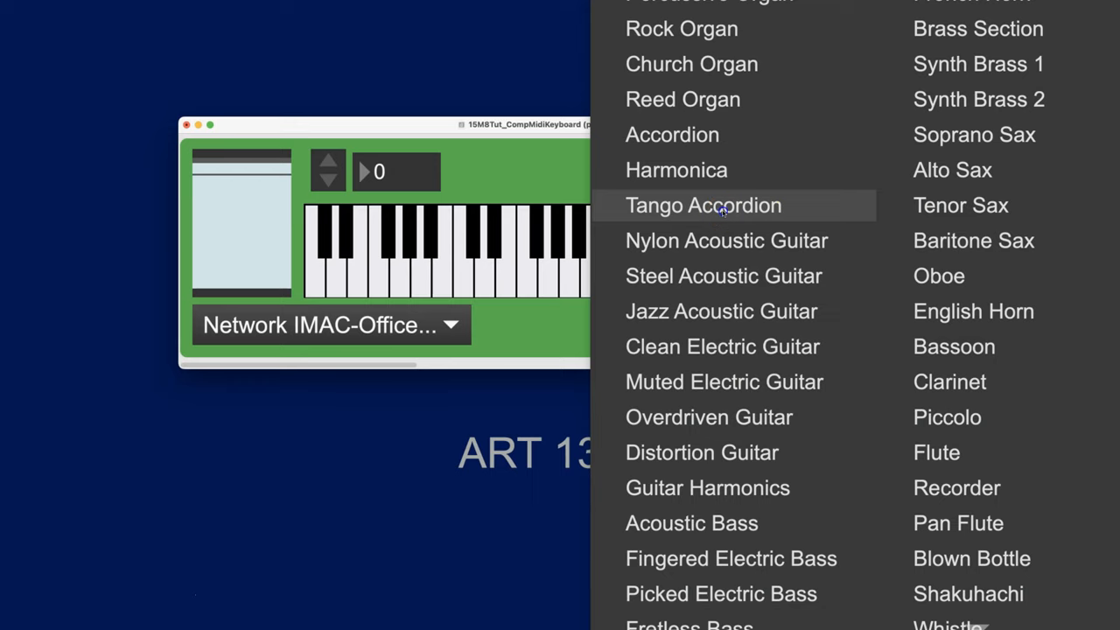
- Pick Muted Trumpet from the instrument list in place of Harmonica
click(704, 205)
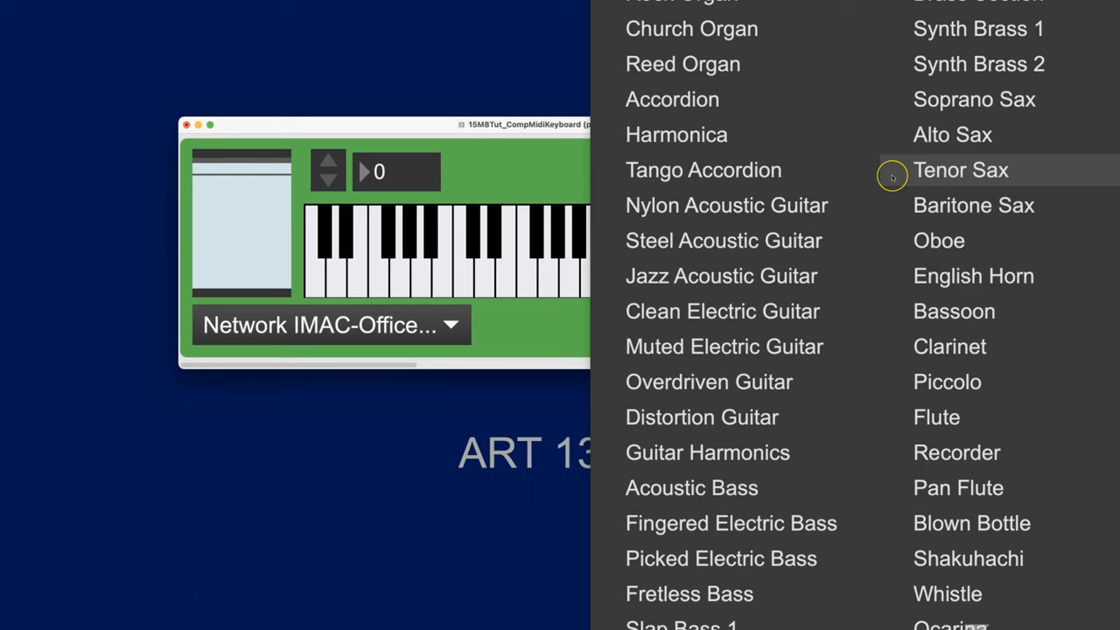
mouse_move(938, 241)
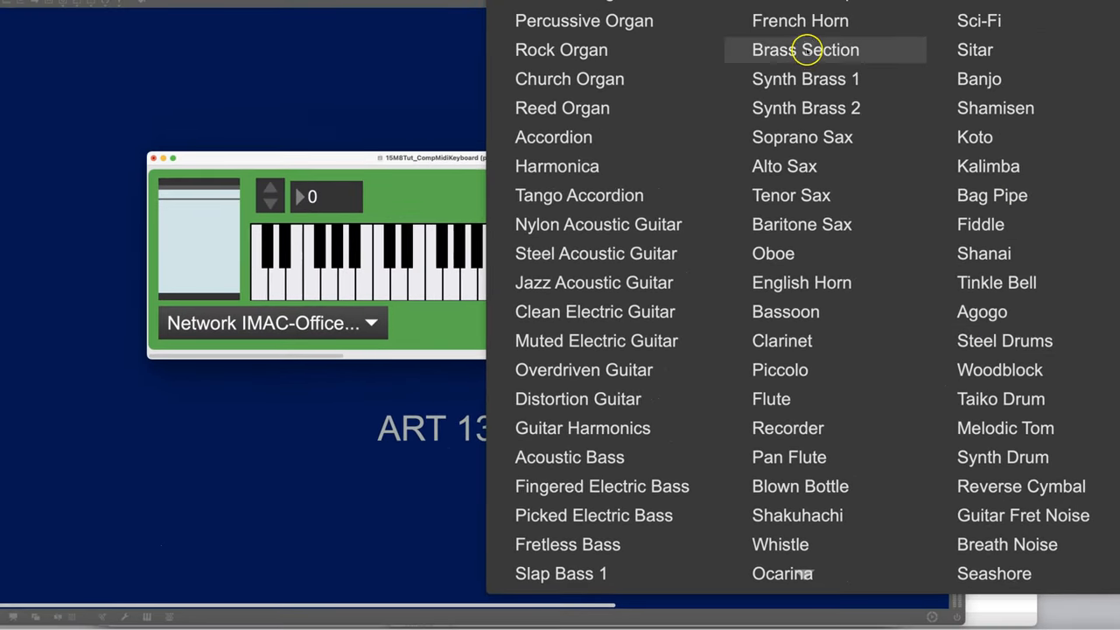
scroll(up, 3)
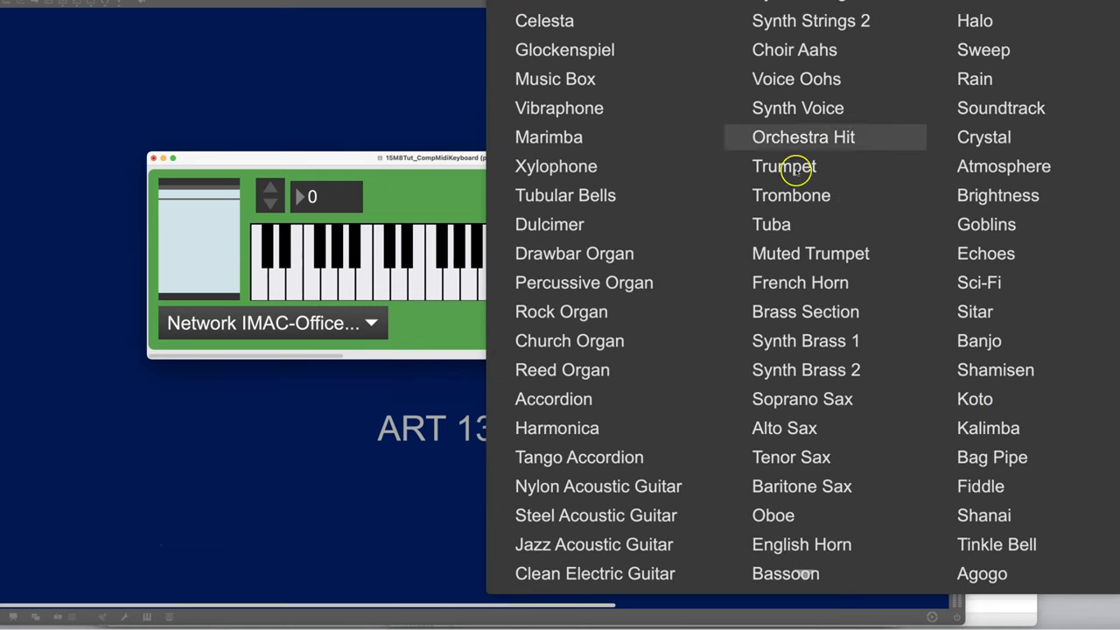
mouse_move(808, 252)
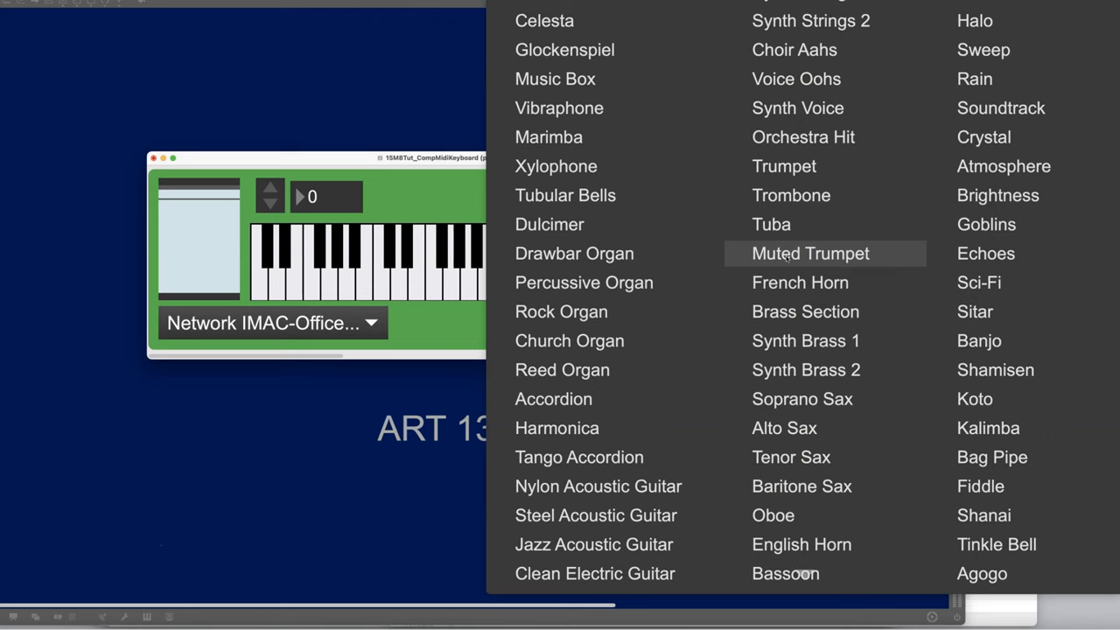
click(810, 252)
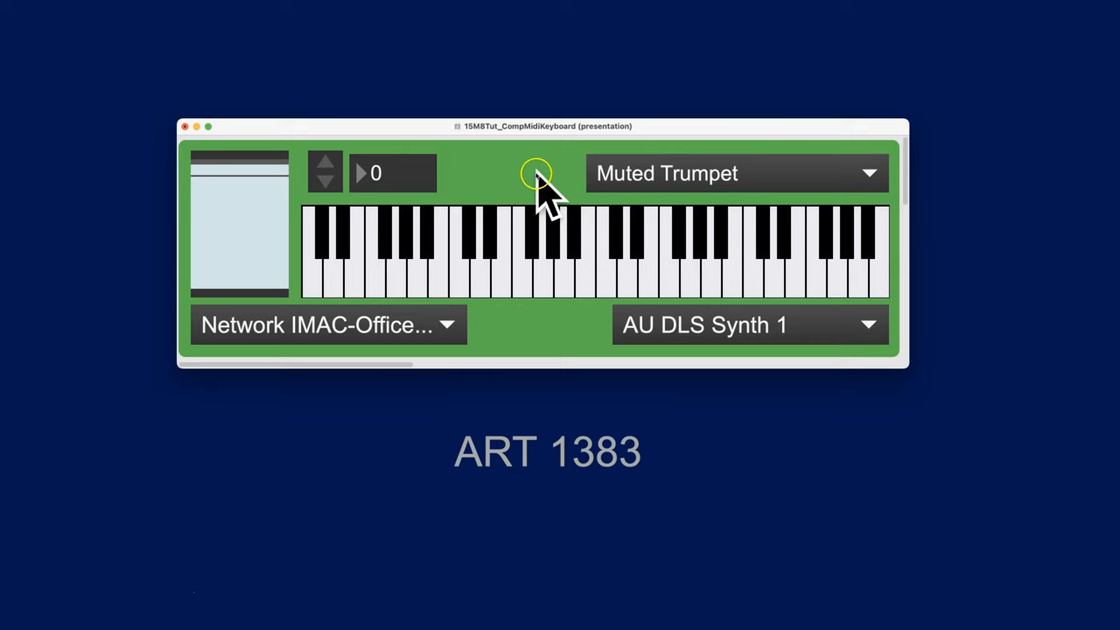
mouse_move(326, 167)
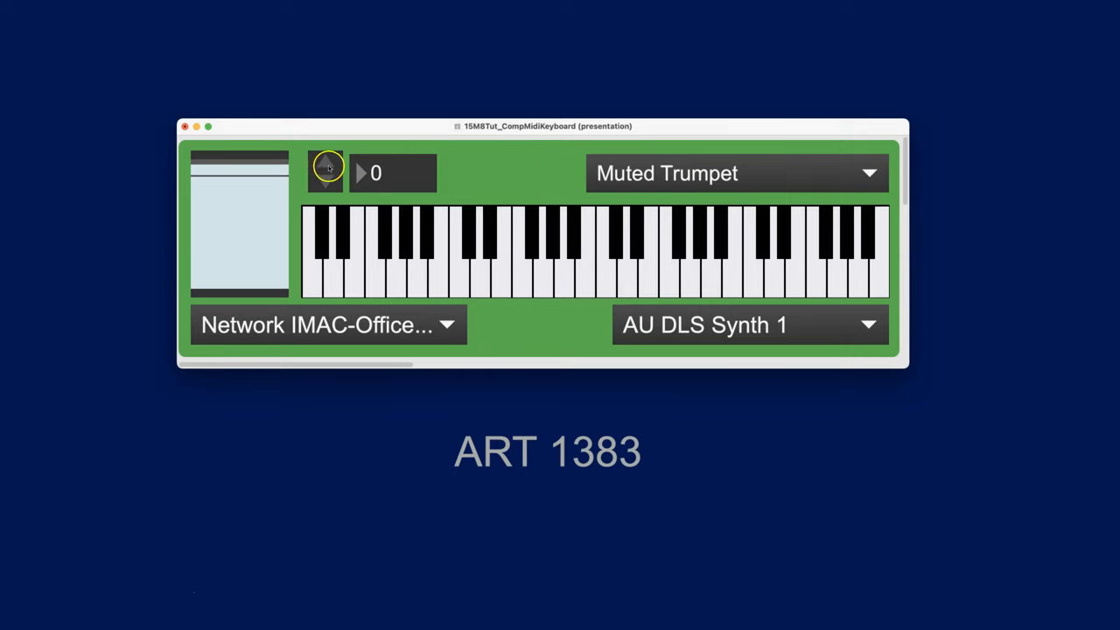
- Step the transpose value down to -1 and back to 0 with Muted Trumpet selected
click(325, 165)
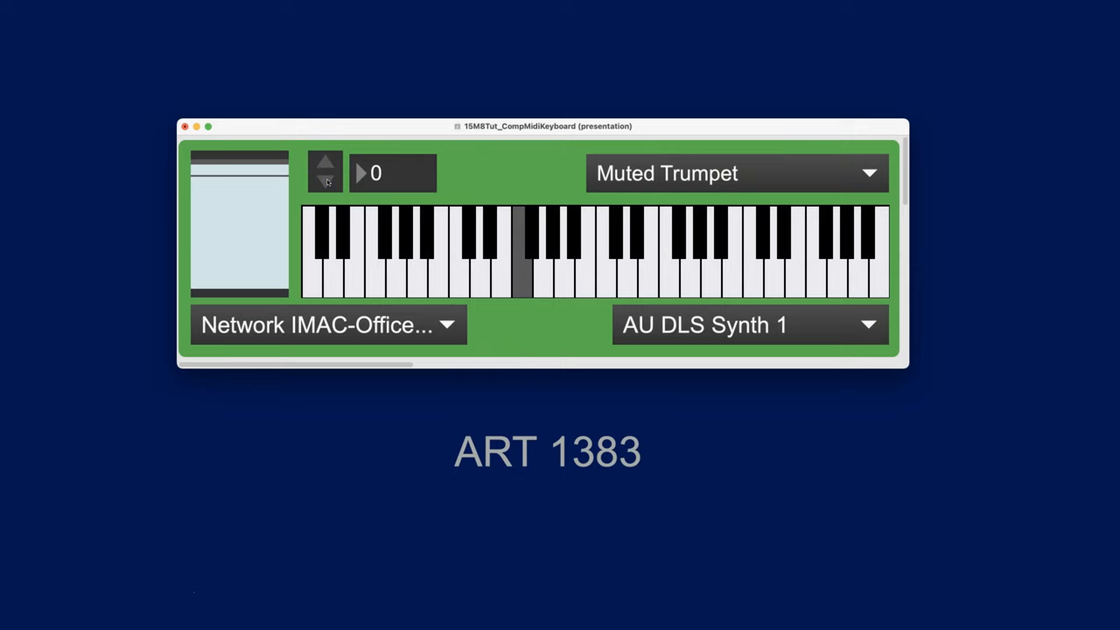
click(326, 184)
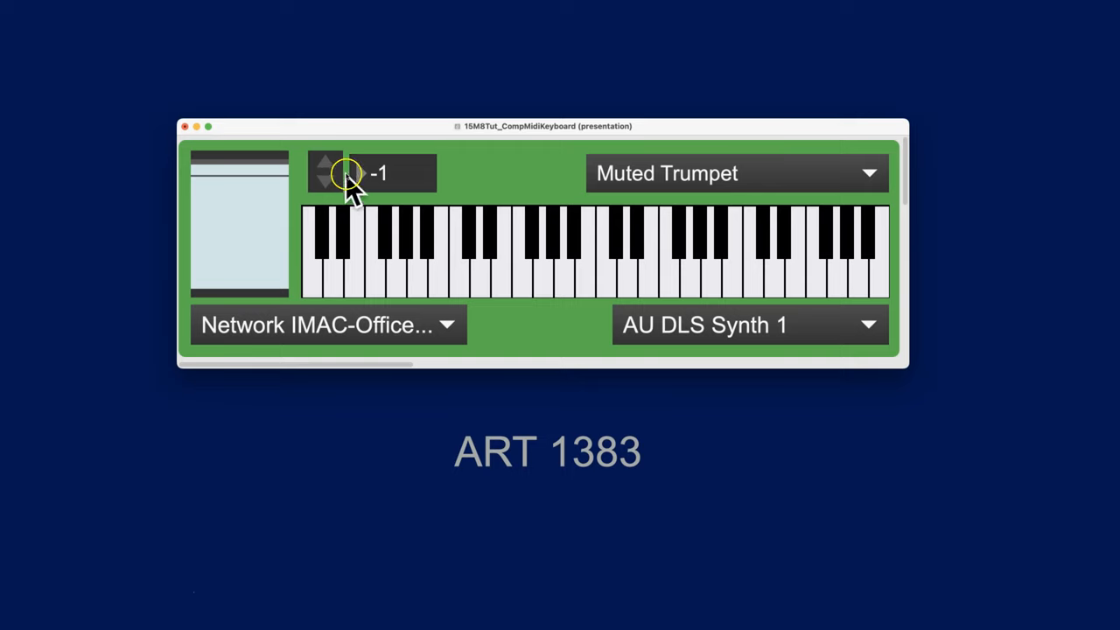
click(325, 161)
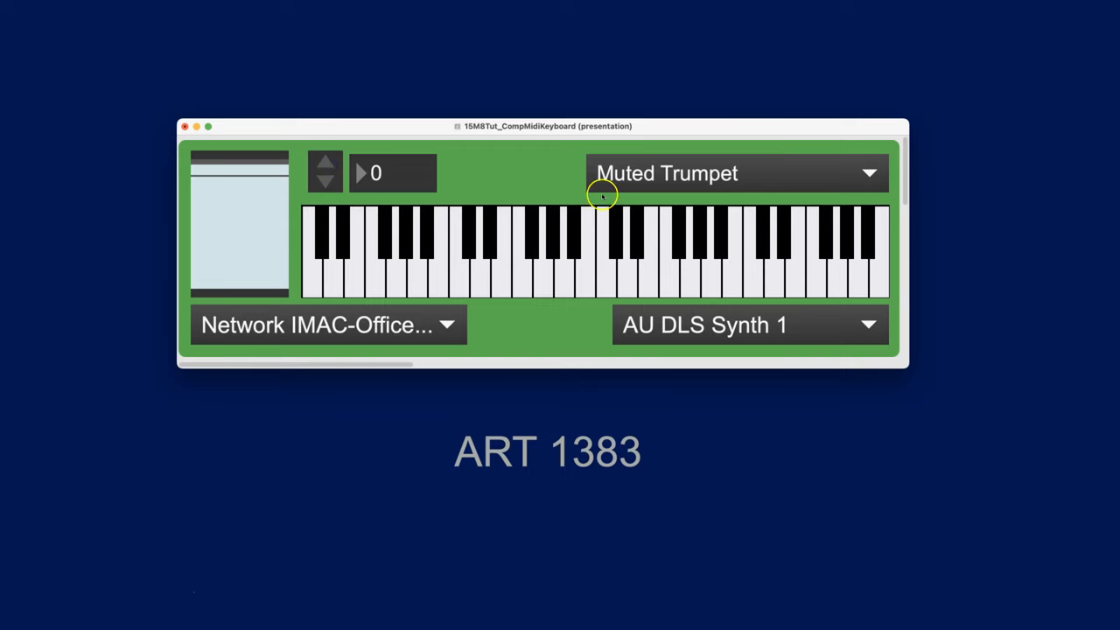
mouse_move(543, 360)
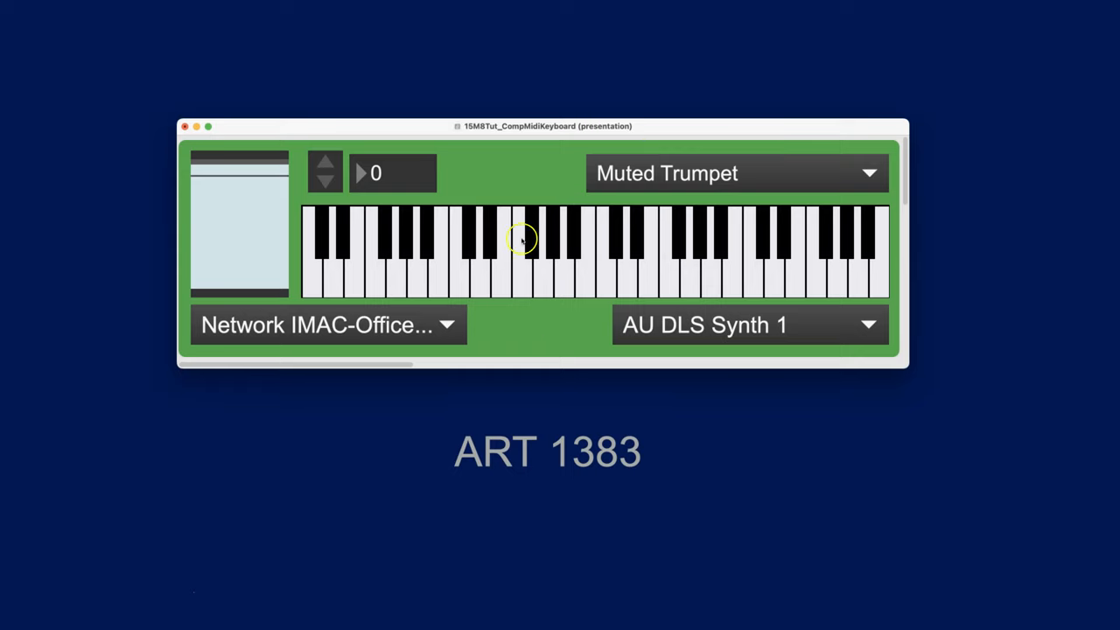
mouse_move(564, 155)
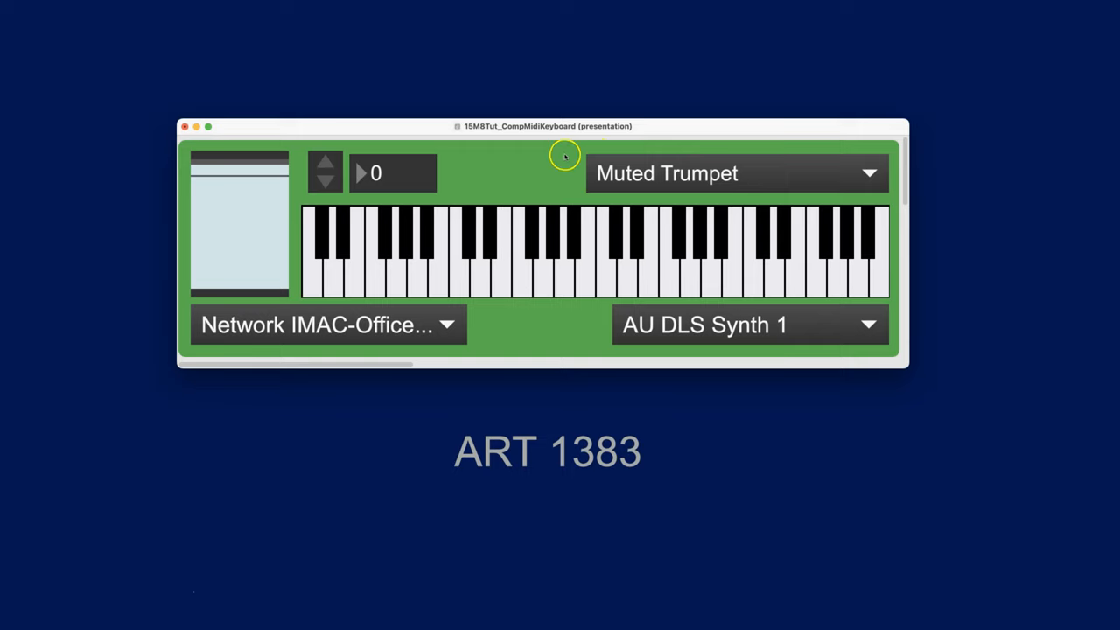
mouse_move(516, 151)
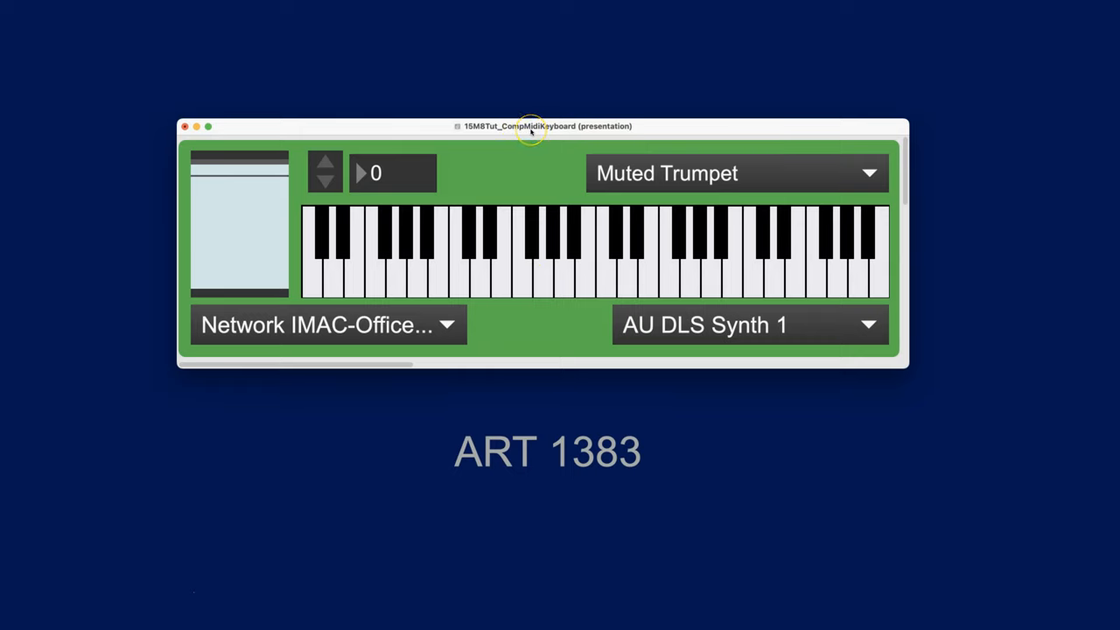
mouse_move(532, 129)
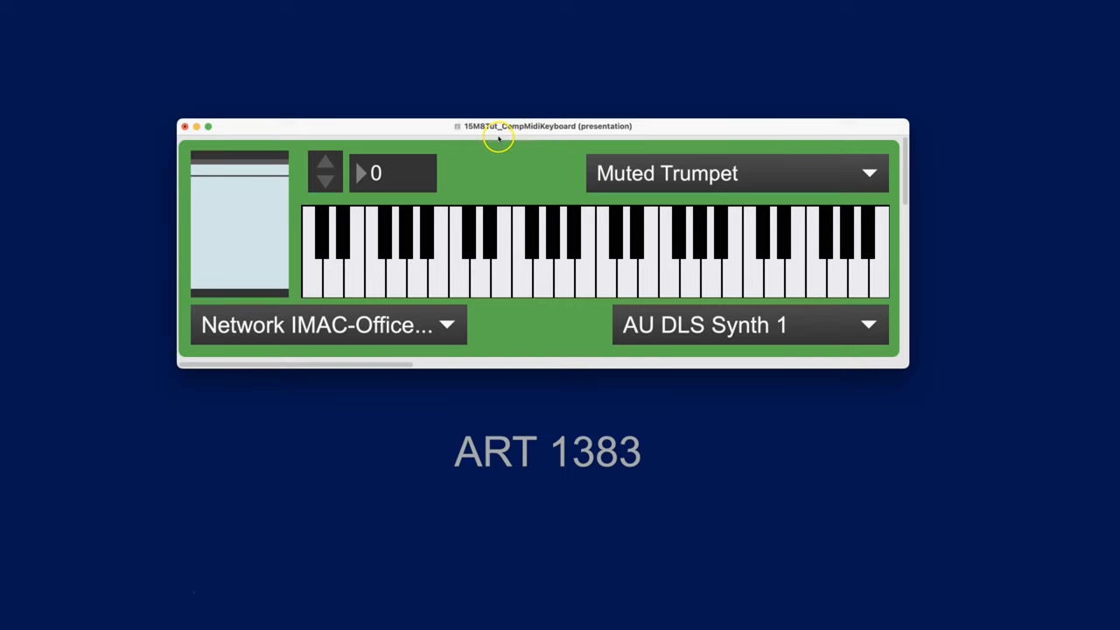
mouse_move(522, 171)
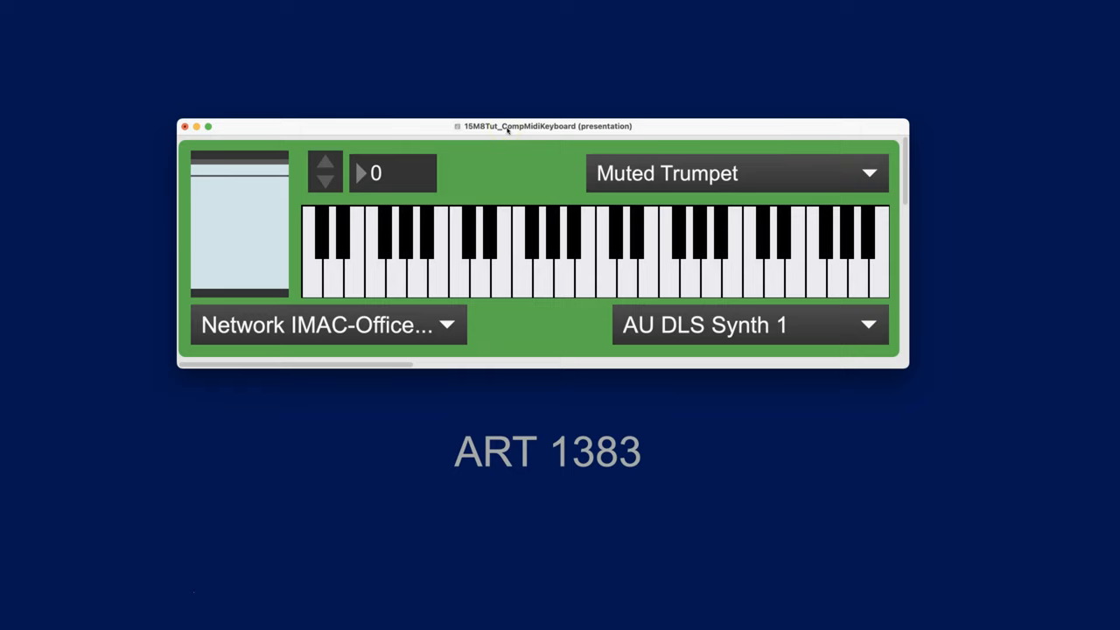
mouse_move(514, 126)
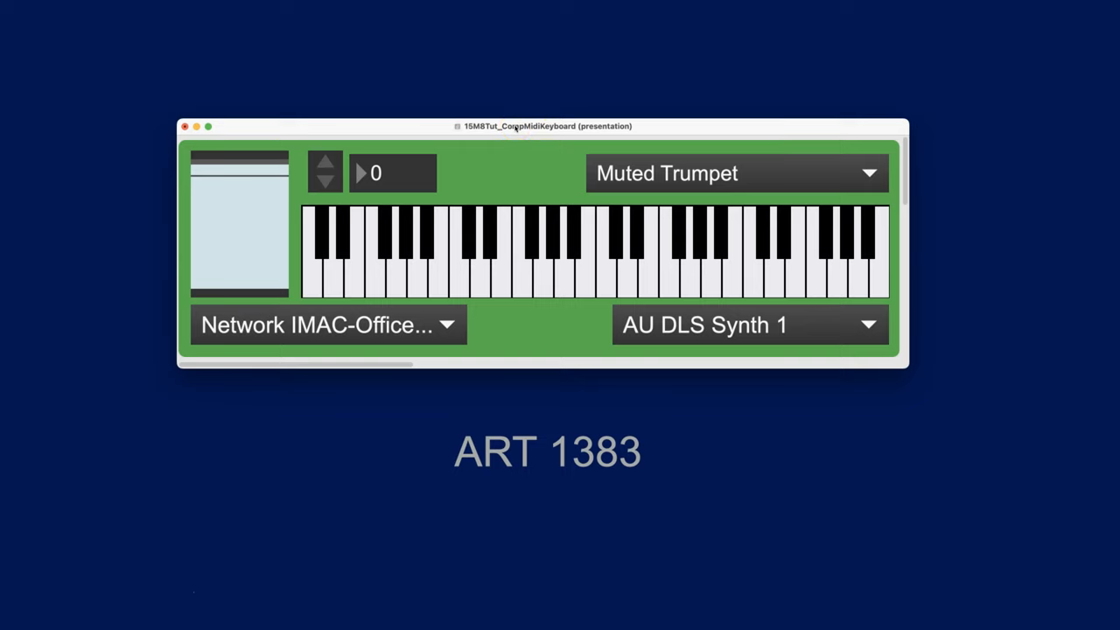
mouse_move(525, 126)
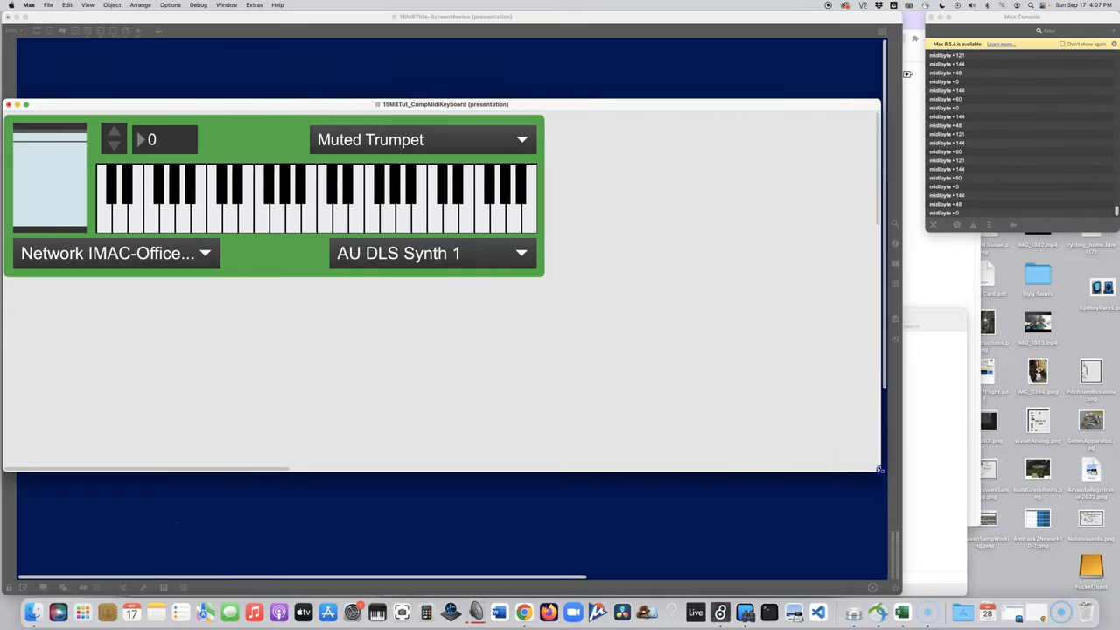
- Shrink the patch window around the green keyboard, centre it on the blue backdrop, and launch QuickTime Player
drag(878, 469, 921, 481)
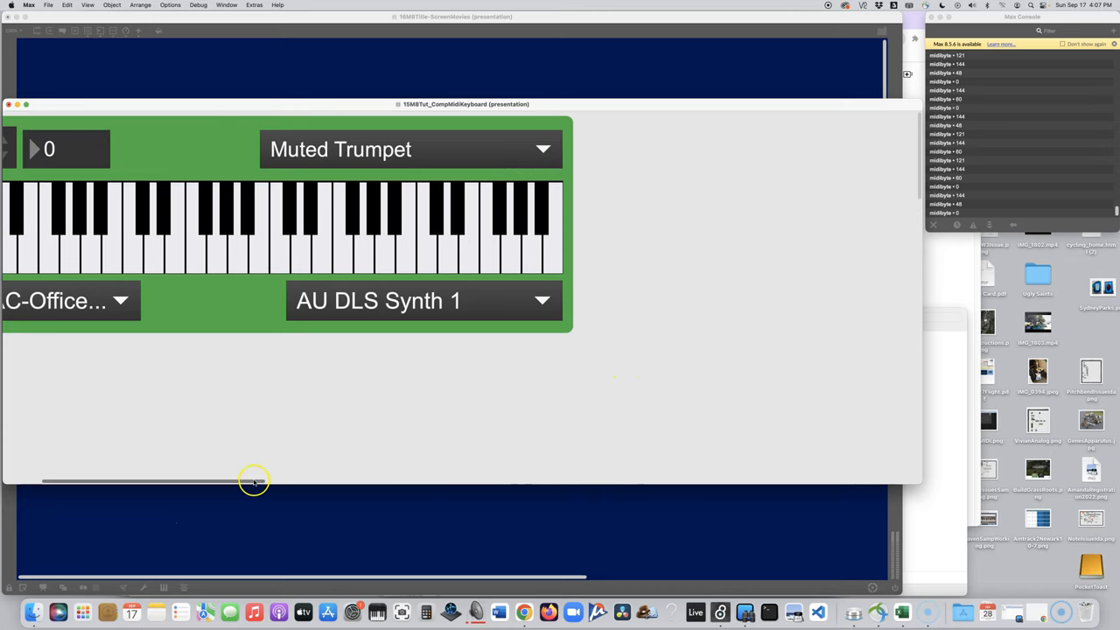
drag(253, 480, 178, 483)
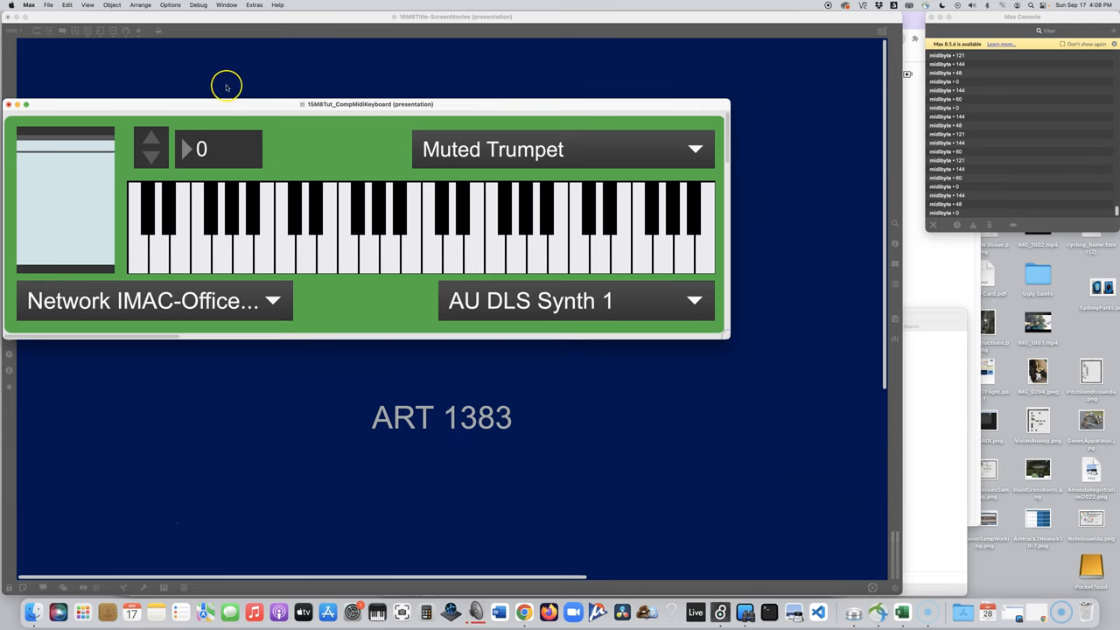
drag(368, 105, 463, 130)
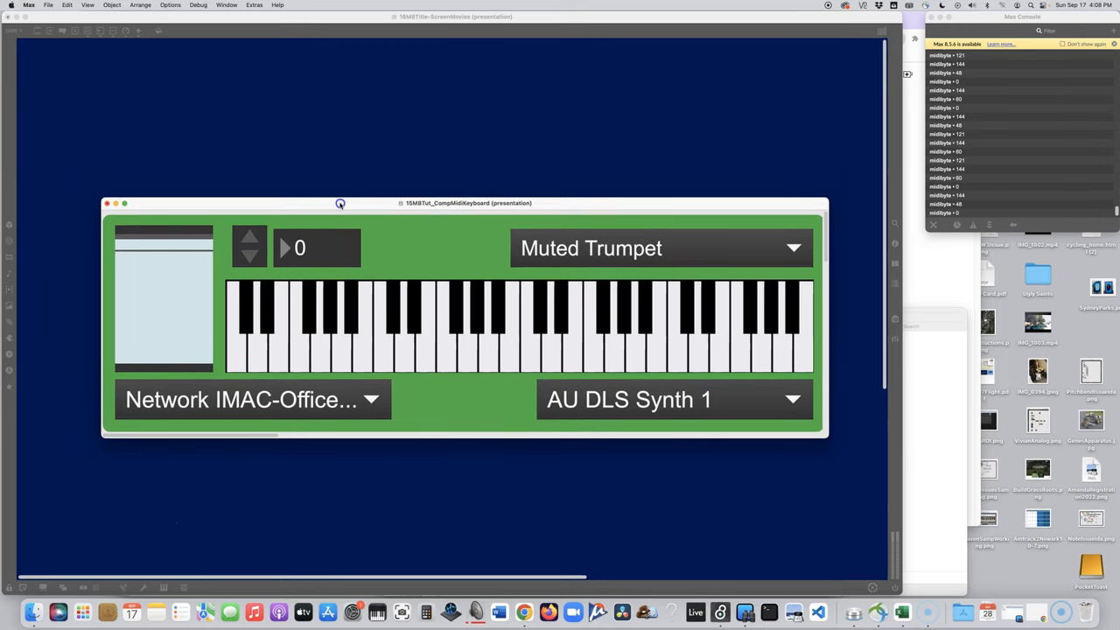
mouse_move(284, 136)
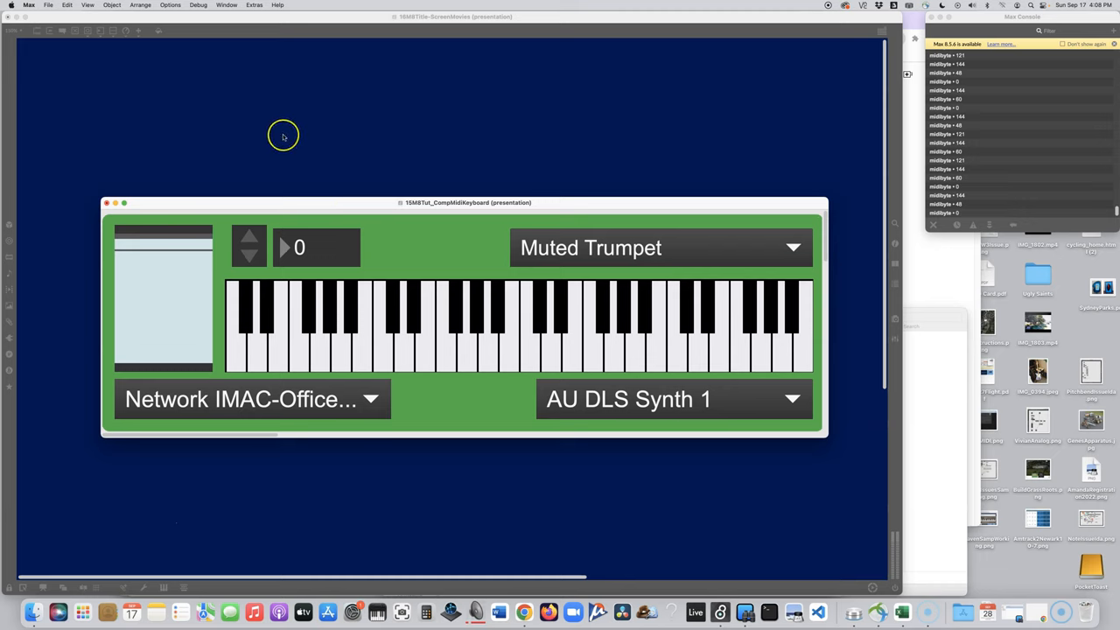
mouse_move(357, 376)
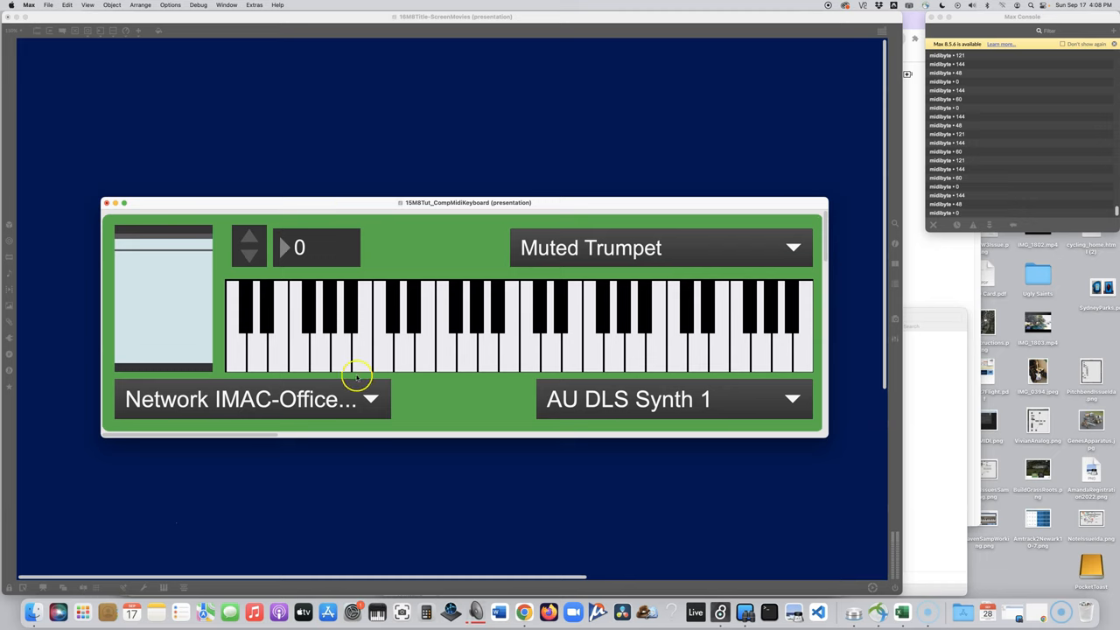
mouse_move(481, 278)
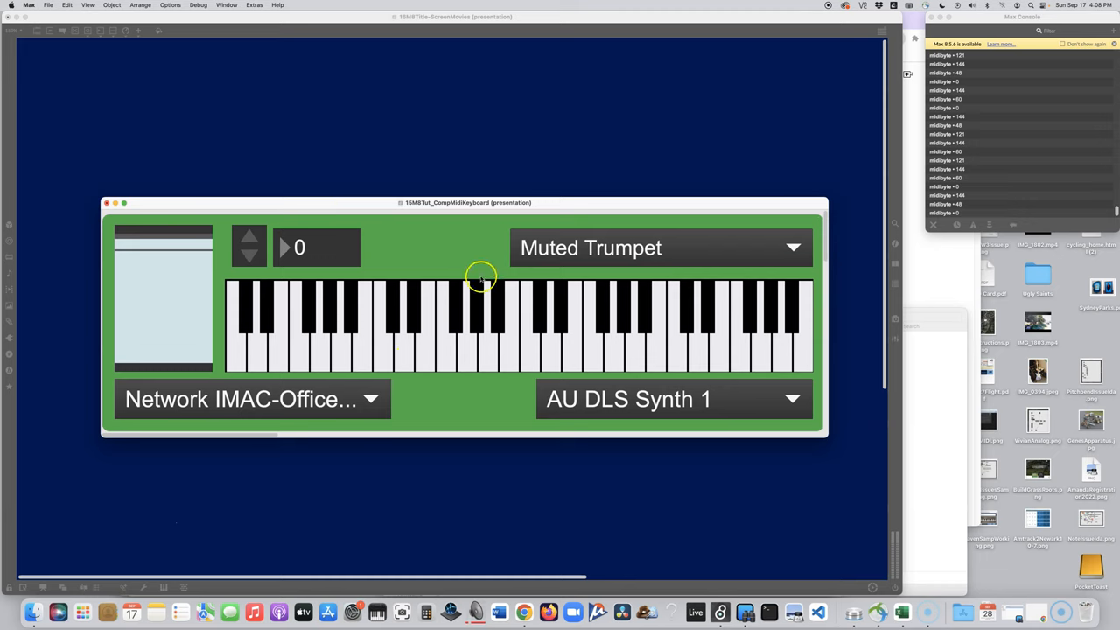
mouse_move(522, 259)
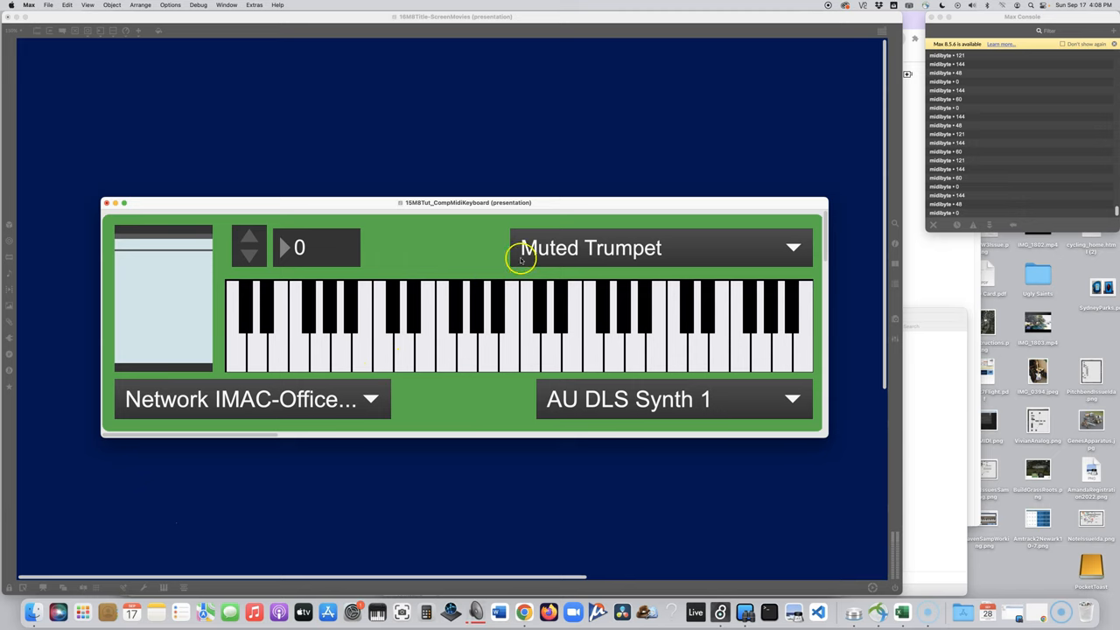
mouse_move(441, 237)
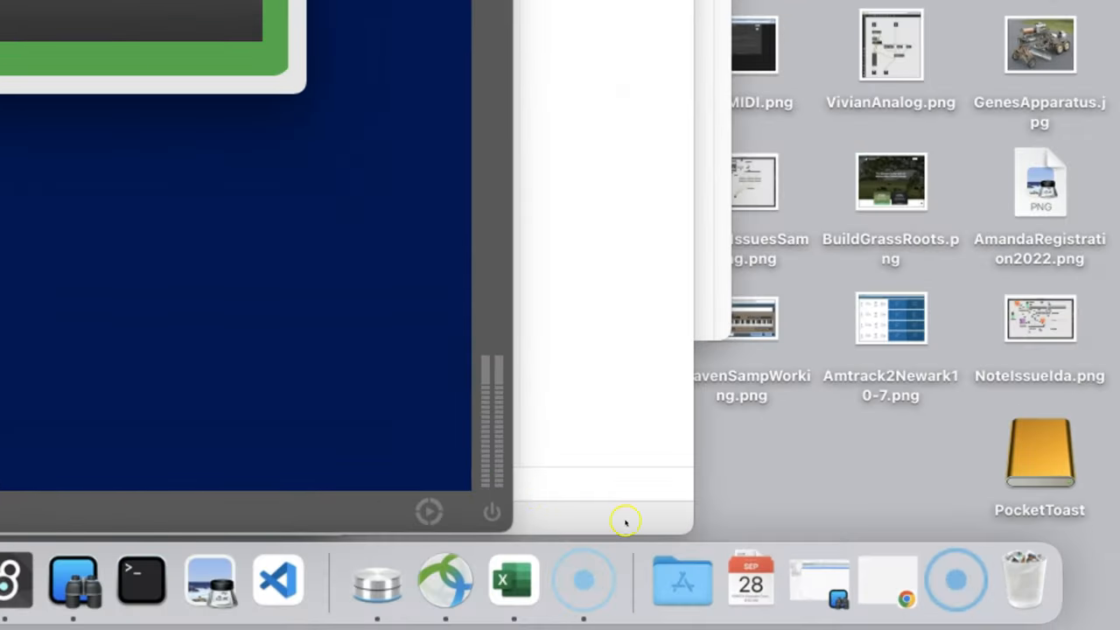
mouse_move(680, 581)
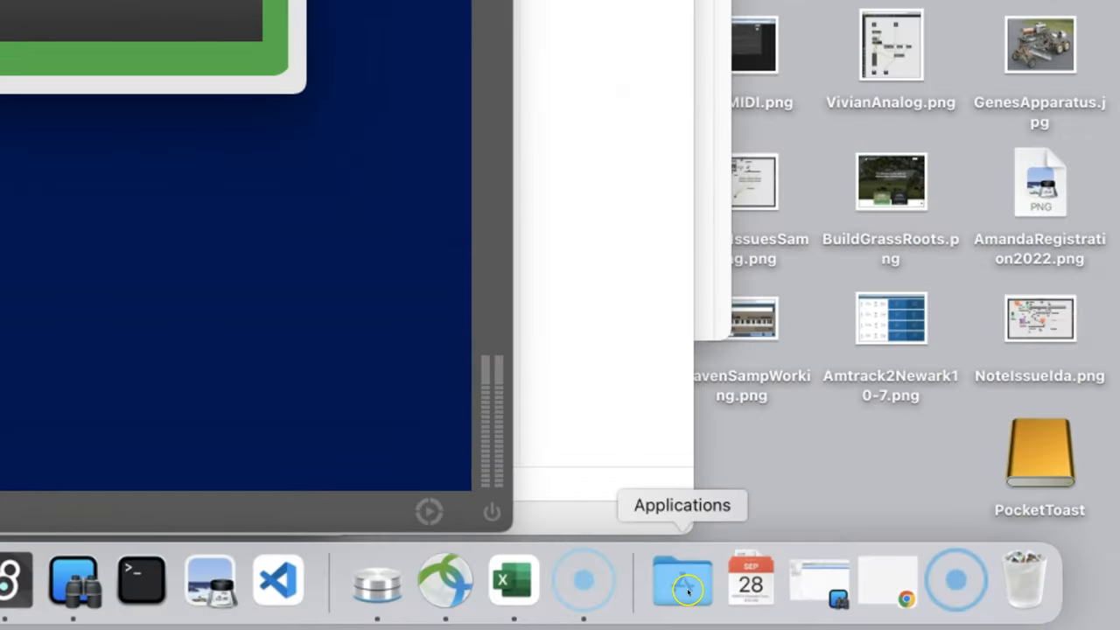
click(683, 579)
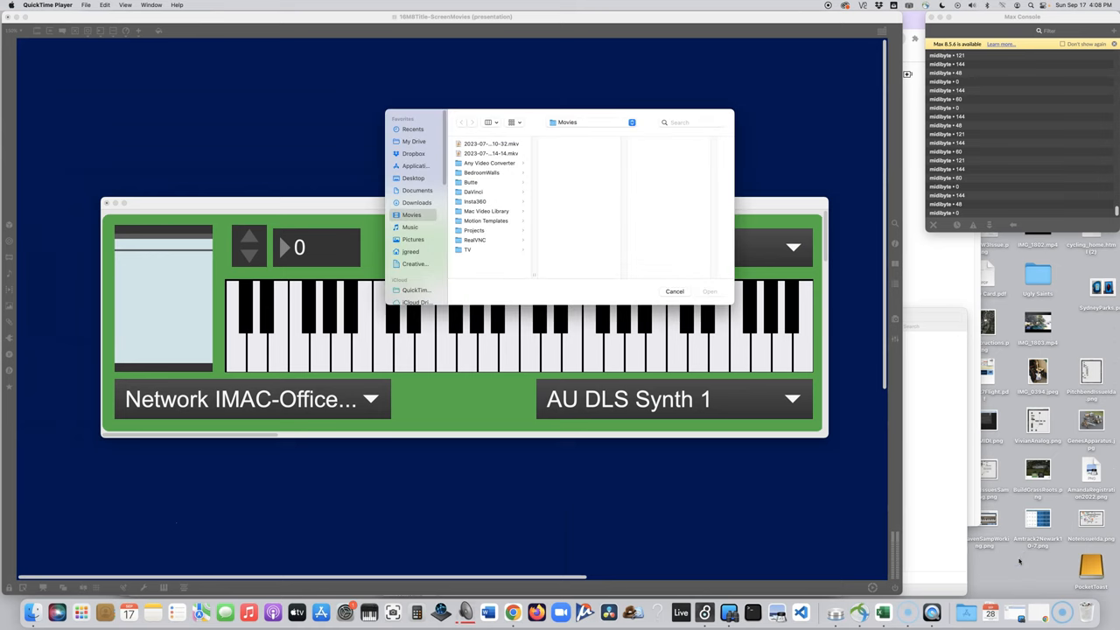
mouse_move(563, 263)
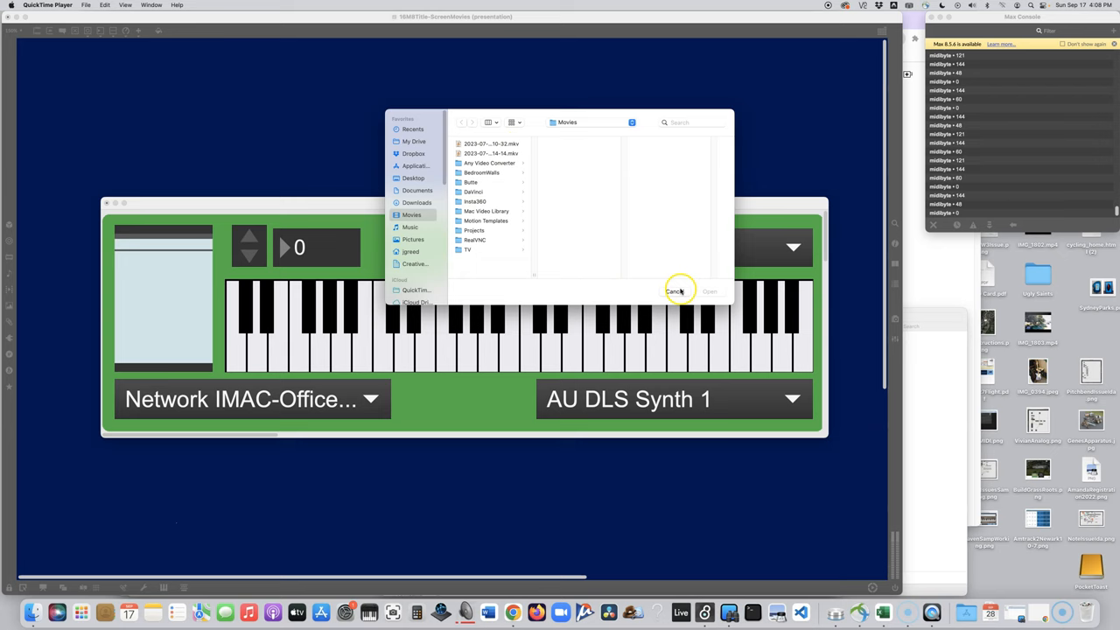
- Cancel QuickTime Player's Open dialog instead of opening an existing movie
click(675, 291)
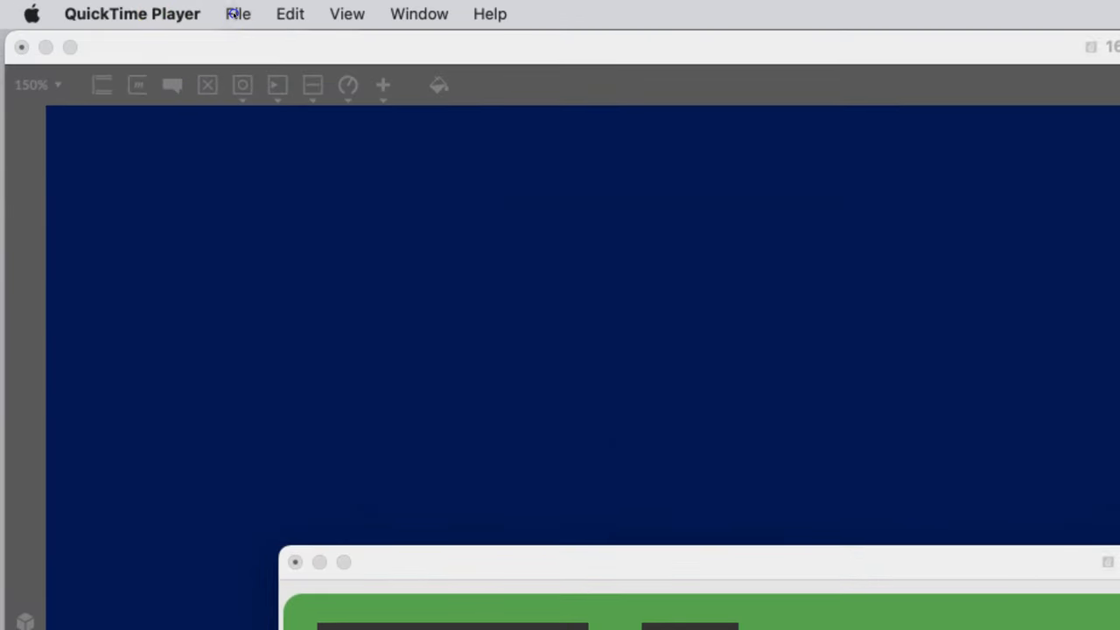
- Start a New Screen Recording and fit the capture region tightly around the keyboard window
click(238, 14)
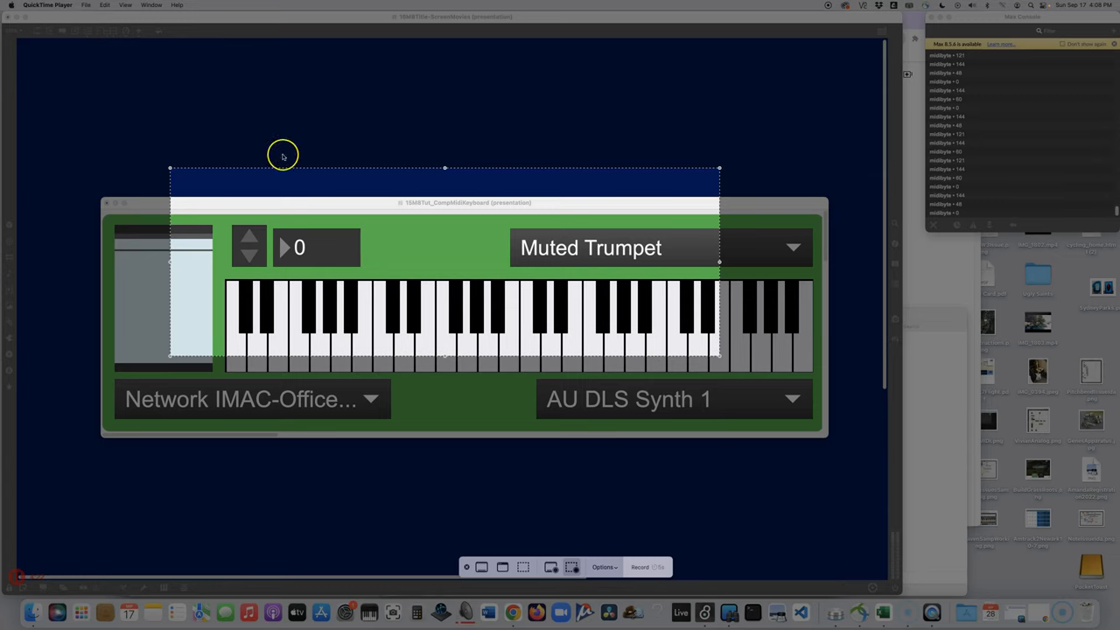
mouse_move(416, 221)
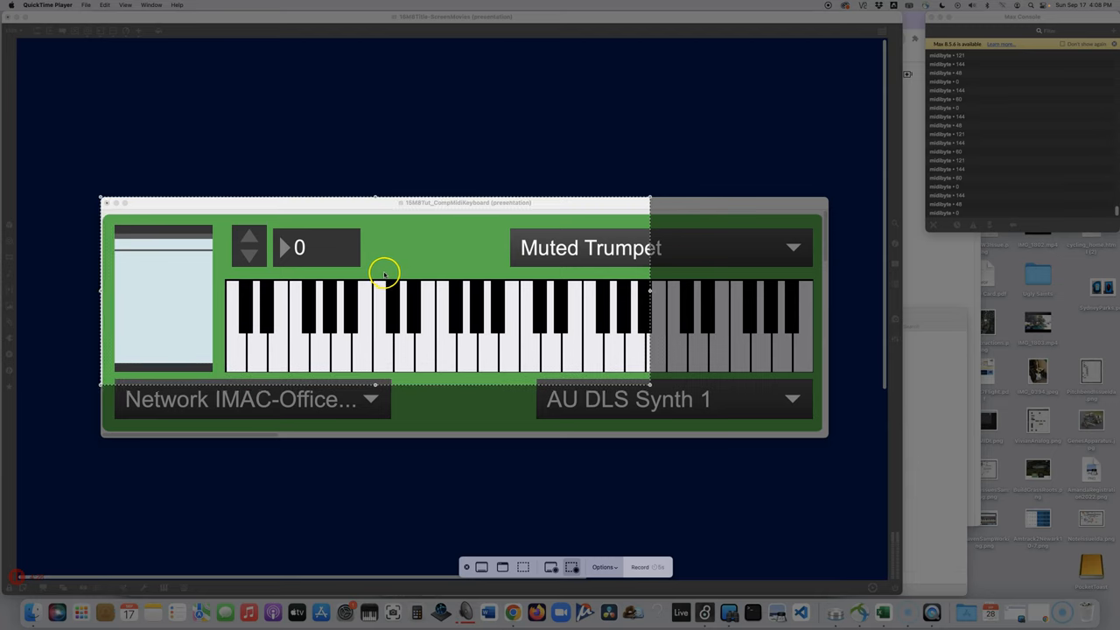
mouse_move(650, 387)
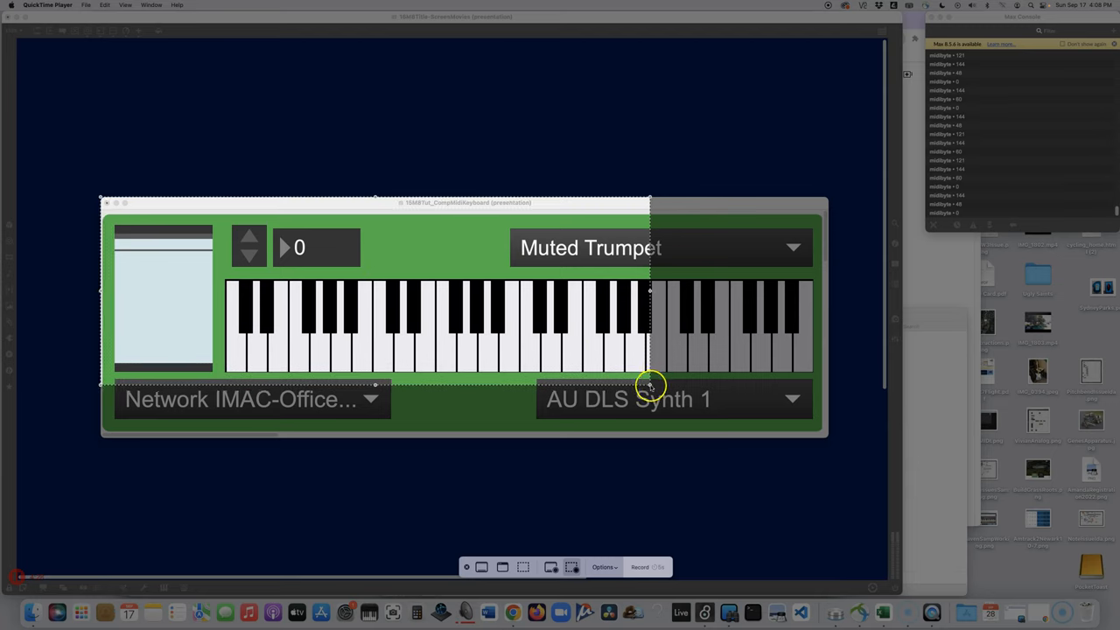
drag(651, 385, 808, 439)
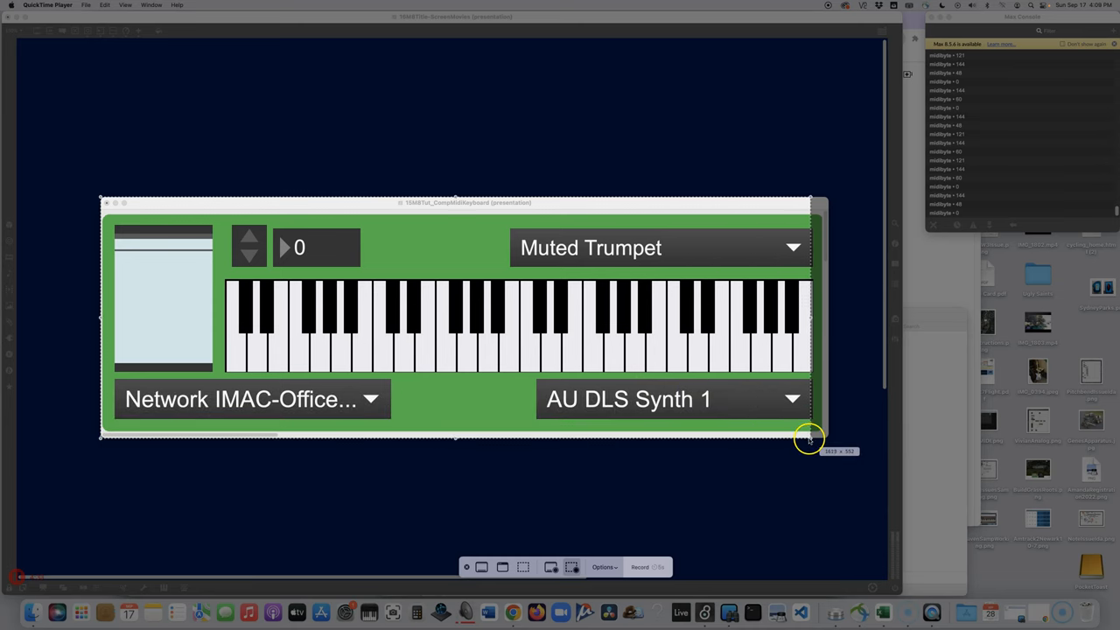
drag(808, 438, 829, 437)
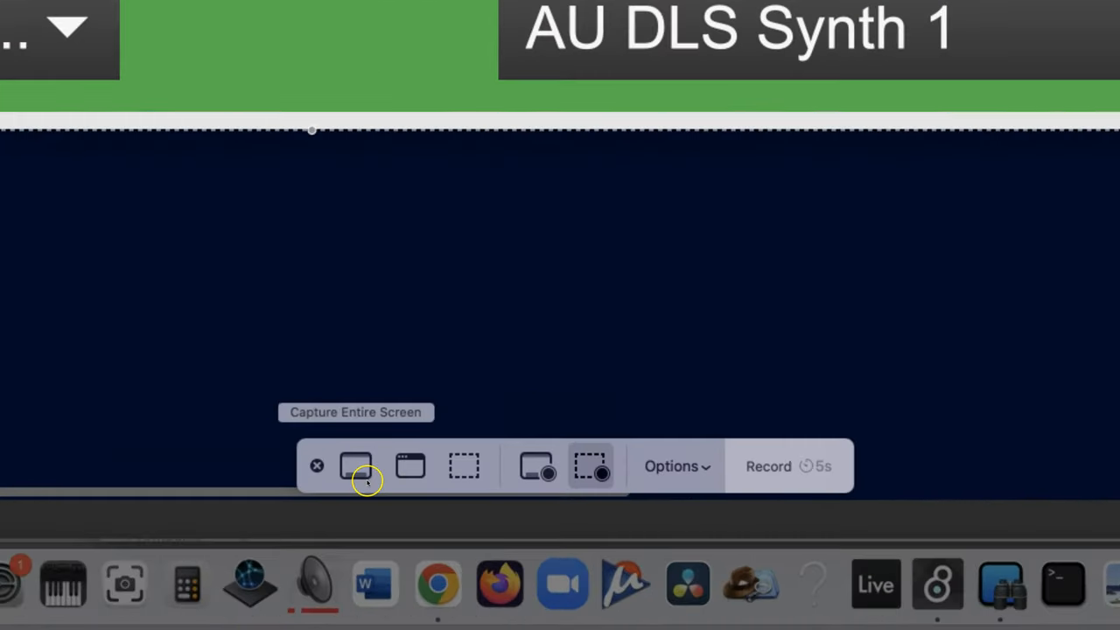
mouse_move(346, 434)
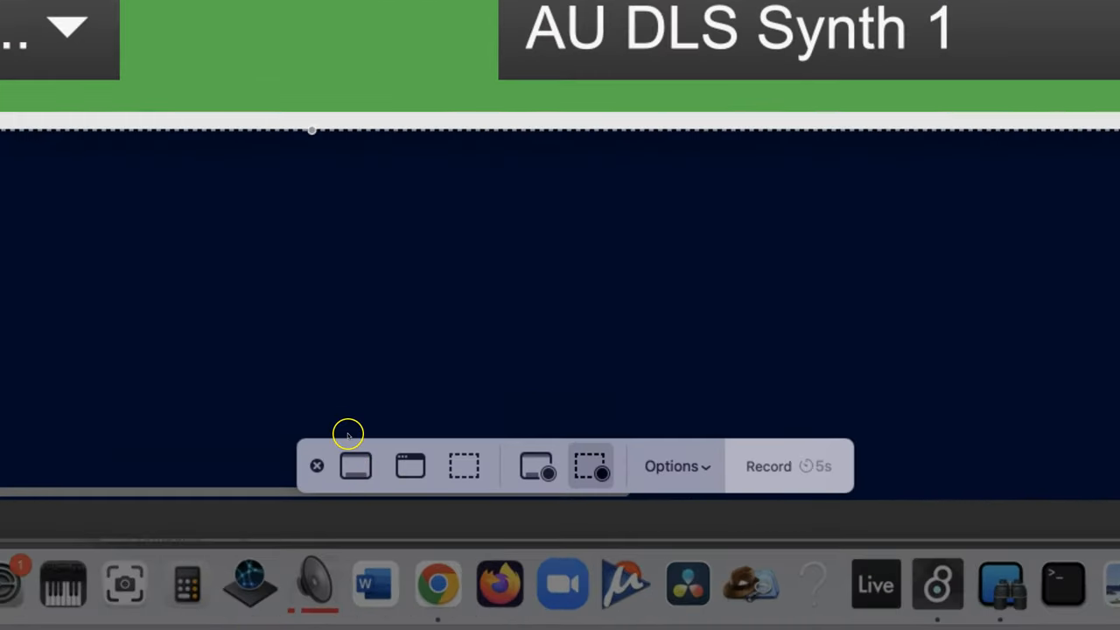
mouse_move(788, 474)
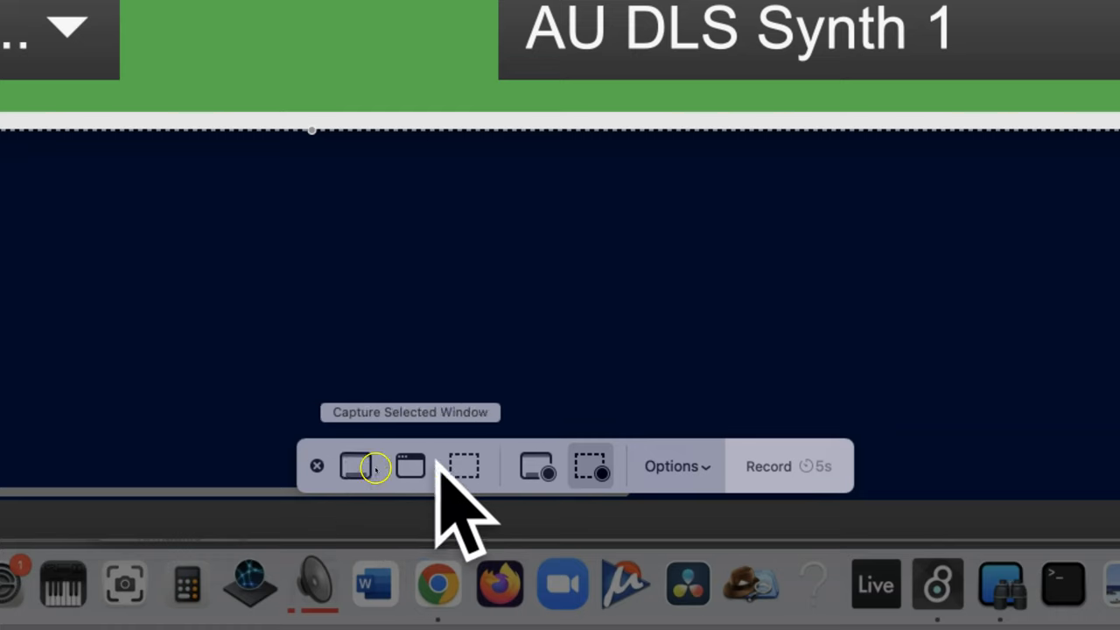
mouse_move(718, 476)
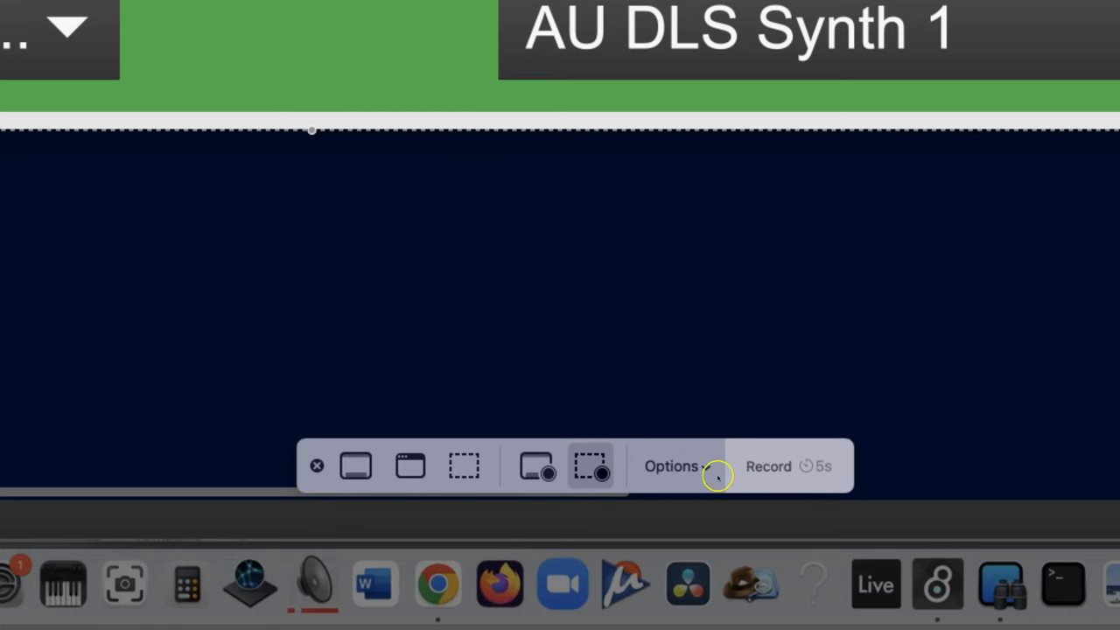
- Show the Screenshot toolbar's Options list with the 5-second timer and Yeti microphone
click(671, 465)
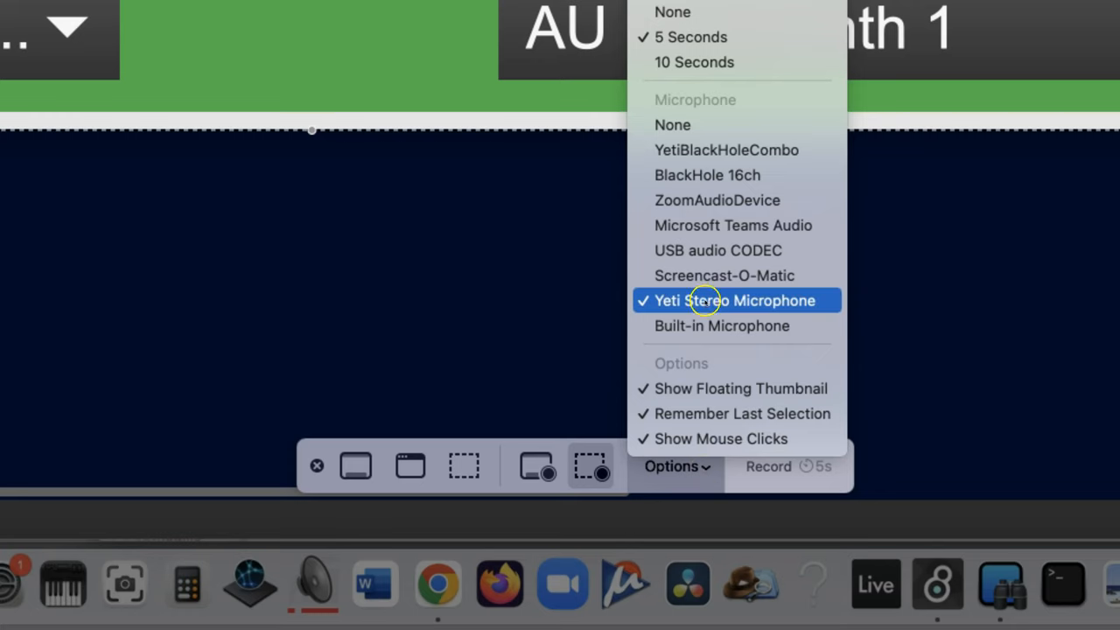
mouse_move(777, 311)
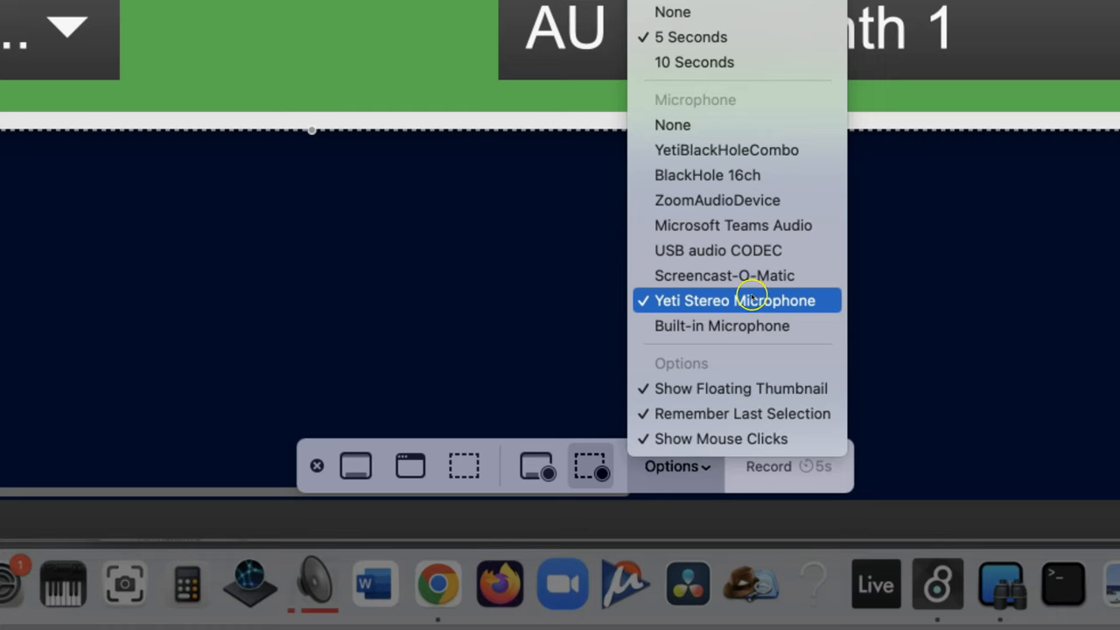
mouse_move(739, 125)
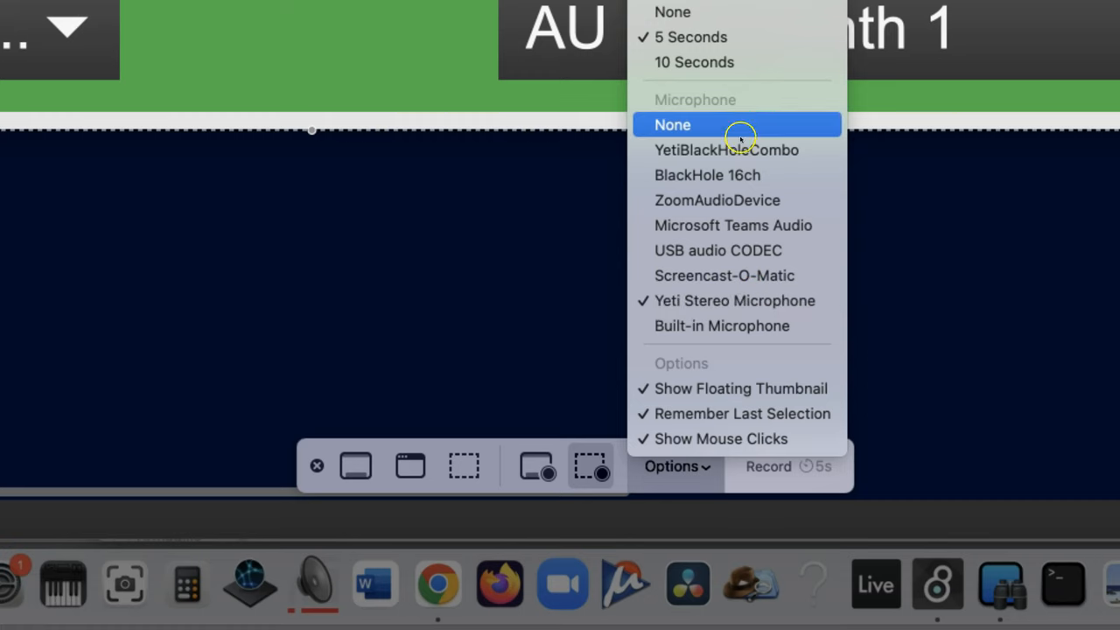
mouse_move(738, 325)
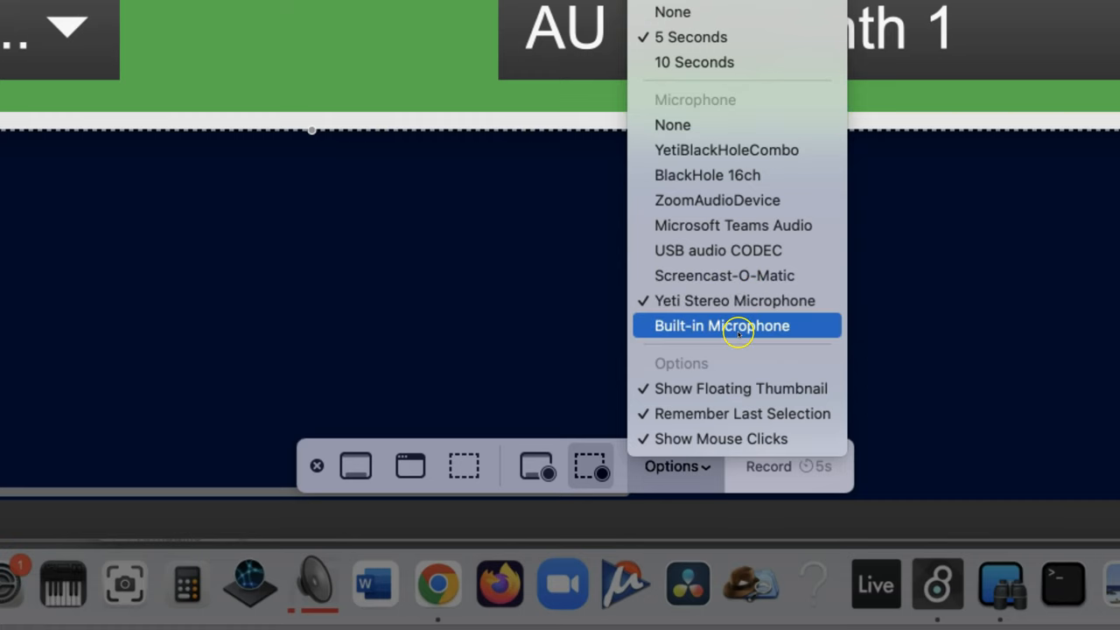
mouse_move(707, 330)
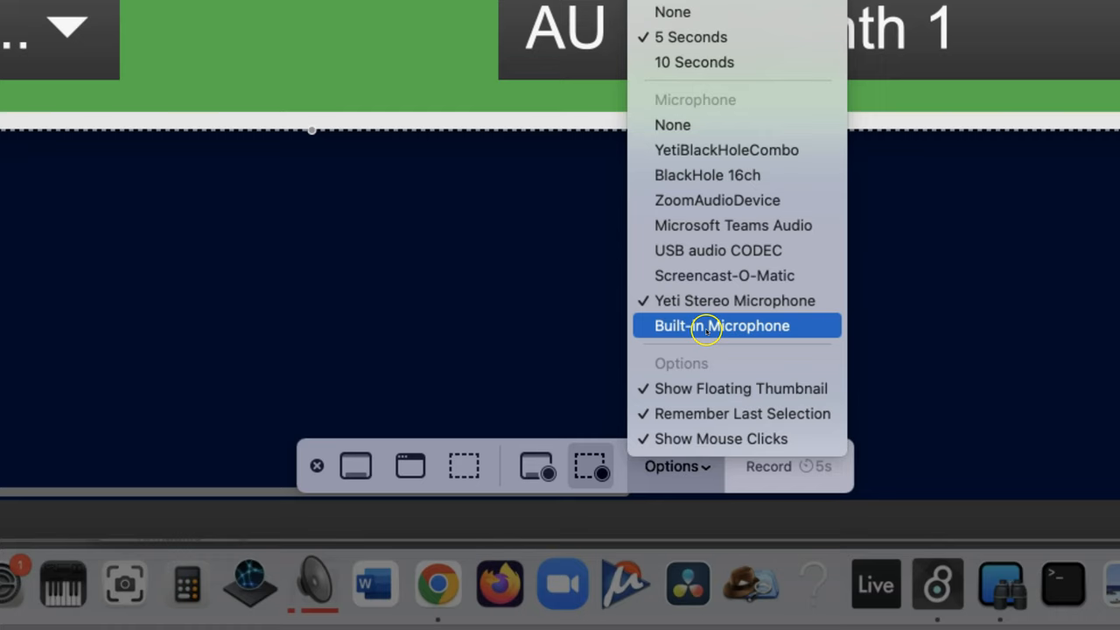
mouse_move(709, 301)
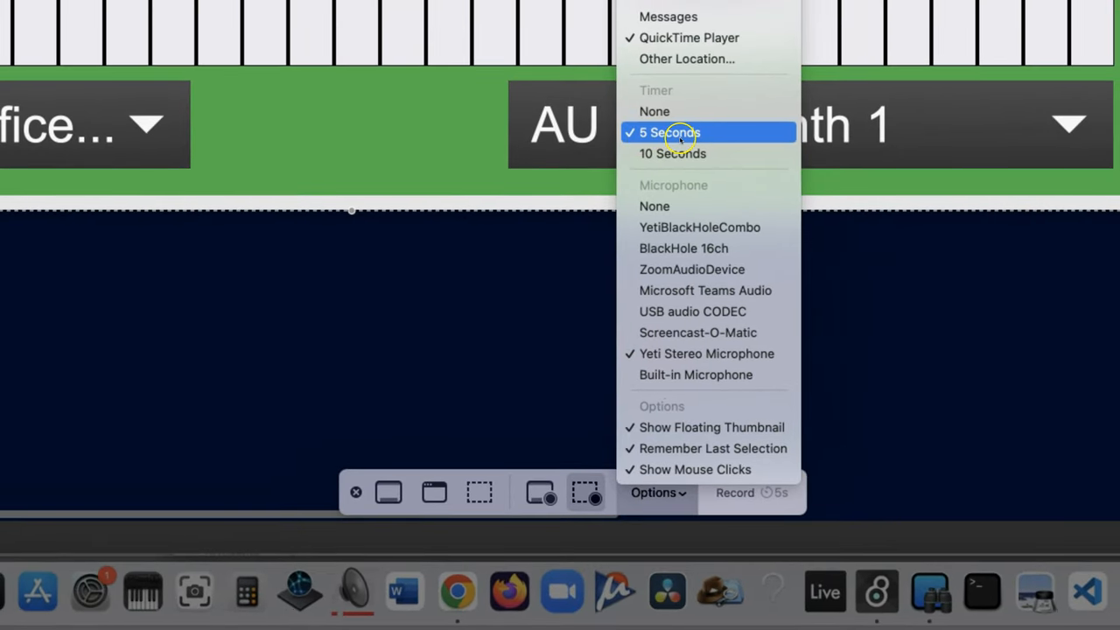
mouse_move(689, 37)
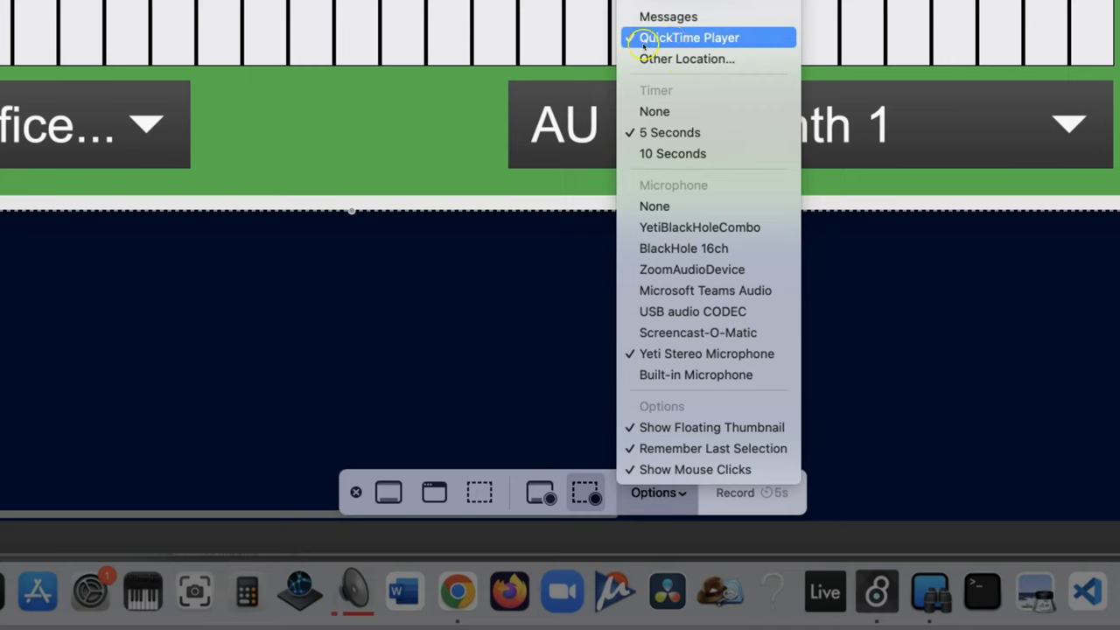
mouse_move(668, 133)
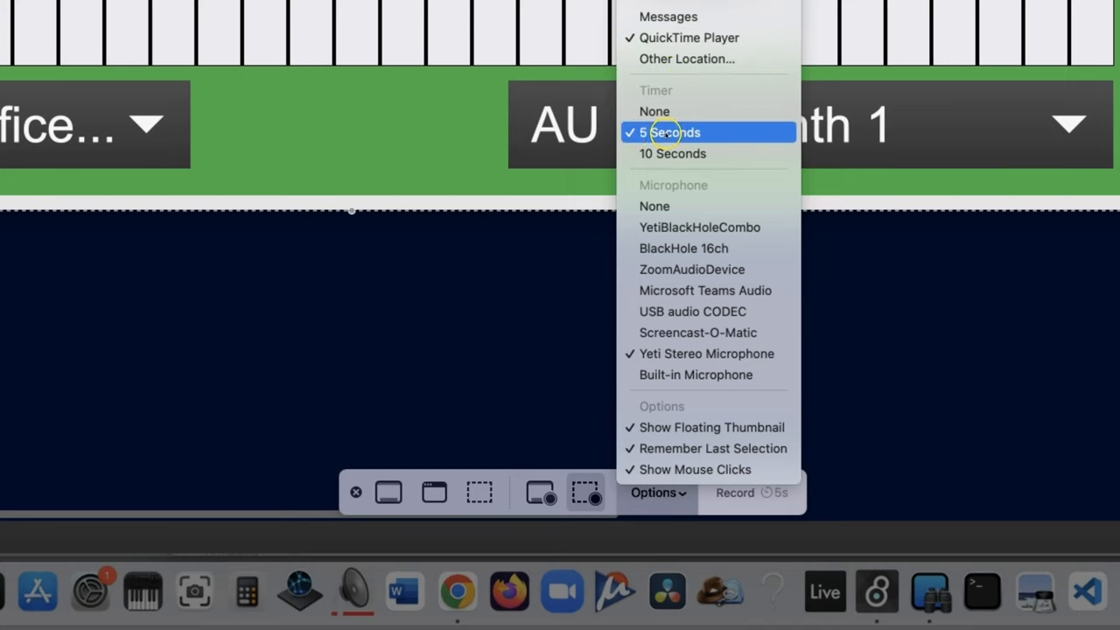
mouse_move(707, 354)
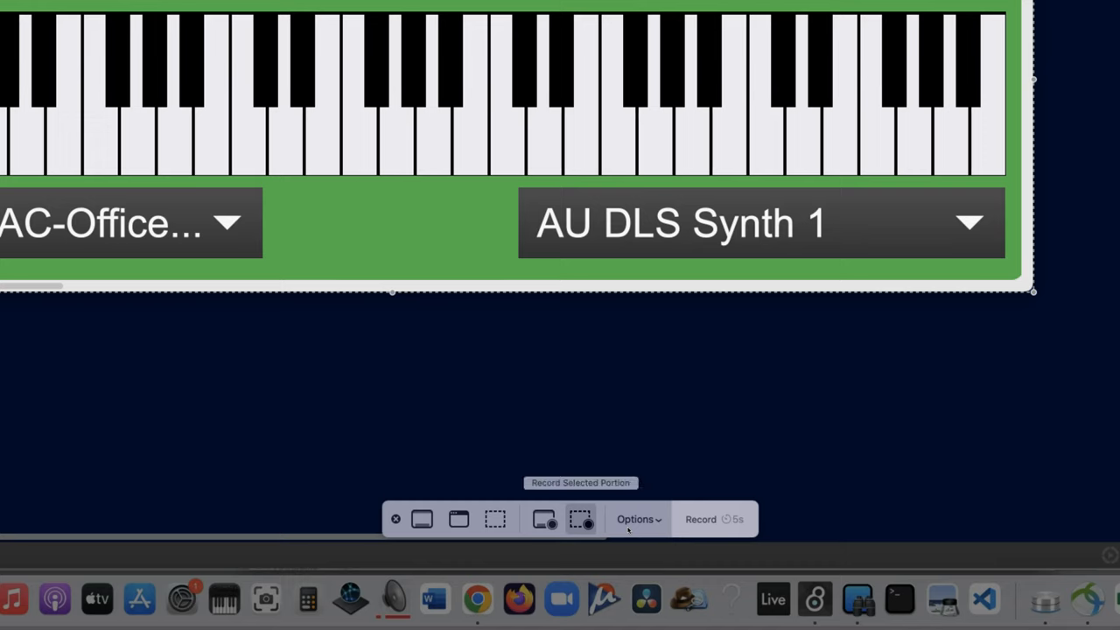
mouse_move(544, 495)
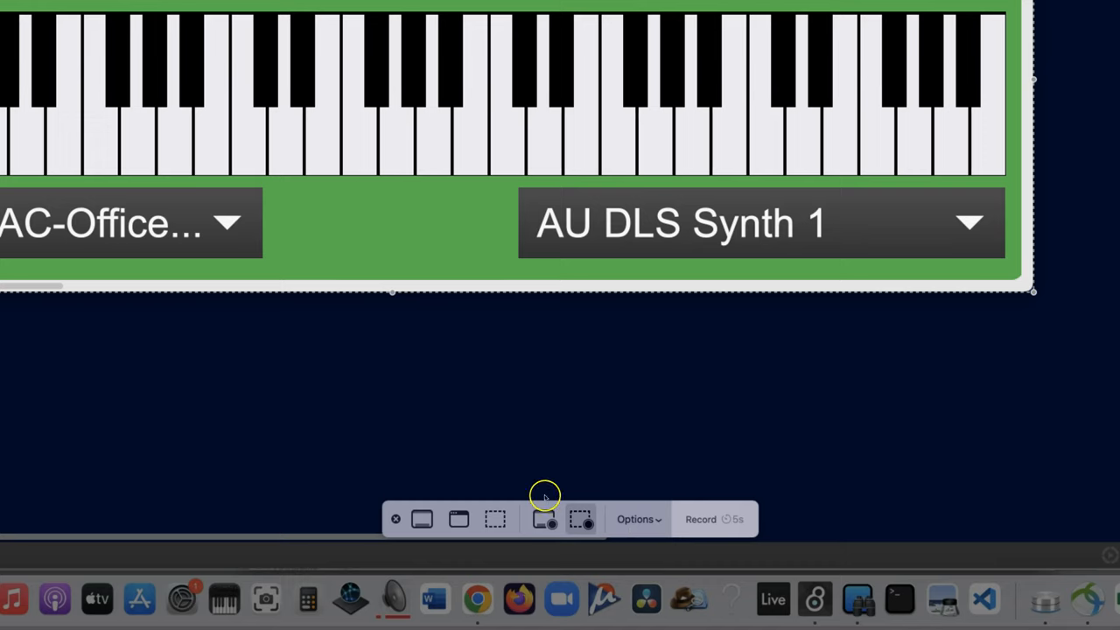
mouse_move(583, 518)
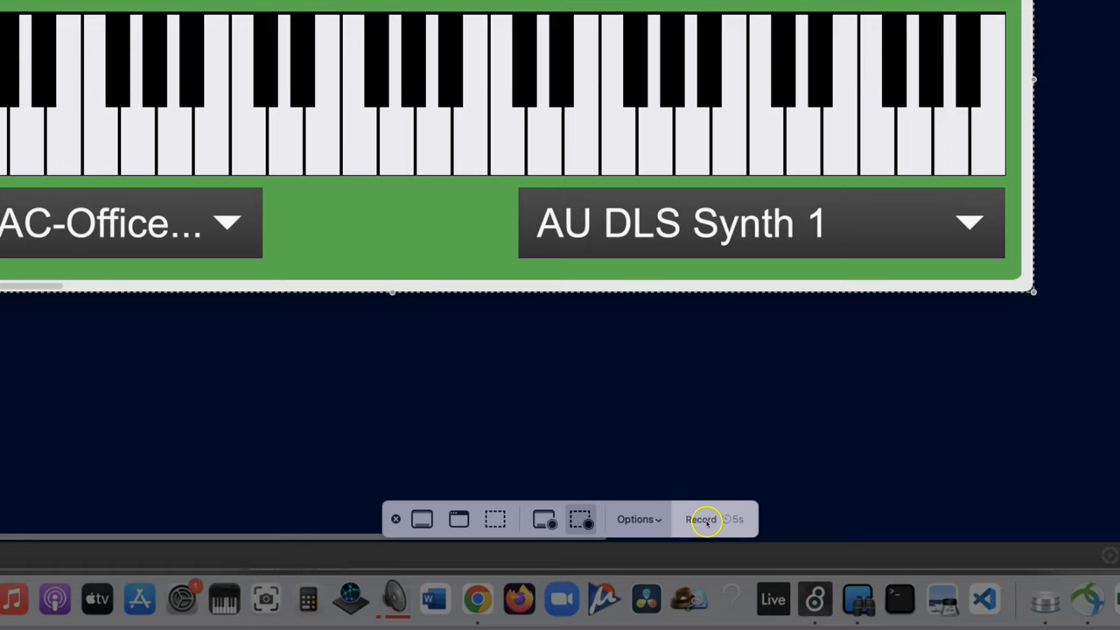
- Start the capture, then play the keyboard and step transpose up to 1 and down to -1
click(699, 518)
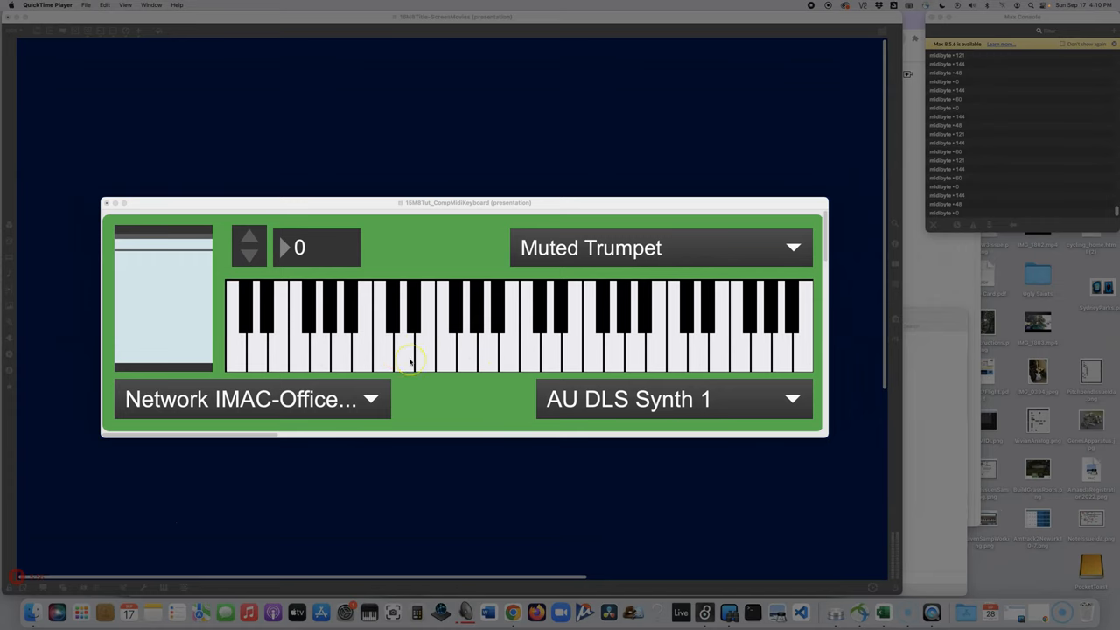
mouse_move(444, 406)
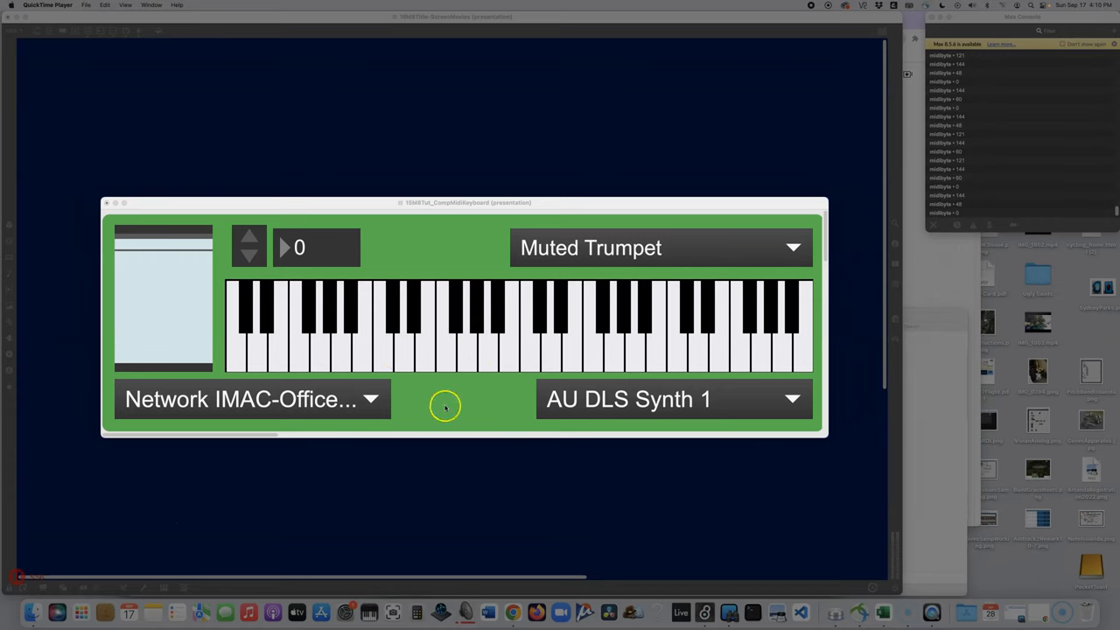
click(444, 406)
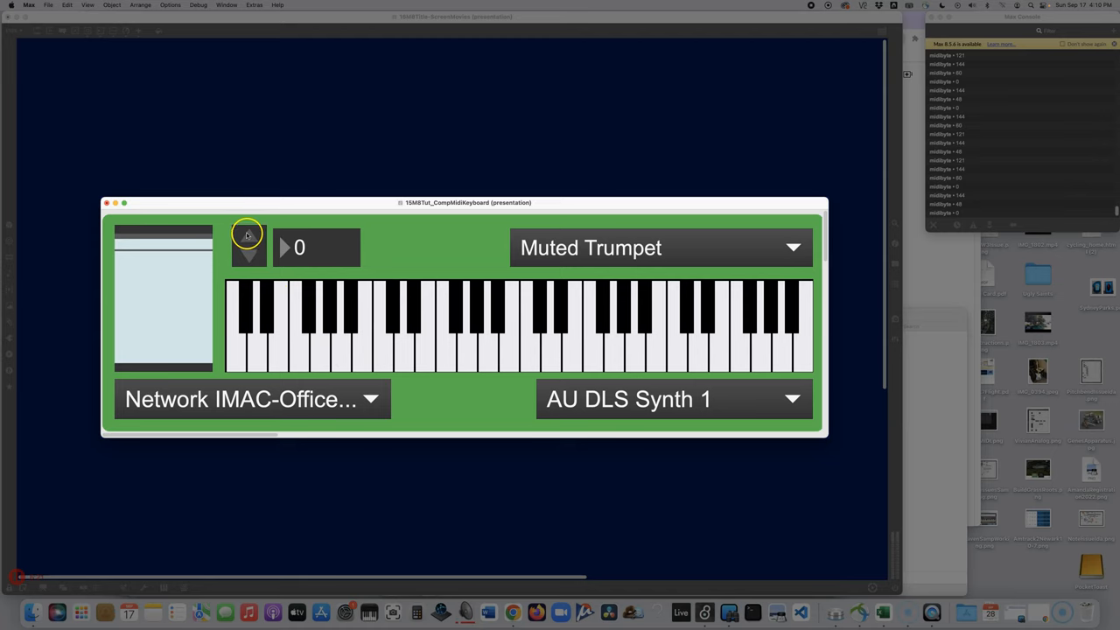
click(248, 238)
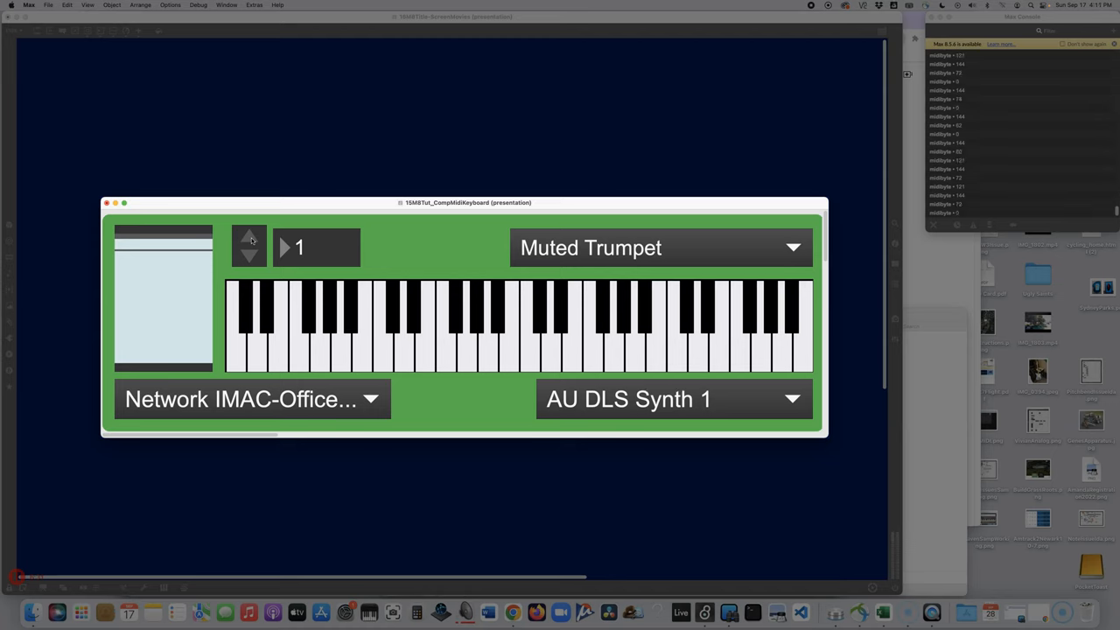
click(249, 256)
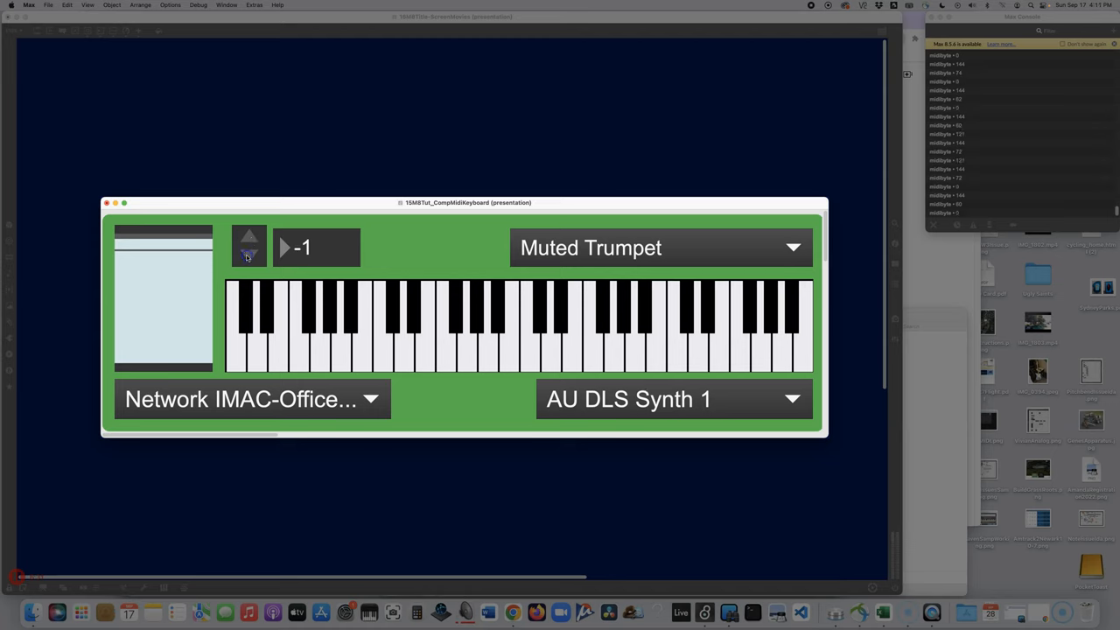
click(341, 324)
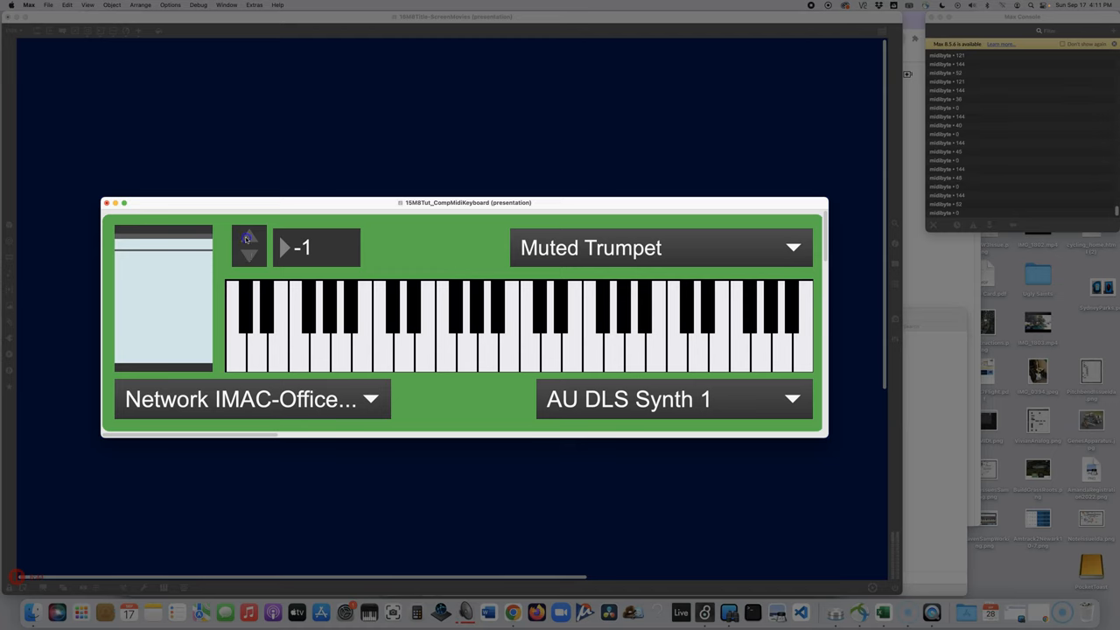
- Switch the instrument to Tubular Bells and play notes on the patch keyboard
click(249, 238)
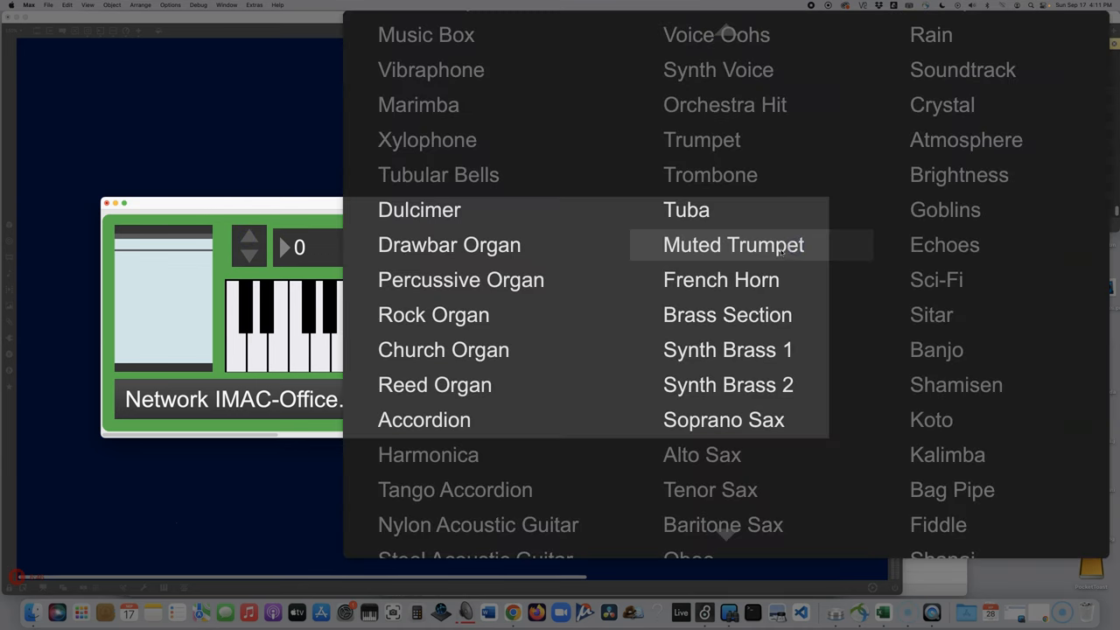
mouse_move(420, 210)
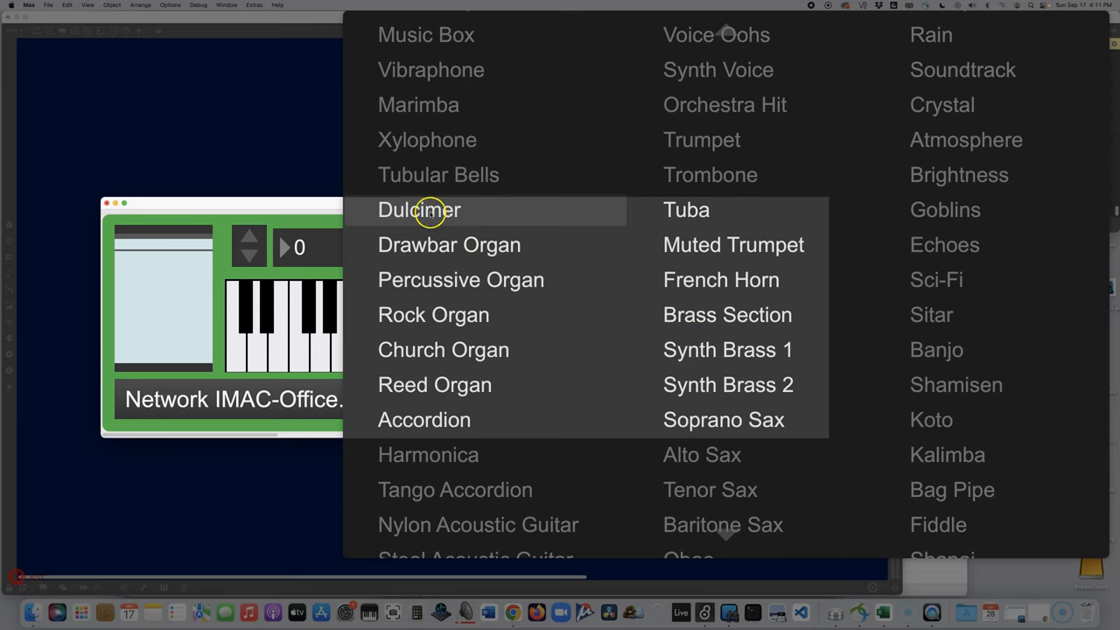
click(437, 175)
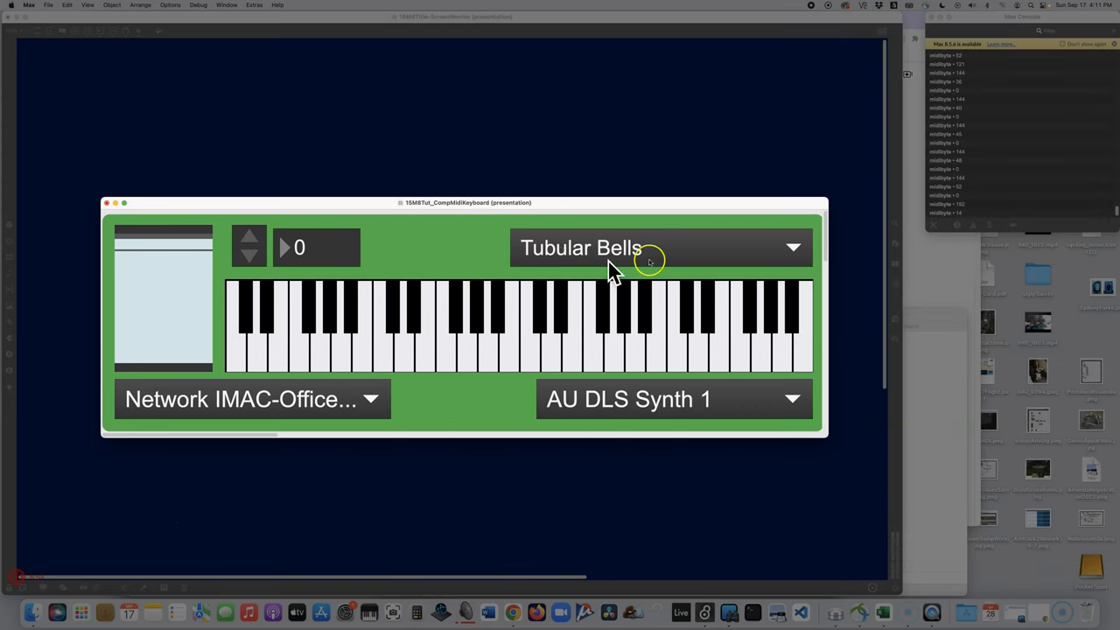
mouse_move(681, 255)
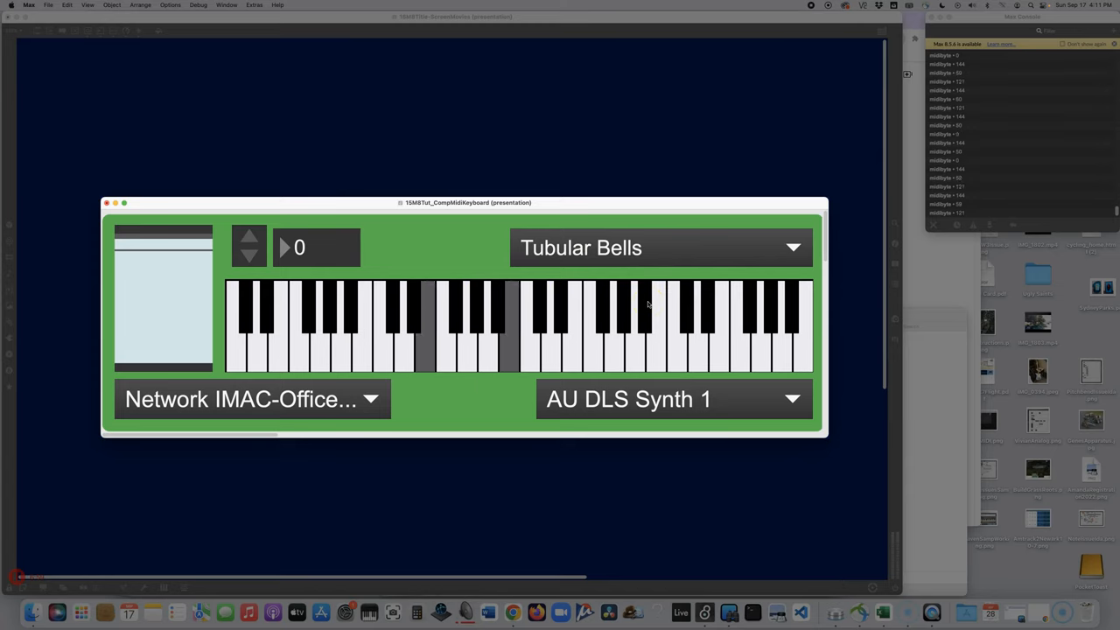
click(493, 341)
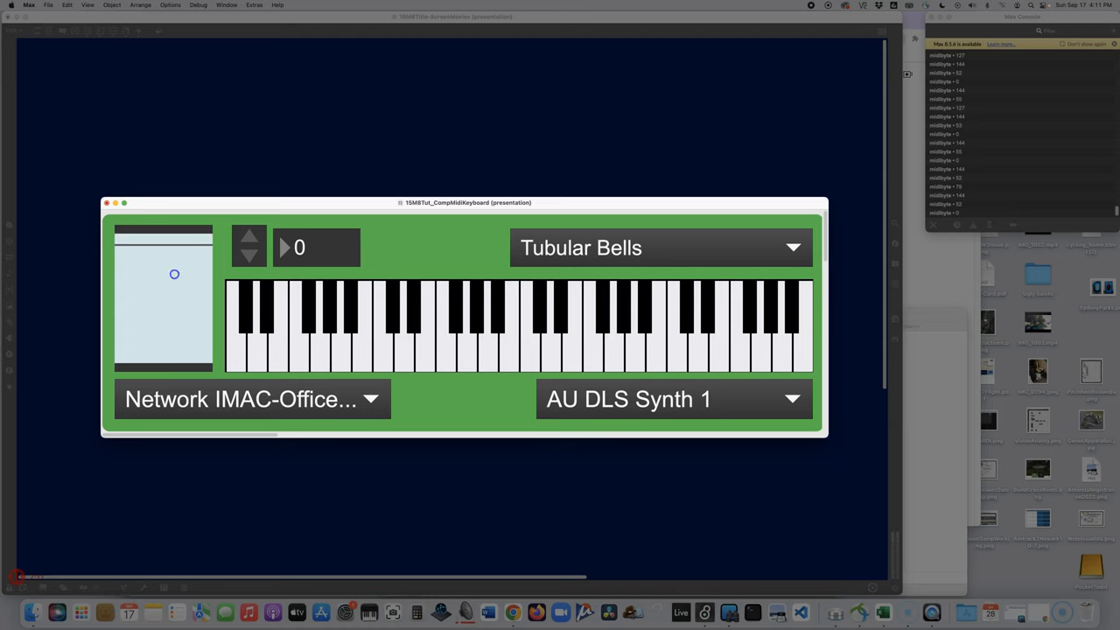
mouse_move(466, 227)
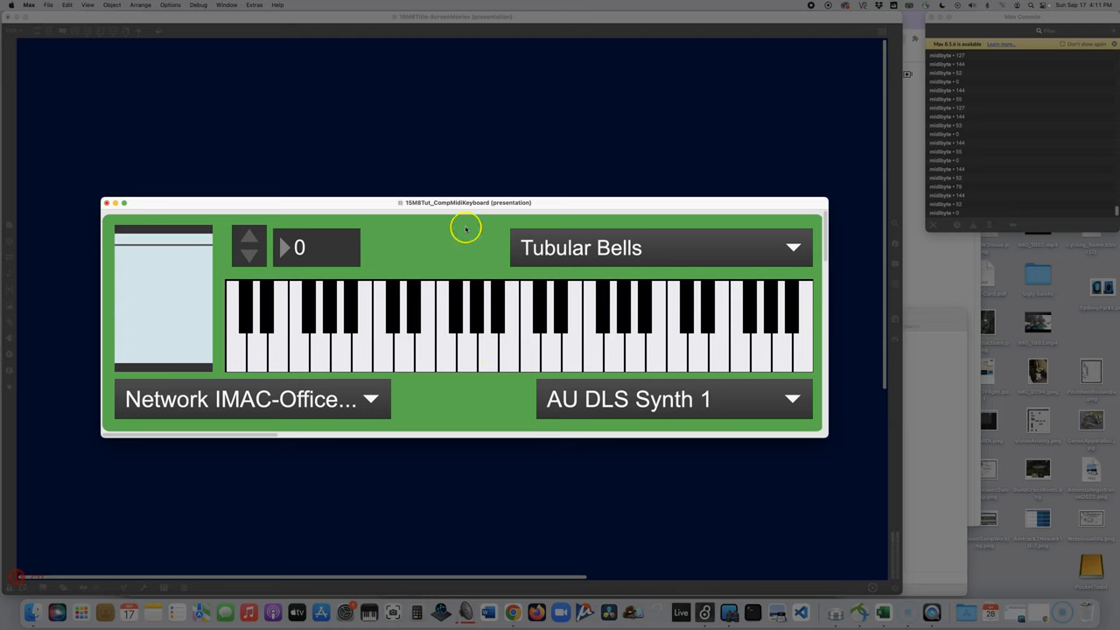
mouse_move(455, 254)
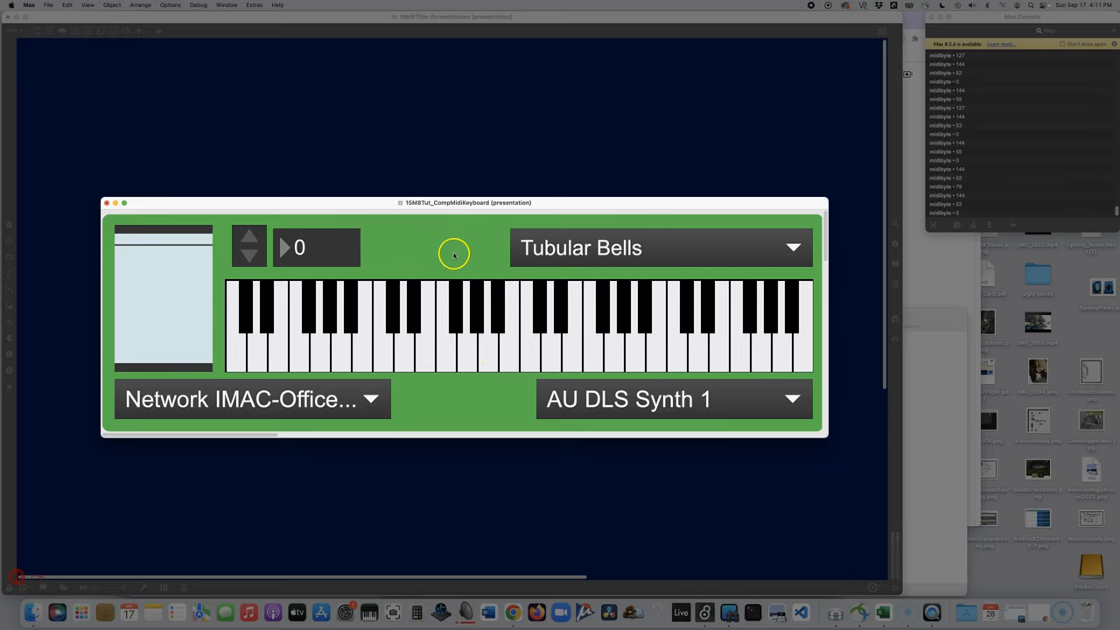
mouse_move(500, 343)
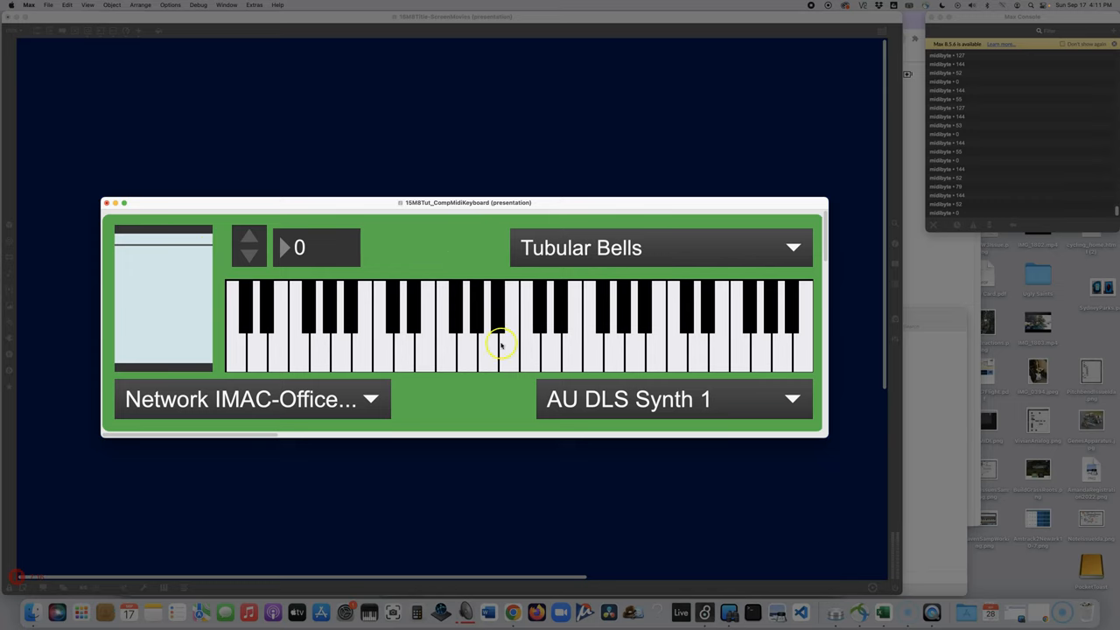
mouse_move(811, 7)
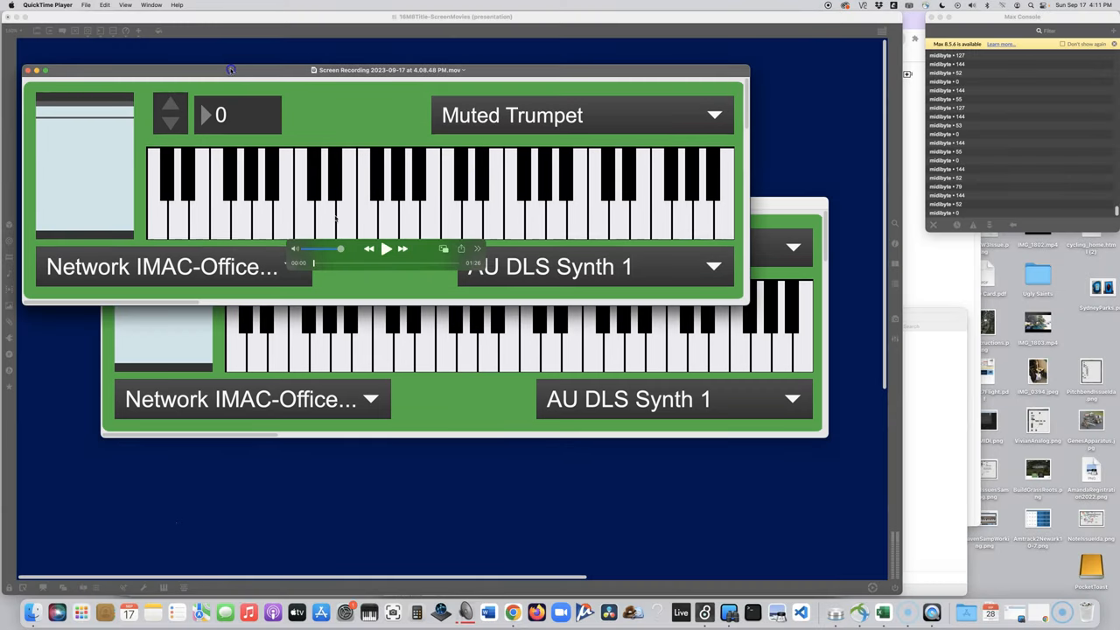
- Position the finished recording's QuickTime window and play it back
drag(388, 70, 517, 161)
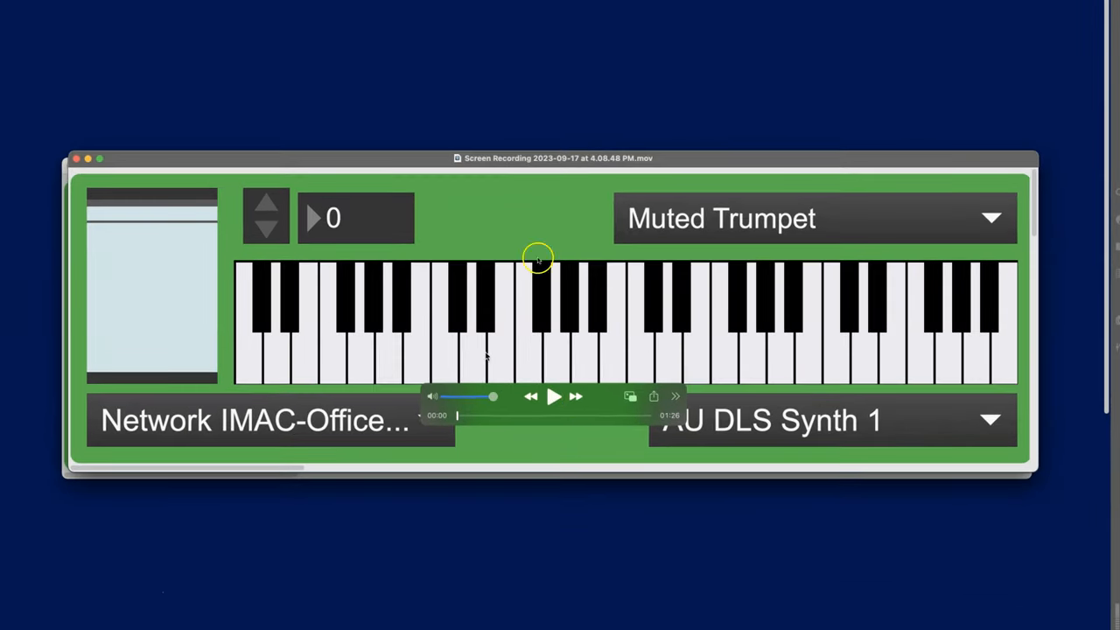
mouse_move(553, 396)
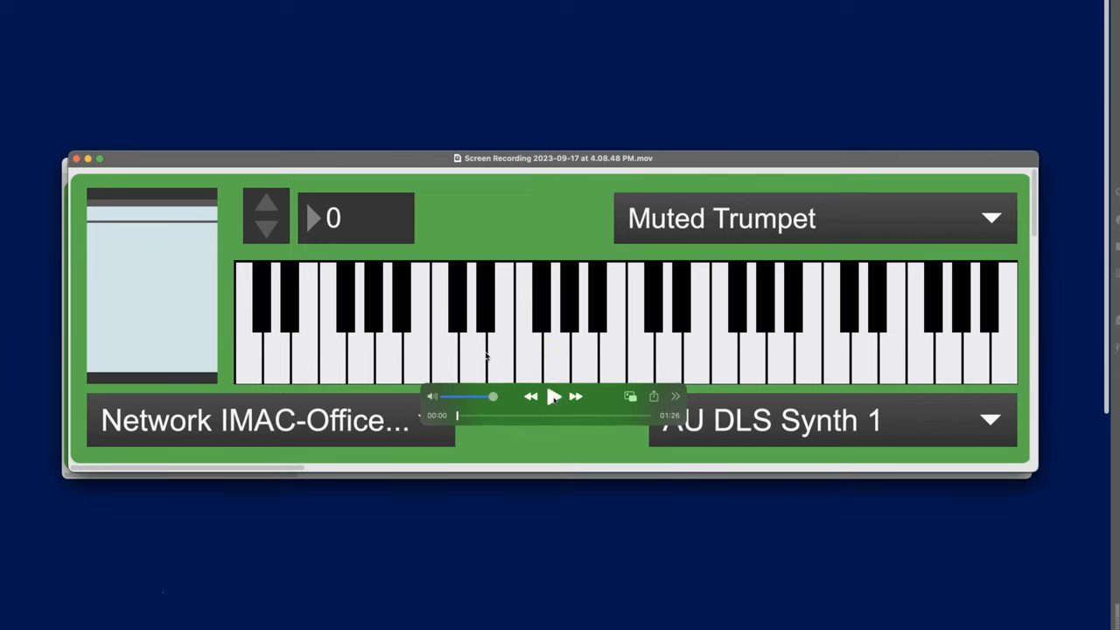
click(553, 396)
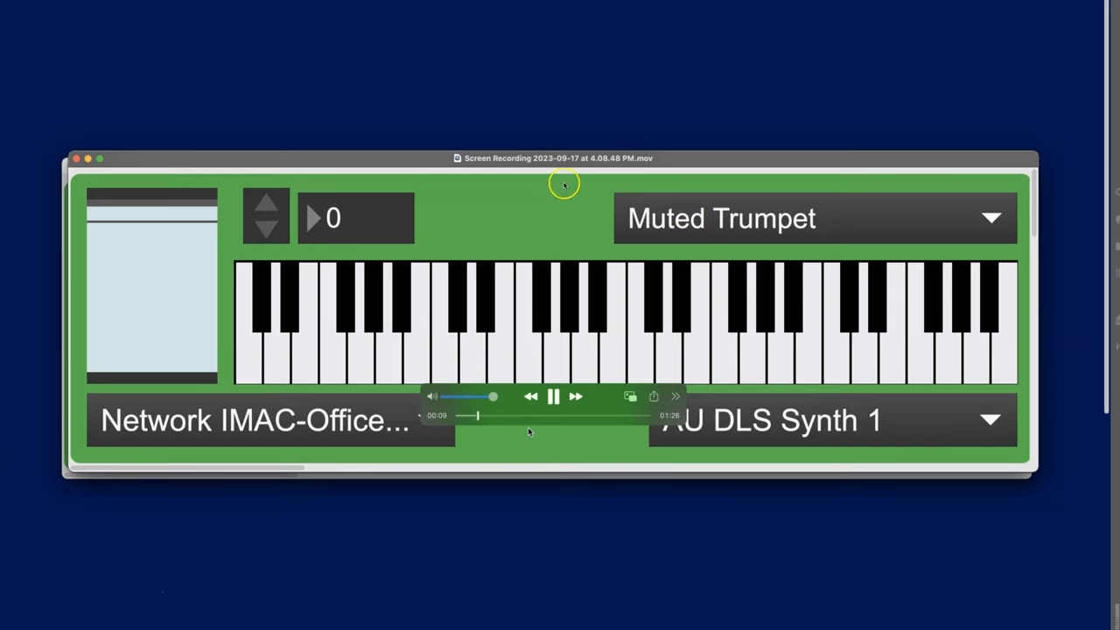
mouse_move(367, 158)
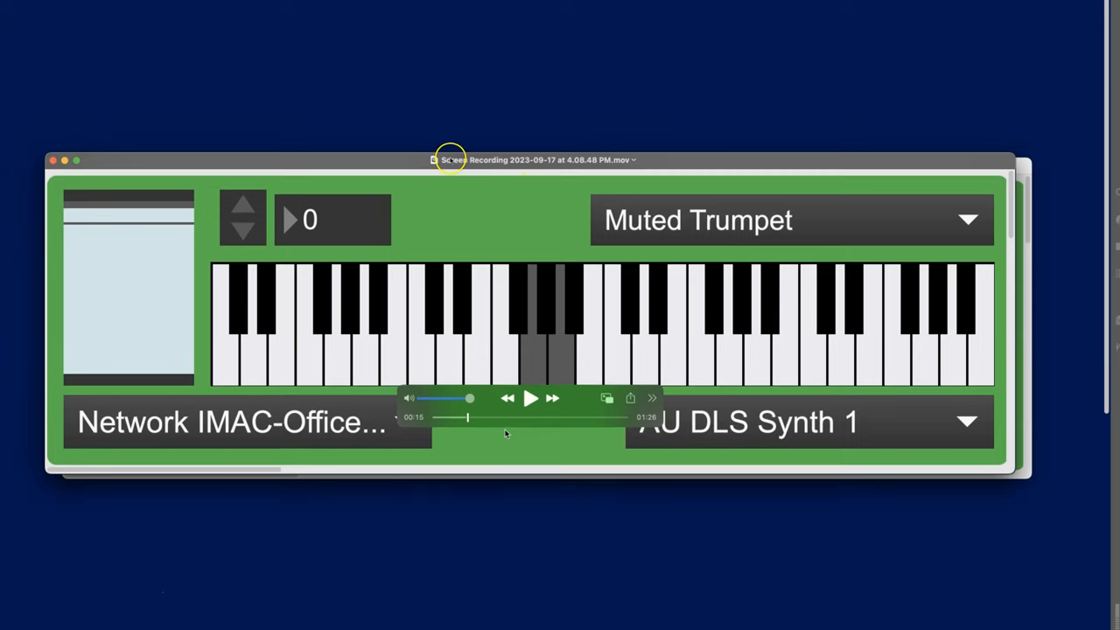
- Name the recording TEdsNiftyMidiKeyboard and save it to the Desktop
click(633, 160)
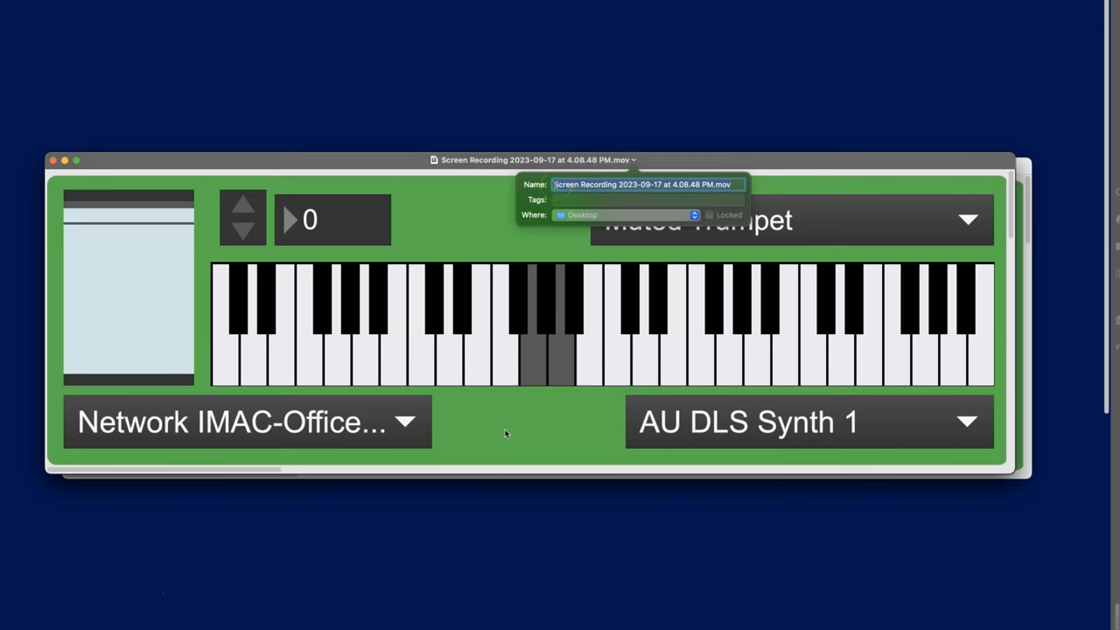
text(Nifty)
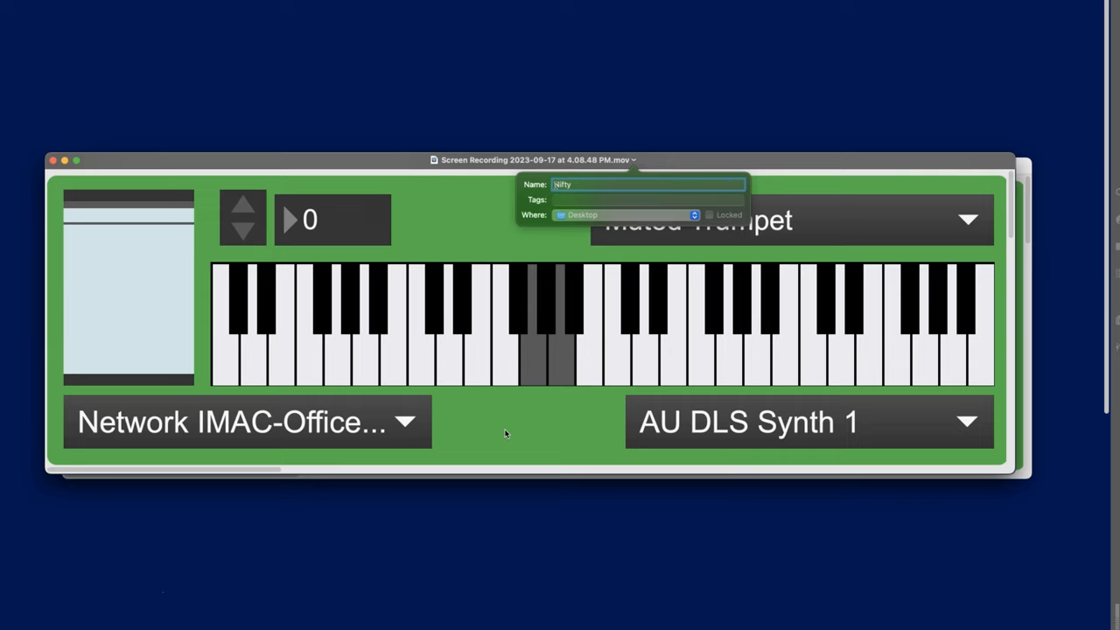
text(Midi)
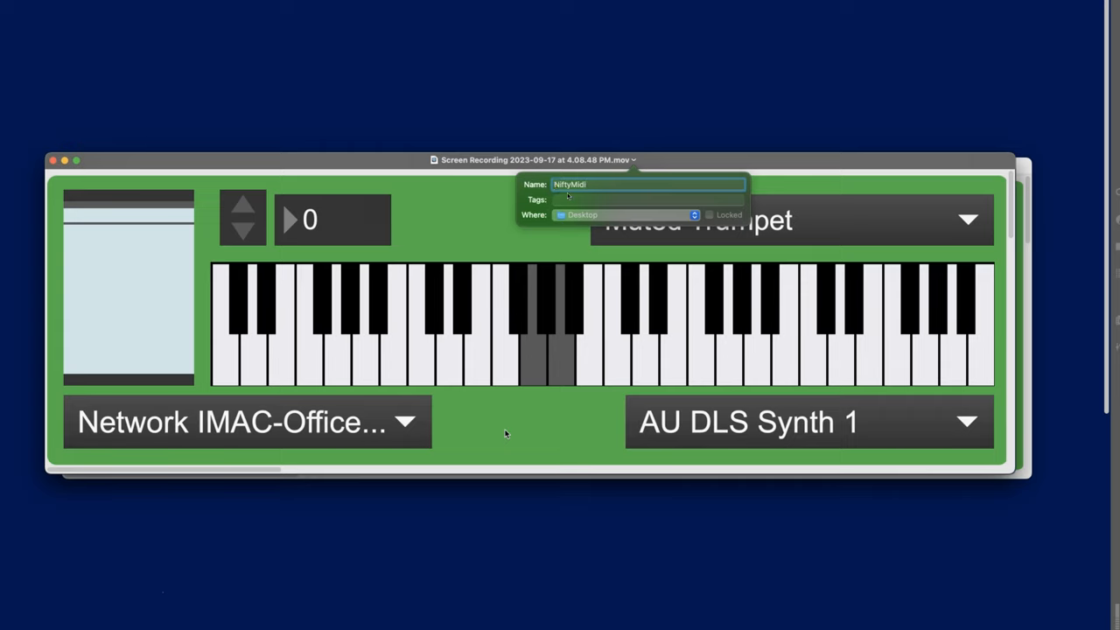
text(TEds)
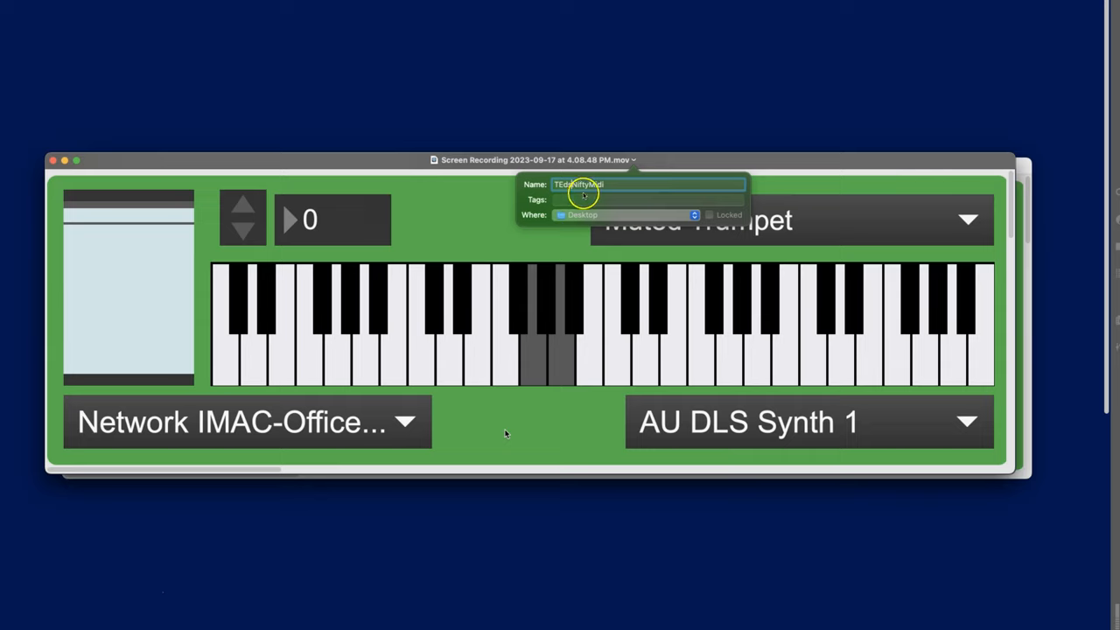
mouse_move(655, 217)
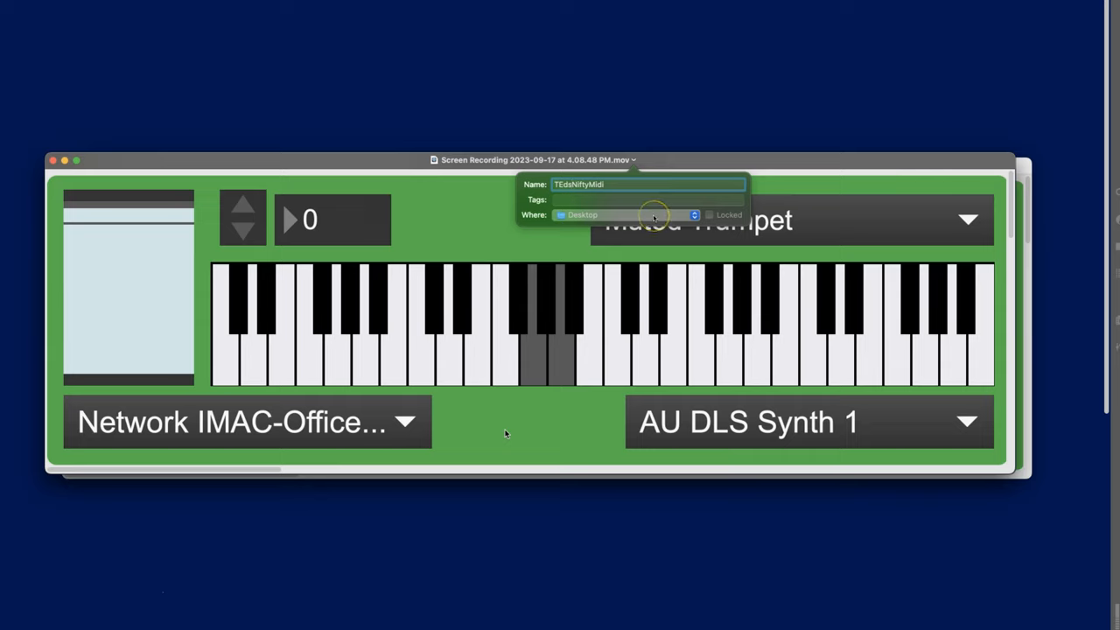
text(Keyb)
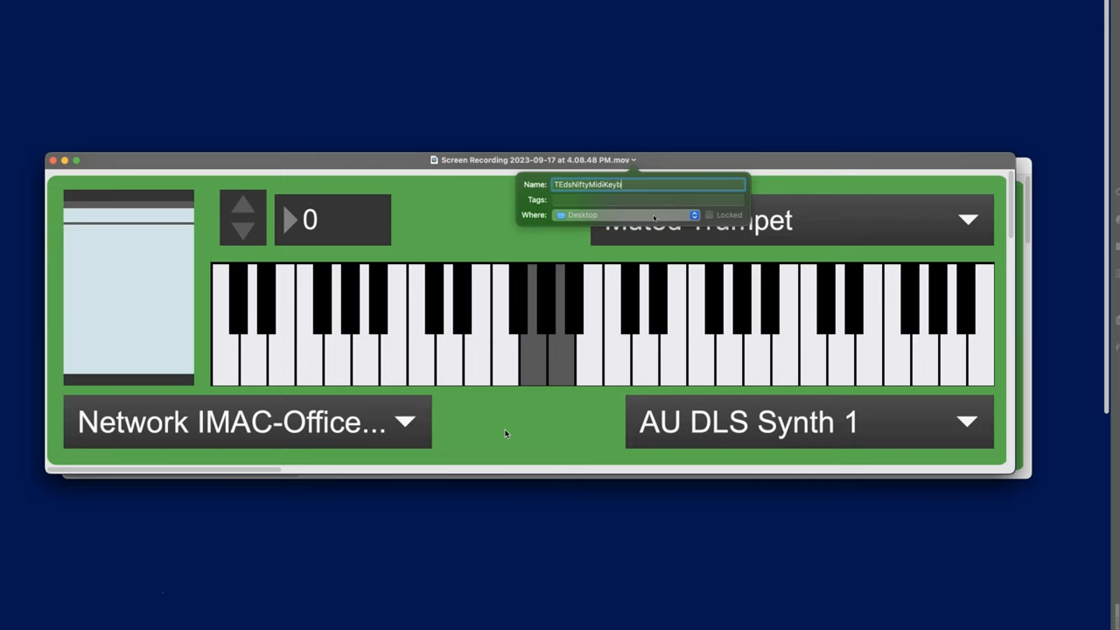
text(oard)
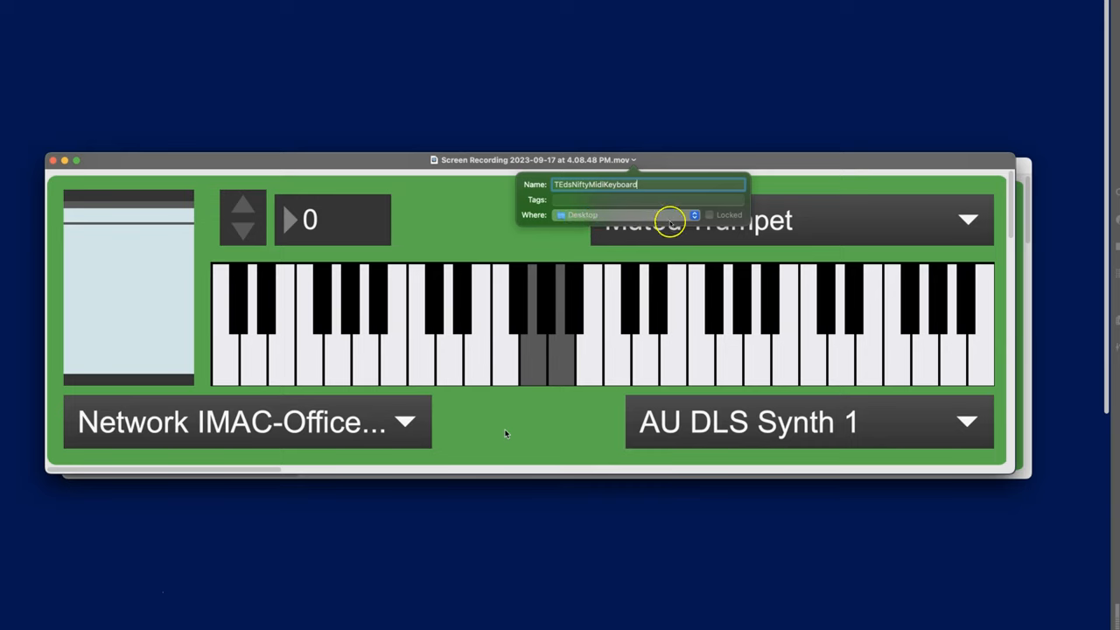
key(Return)
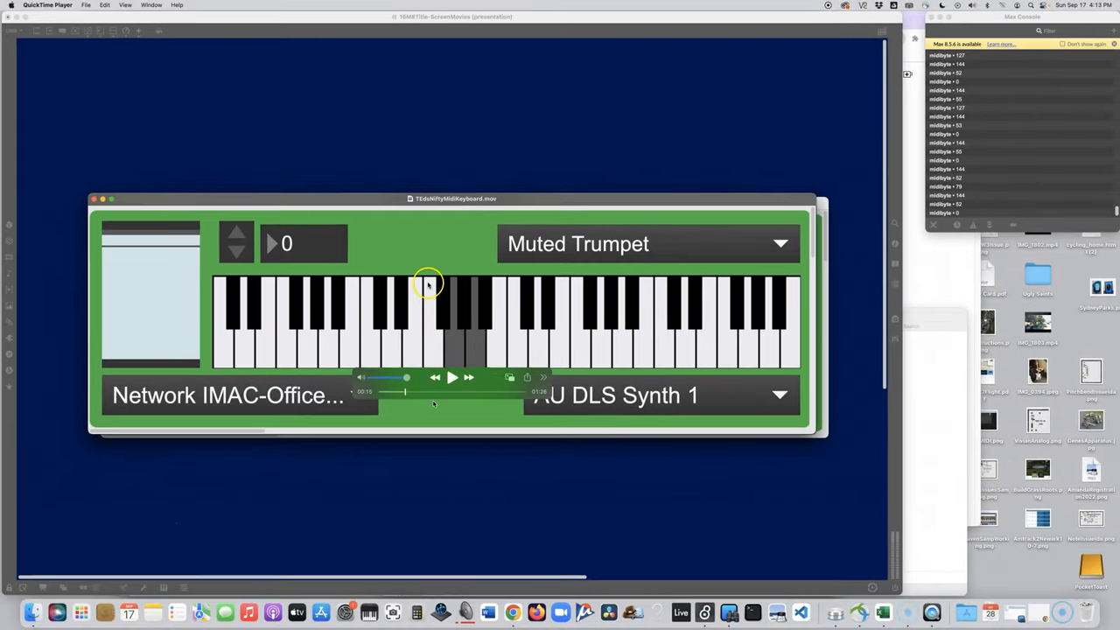
mouse_move(453, 241)
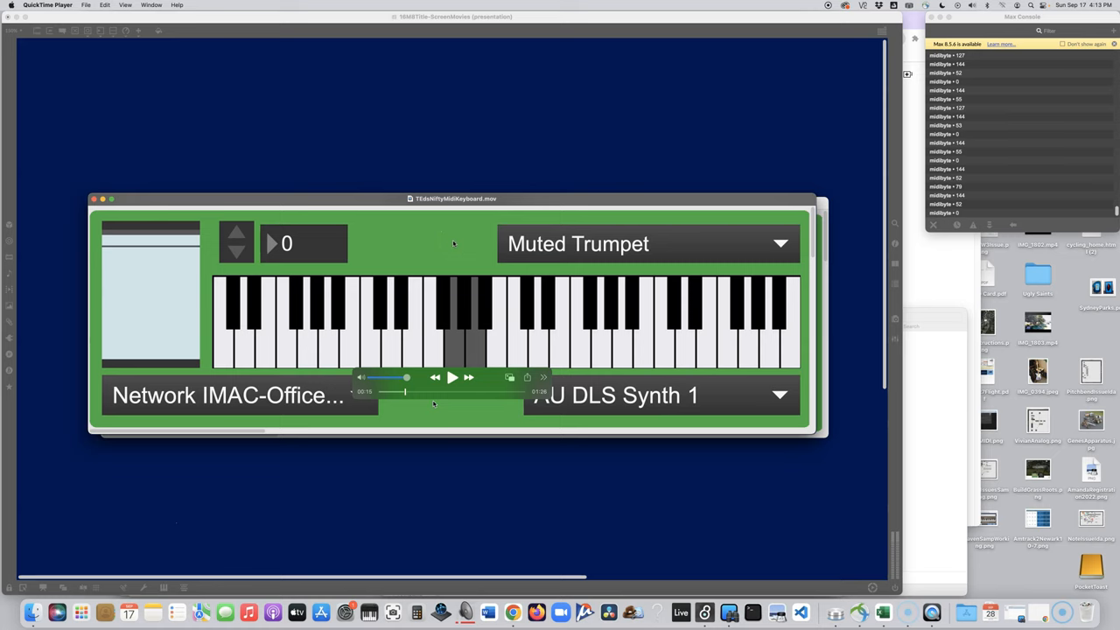
mouse_move(443, 231)
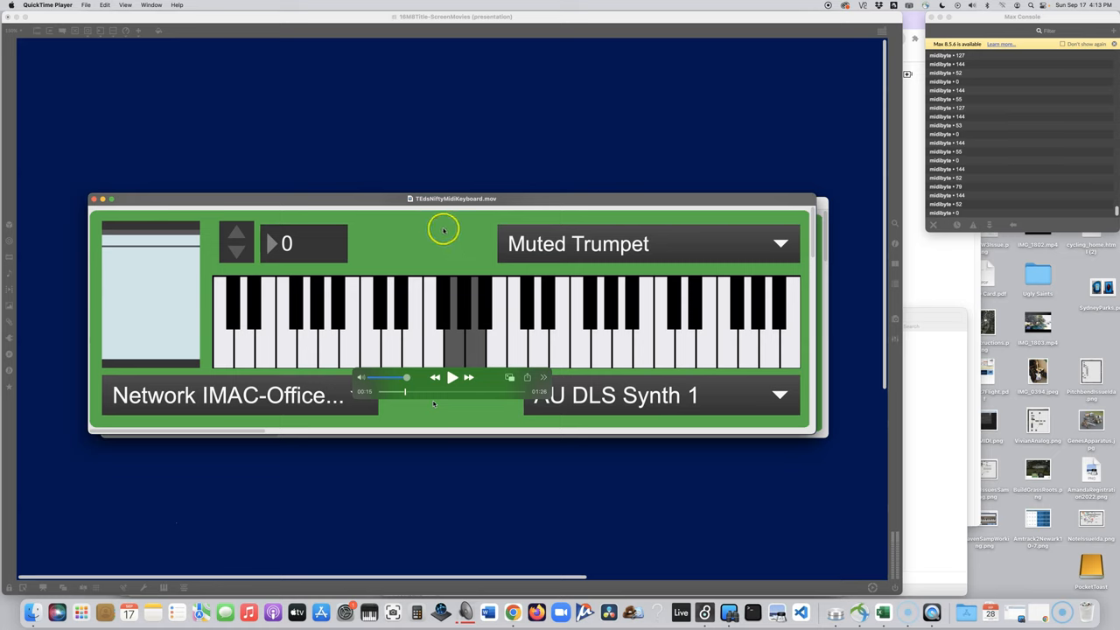
mouse_move(447, 219)
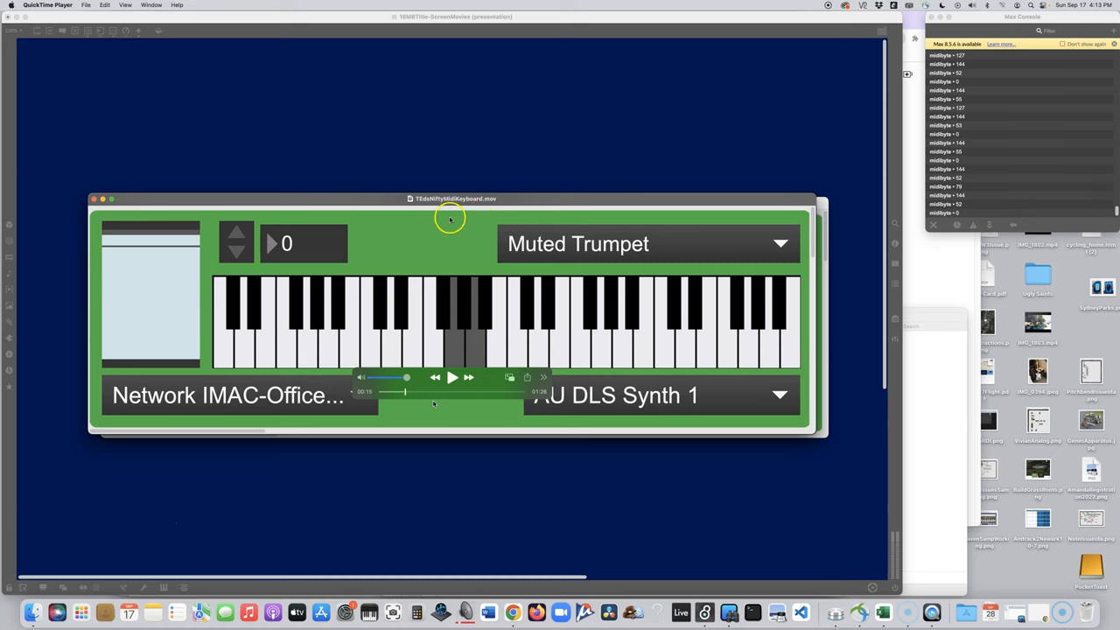
mouse_move(448, 218)
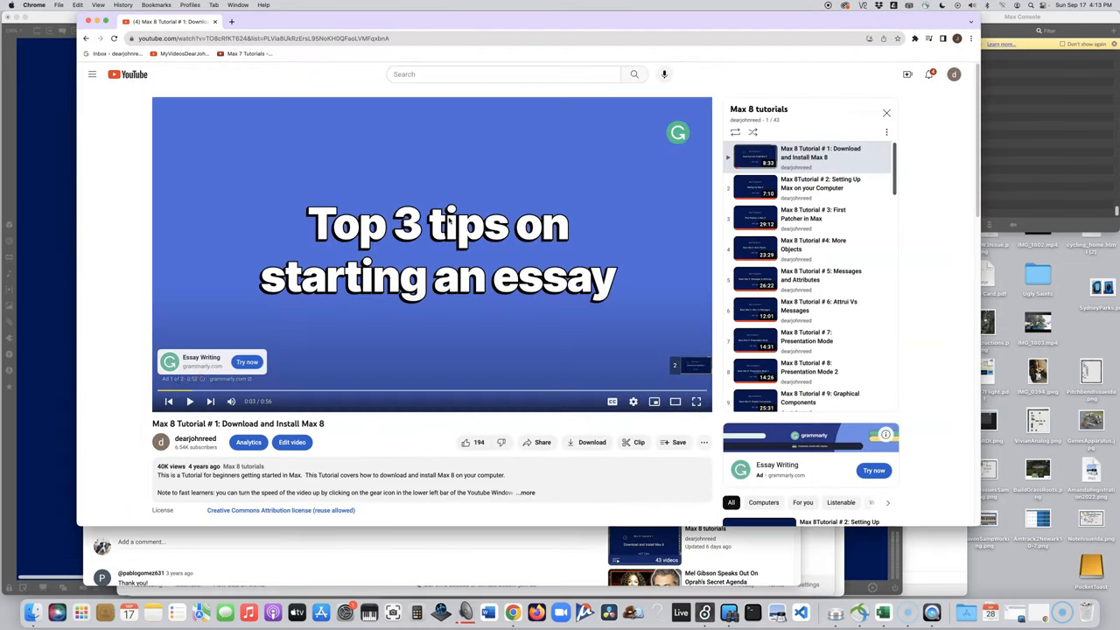
mouse_move(409, 238)
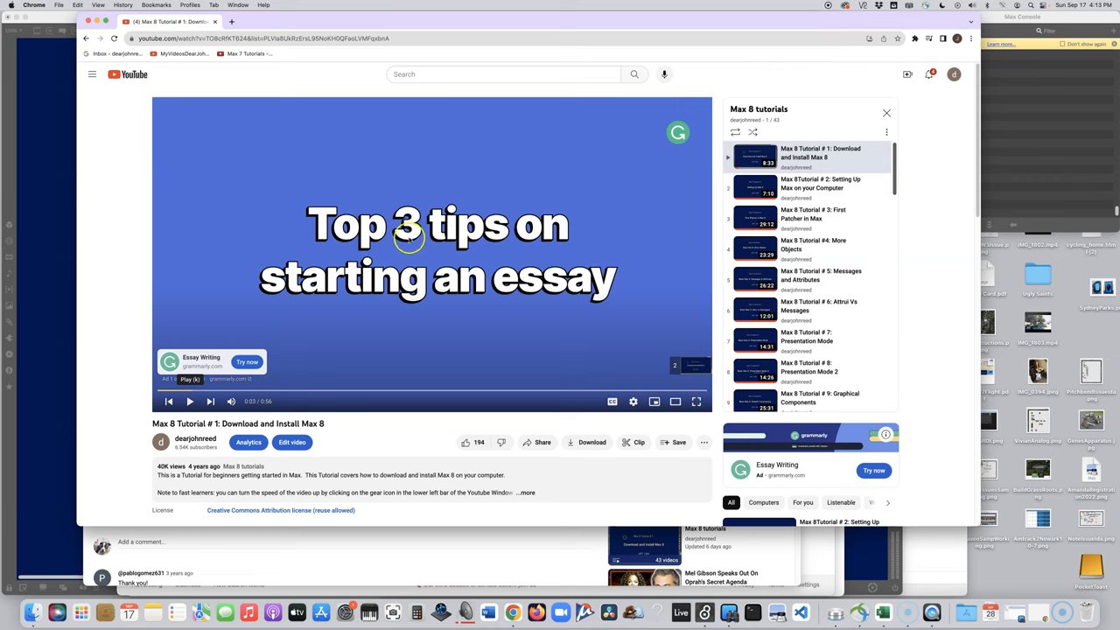
mouse_move(664, 161)
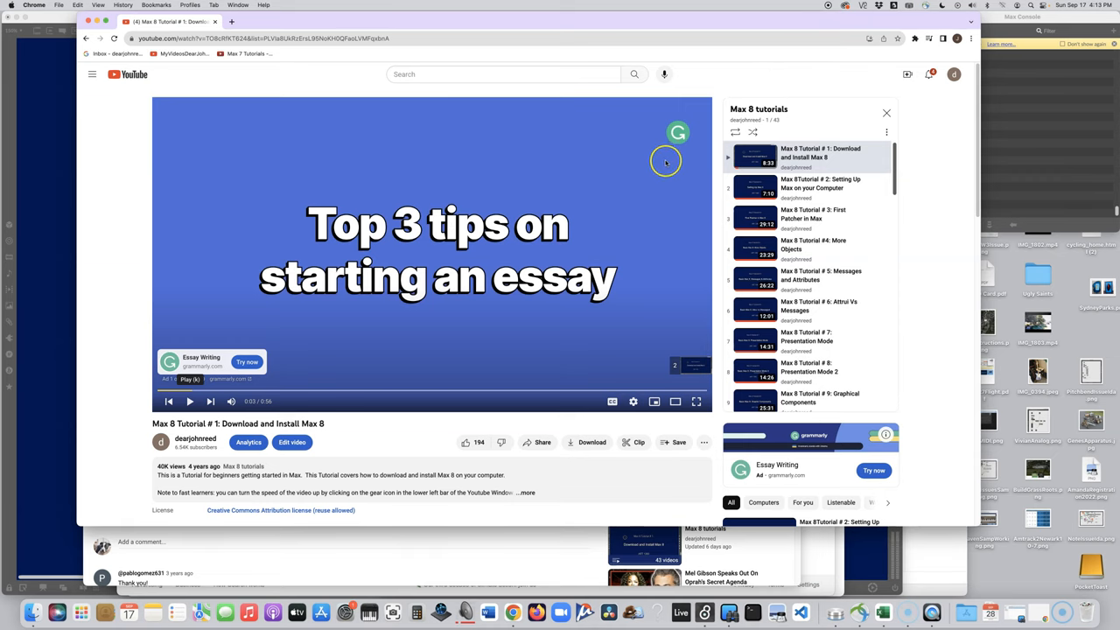
mouse_move(762, 341)
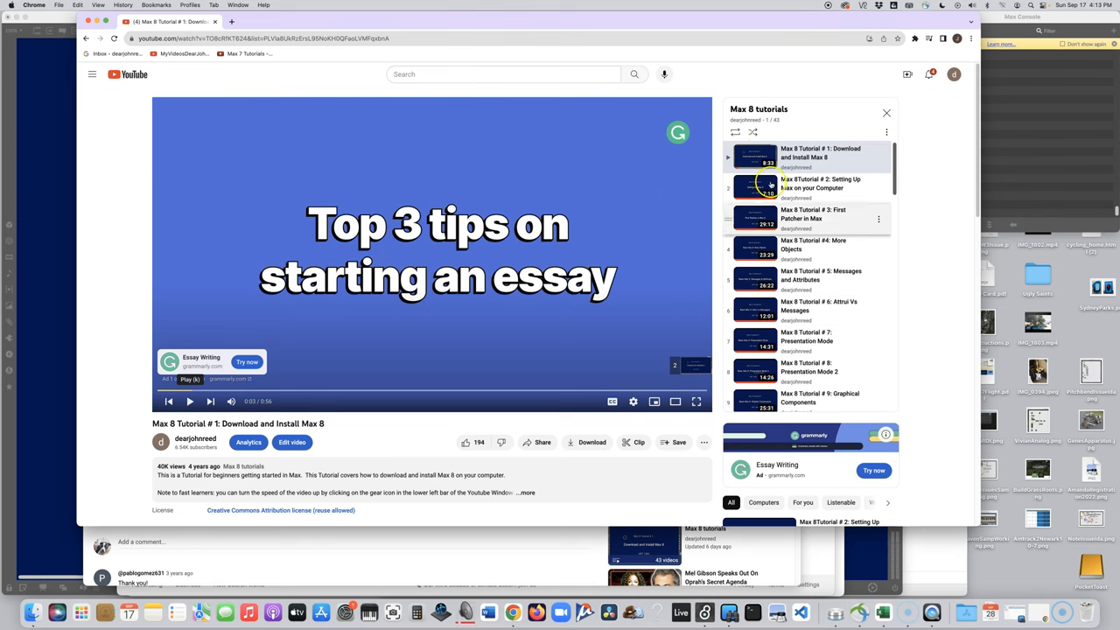
mouse_move(757, 398)
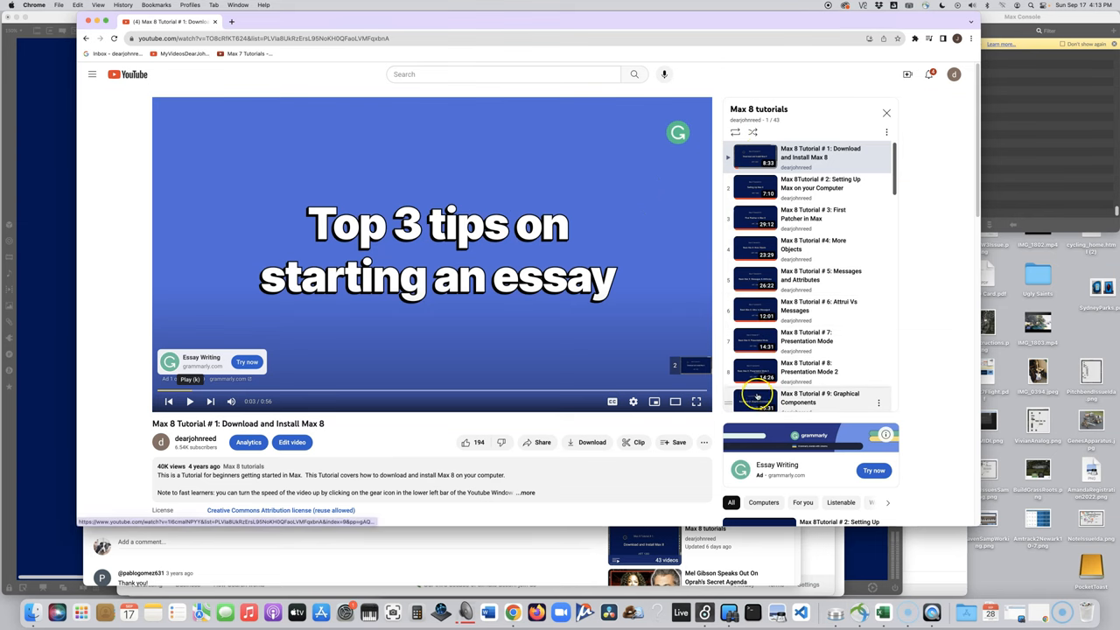
mouse_move(595, 404)
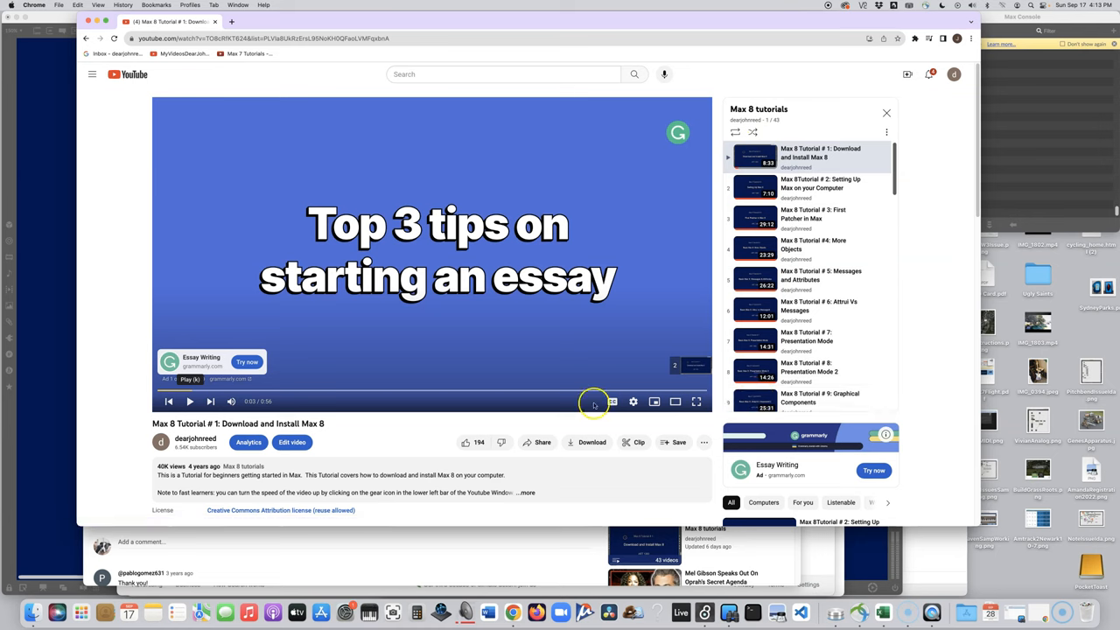
mouse_move(906, 74)
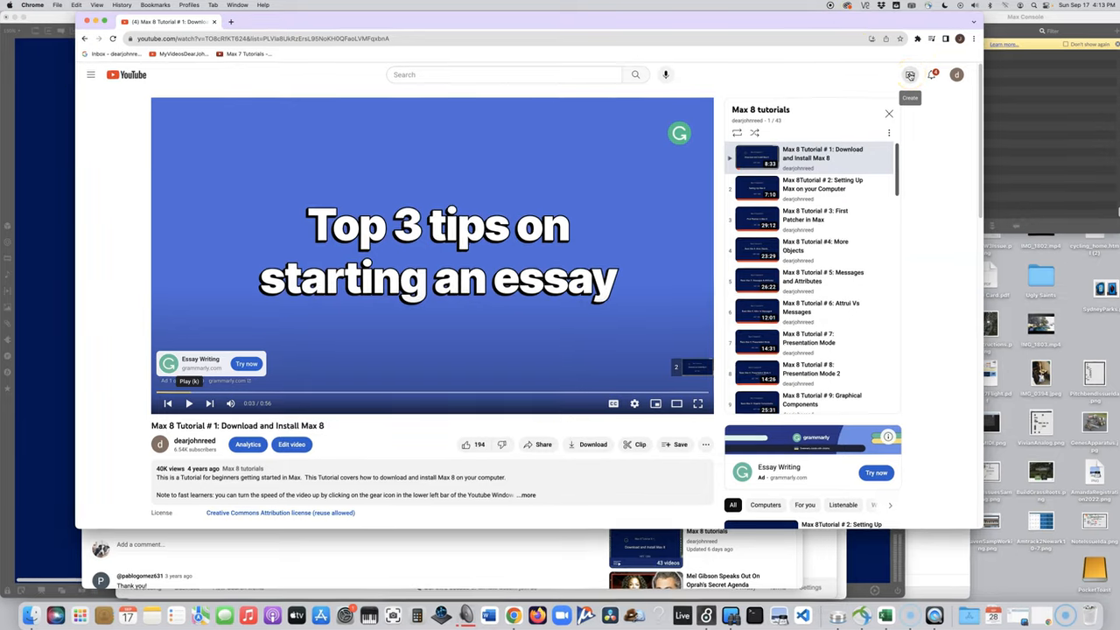
- Go to YouTube Studio's Upload videos dialog via Create > Upload video
click(910, 74)
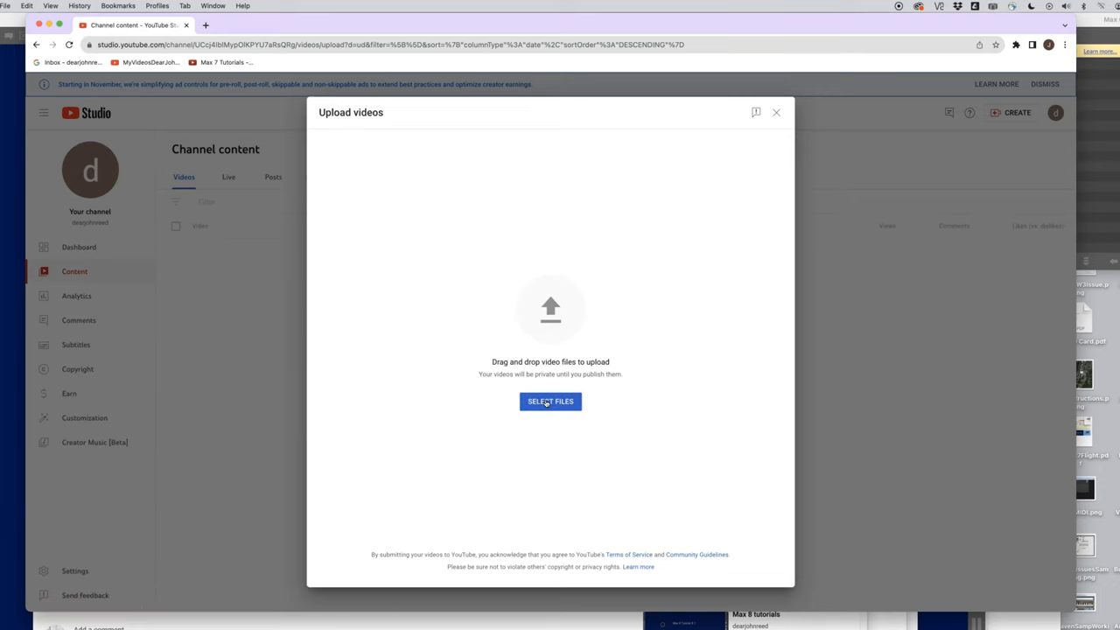
- Select TEdsNiftyMidiKeyboard.mov from the Desktop and begin uploading it
click(549, 401)
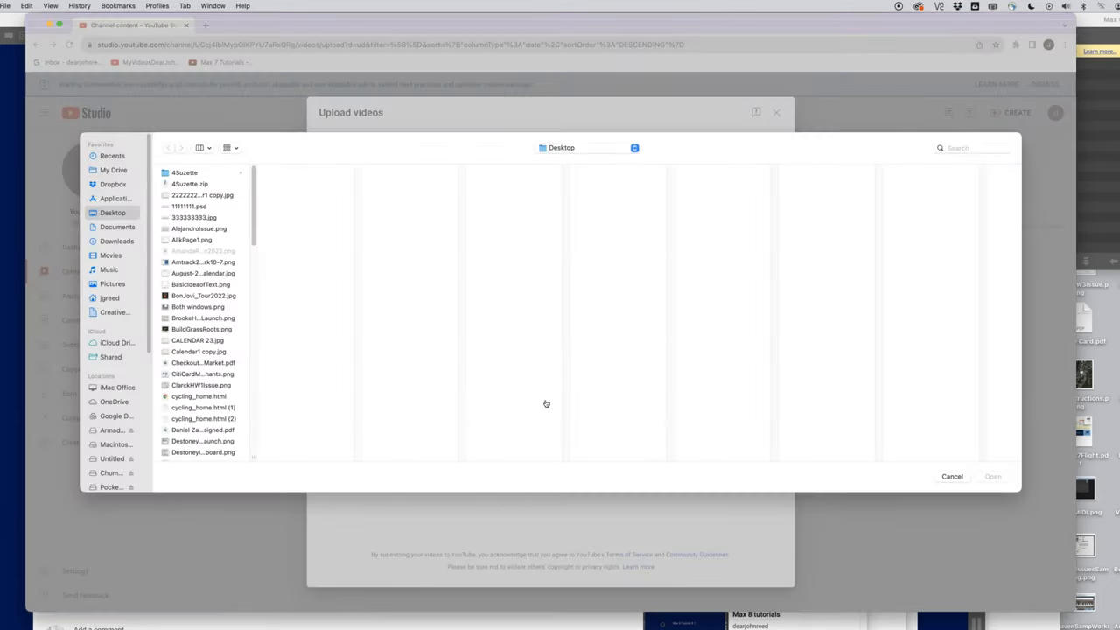
click(112, 214)
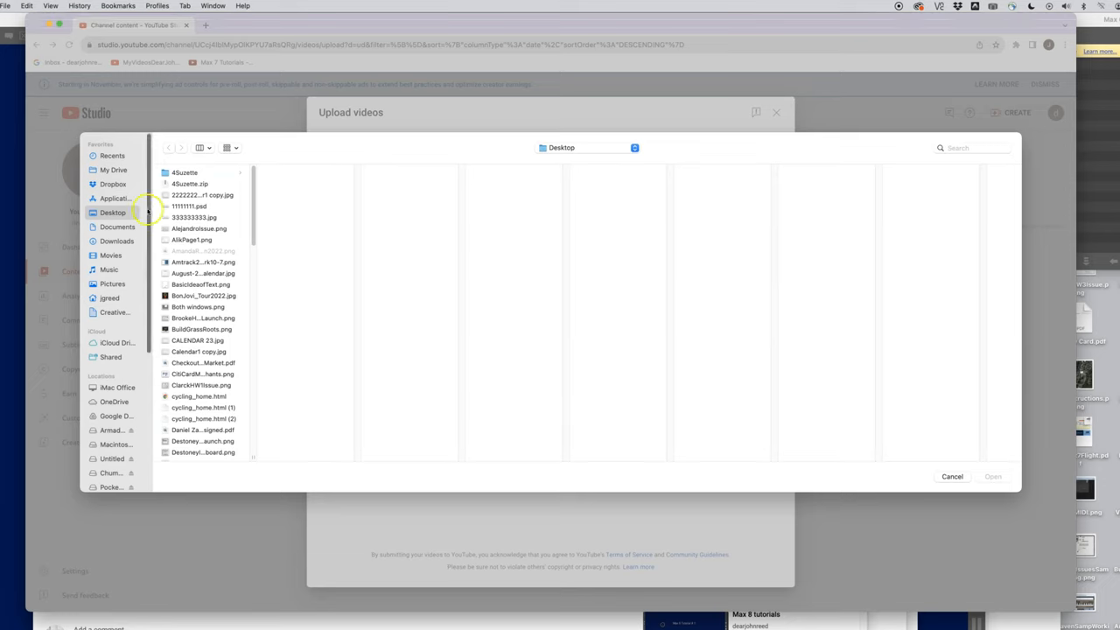
scroll(down, 3)
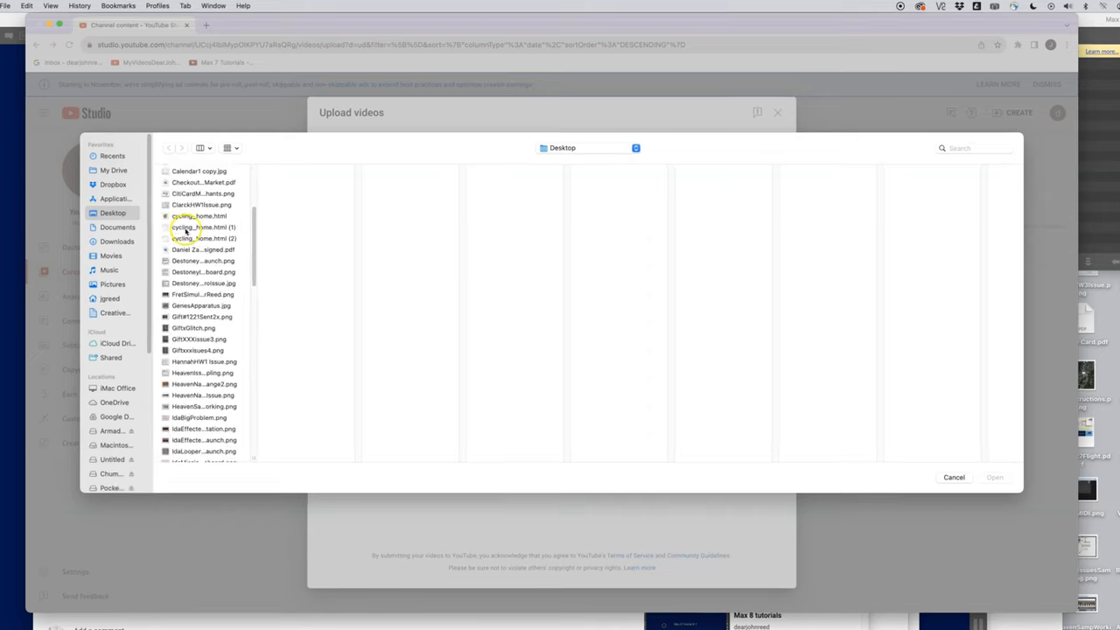
scroll(down, 3)
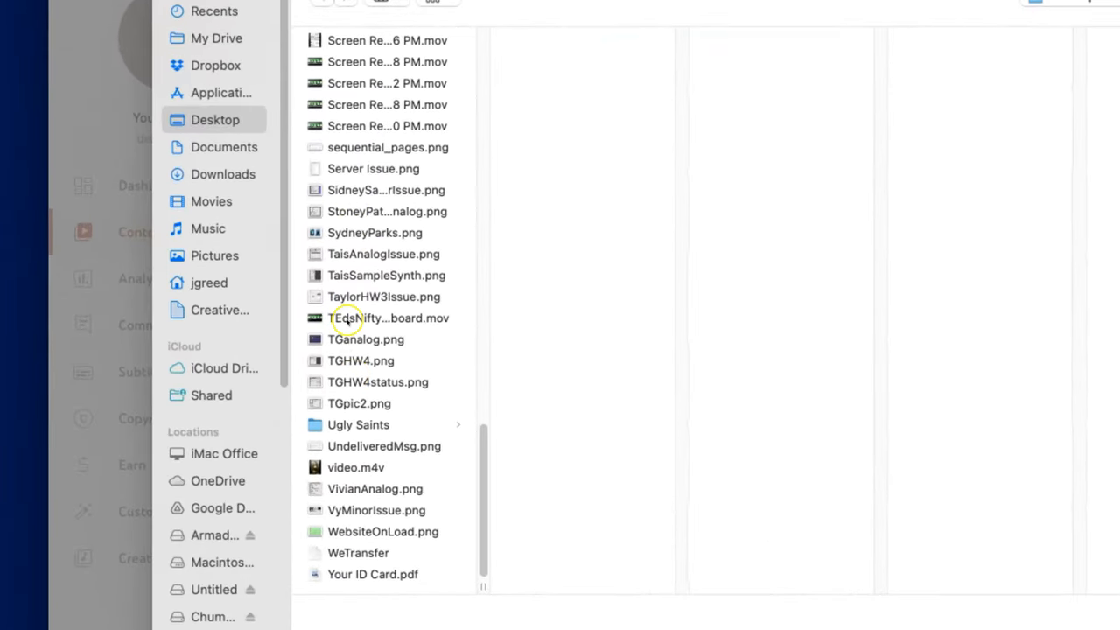
click(389, 319)
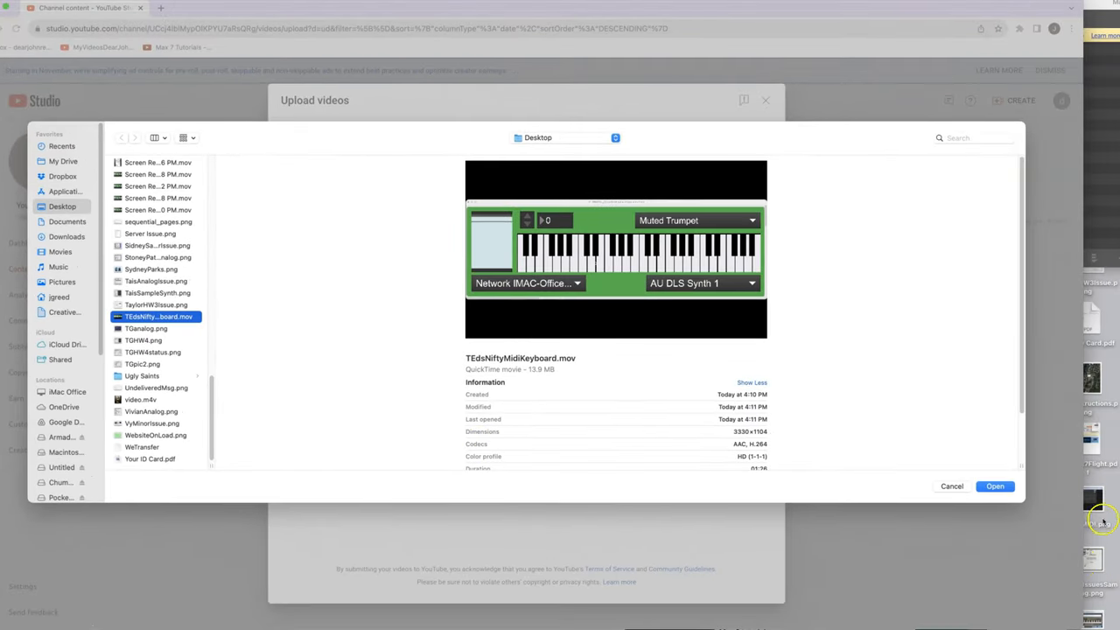
click(952, 487)
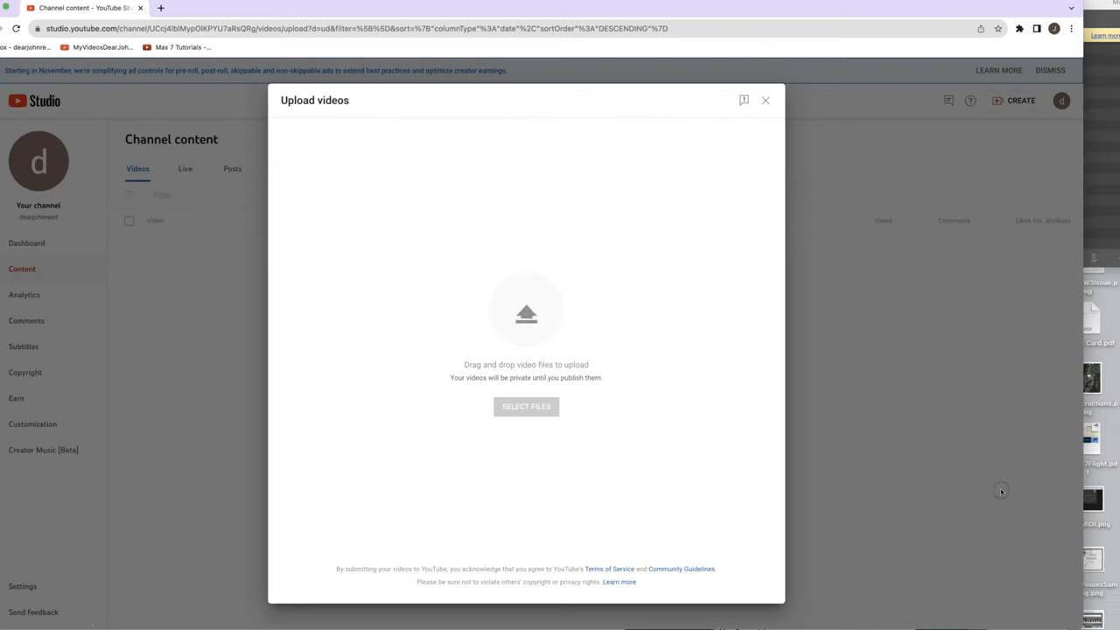
mouse_move(567, 353)
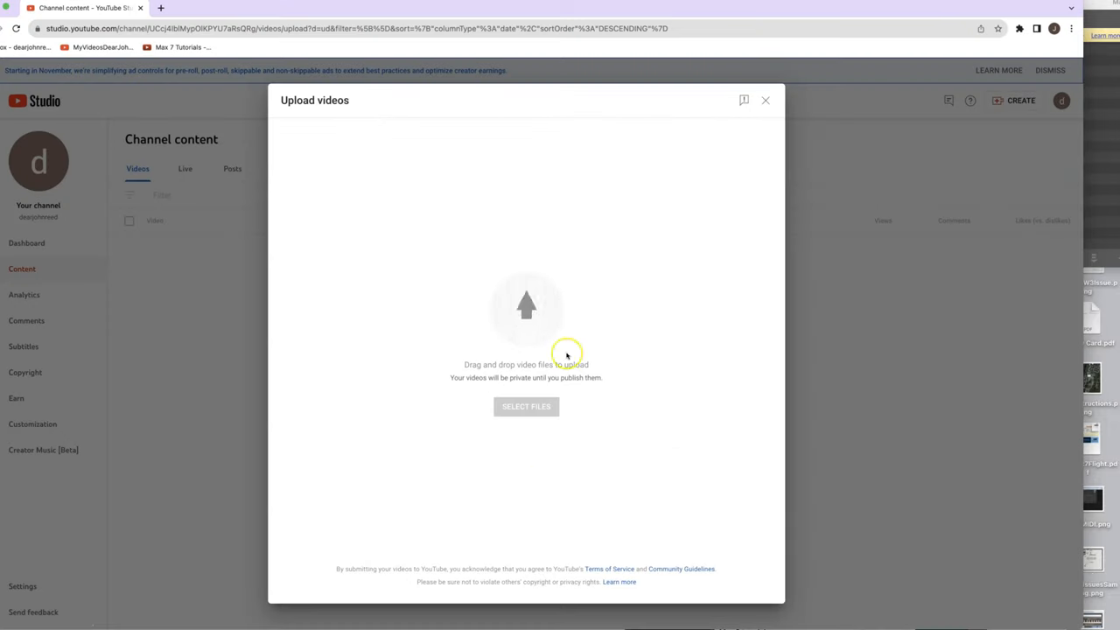
click(525, 406)
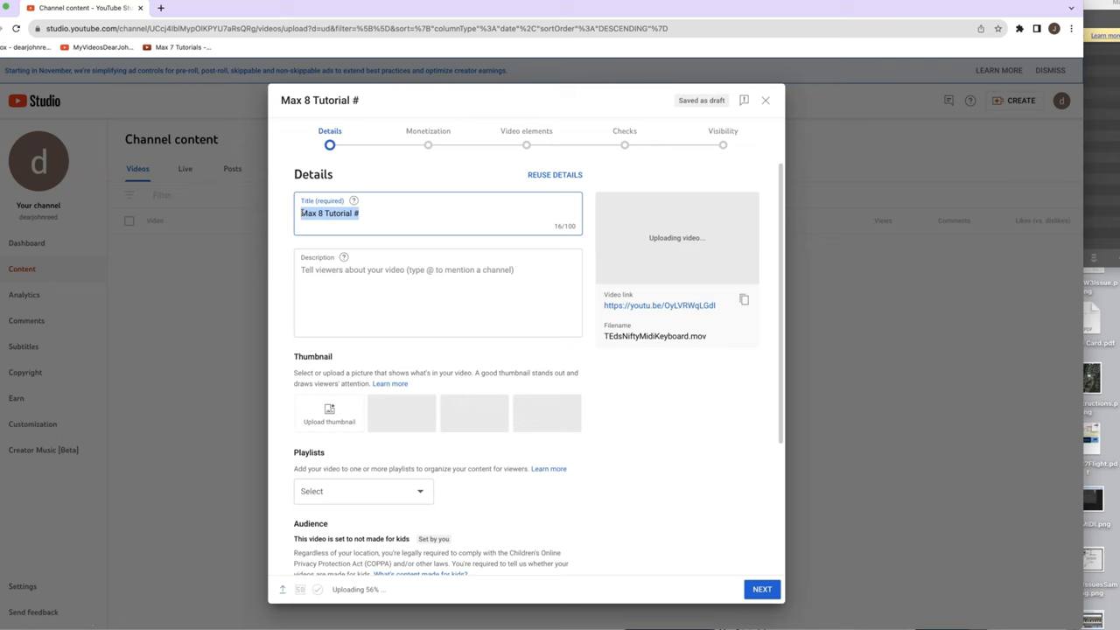
- Title the uploaded video 'TedsAwesomeKeyboard'
text(Teds)
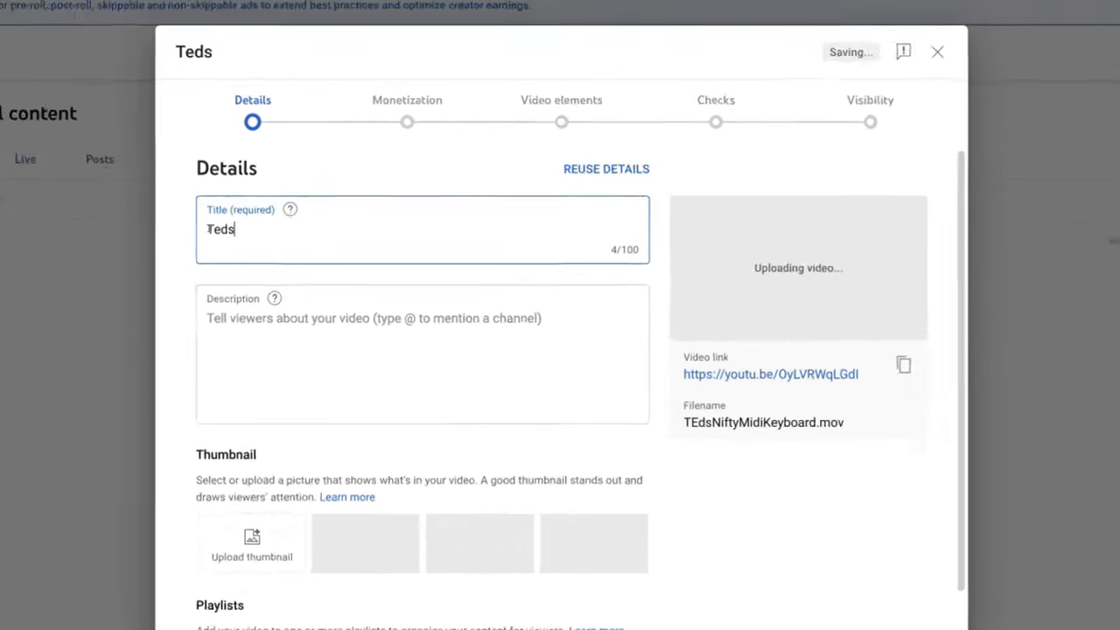
text(Awesome)
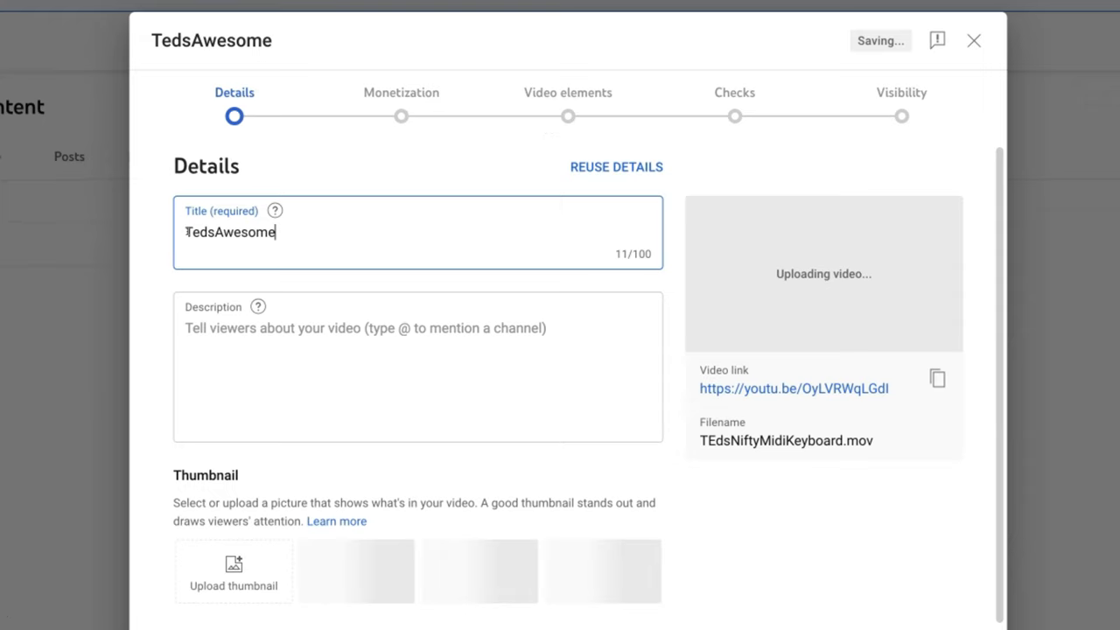
text(Keybo)
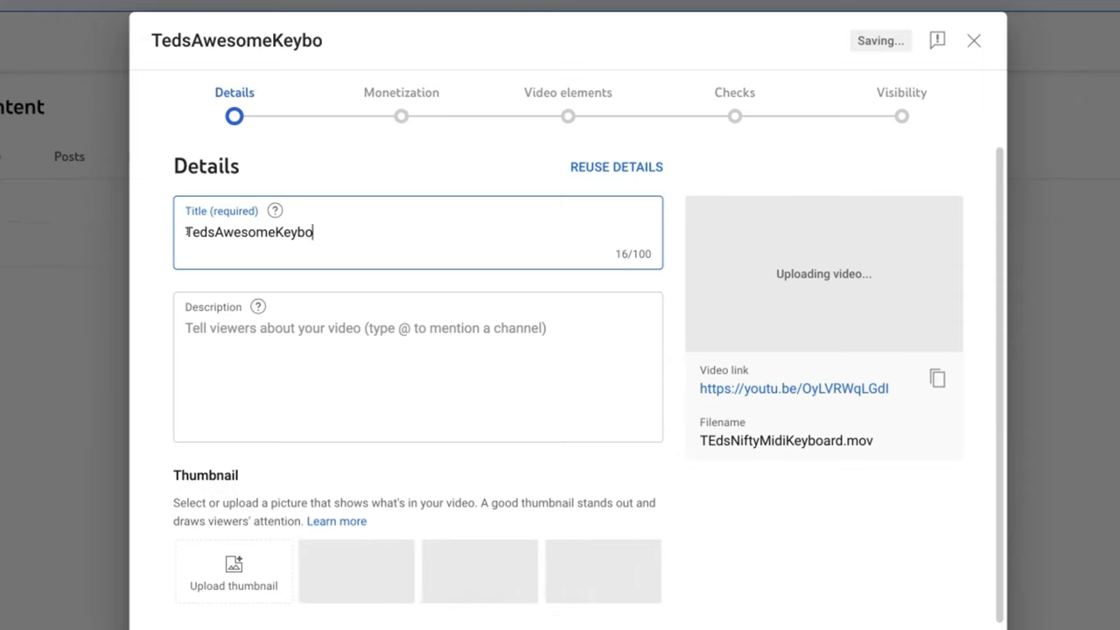
text(ard)
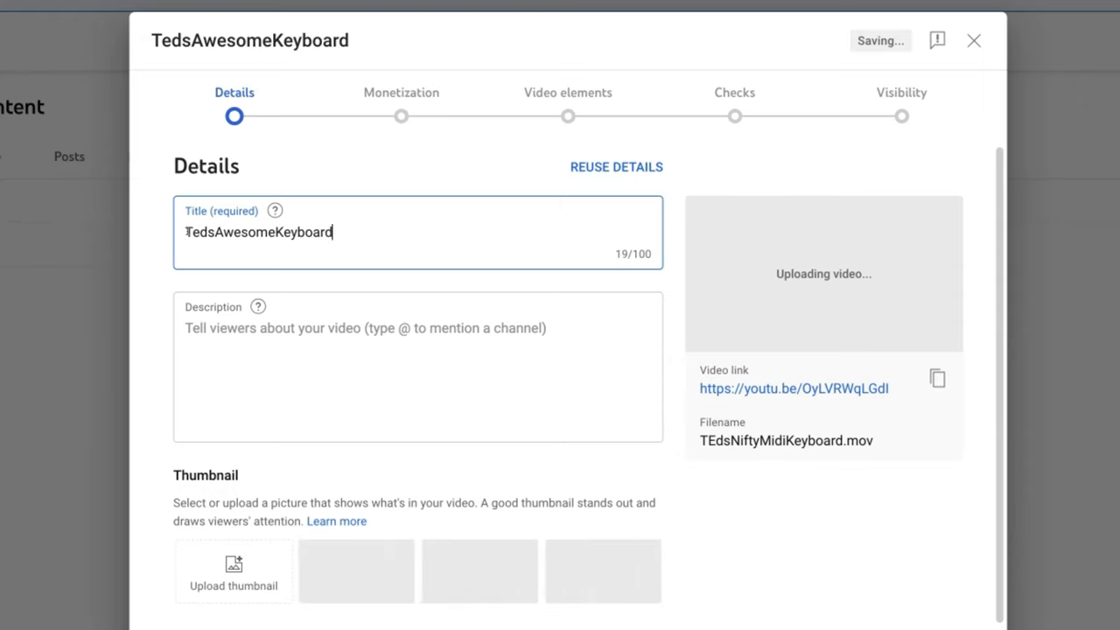
- Write the description 'Title says it all' for the video
click(206, 329)
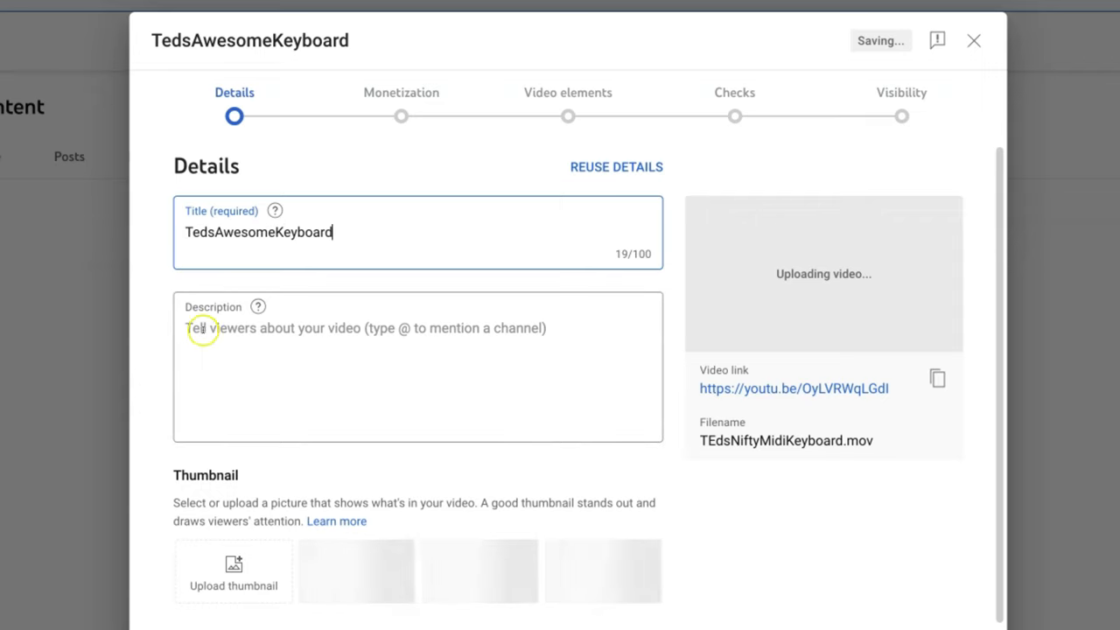
text(Title says it a)
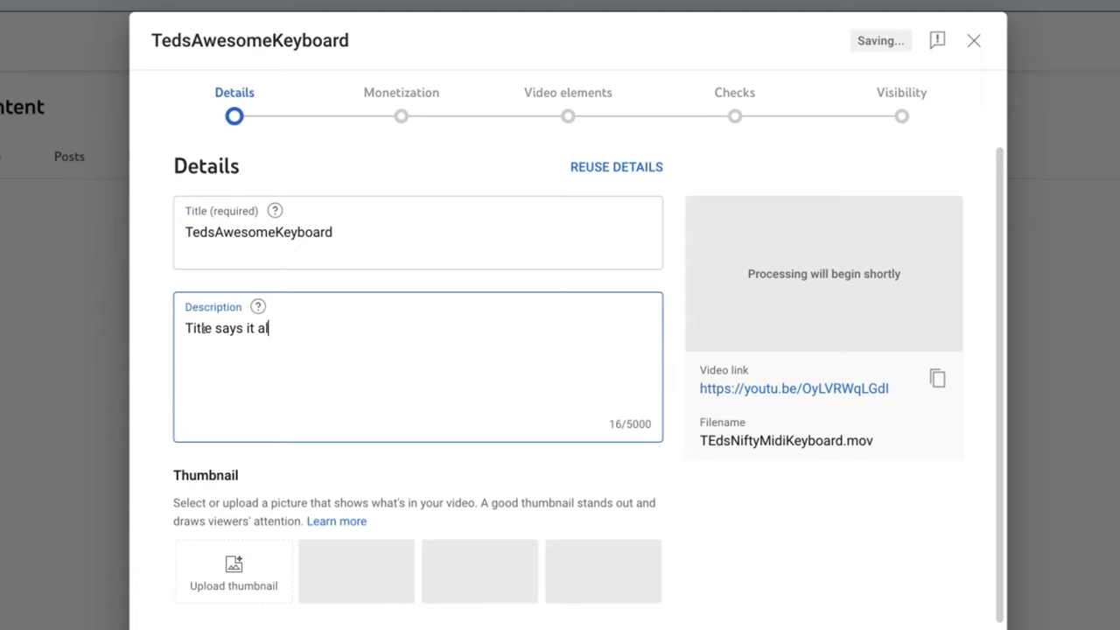
text(l)
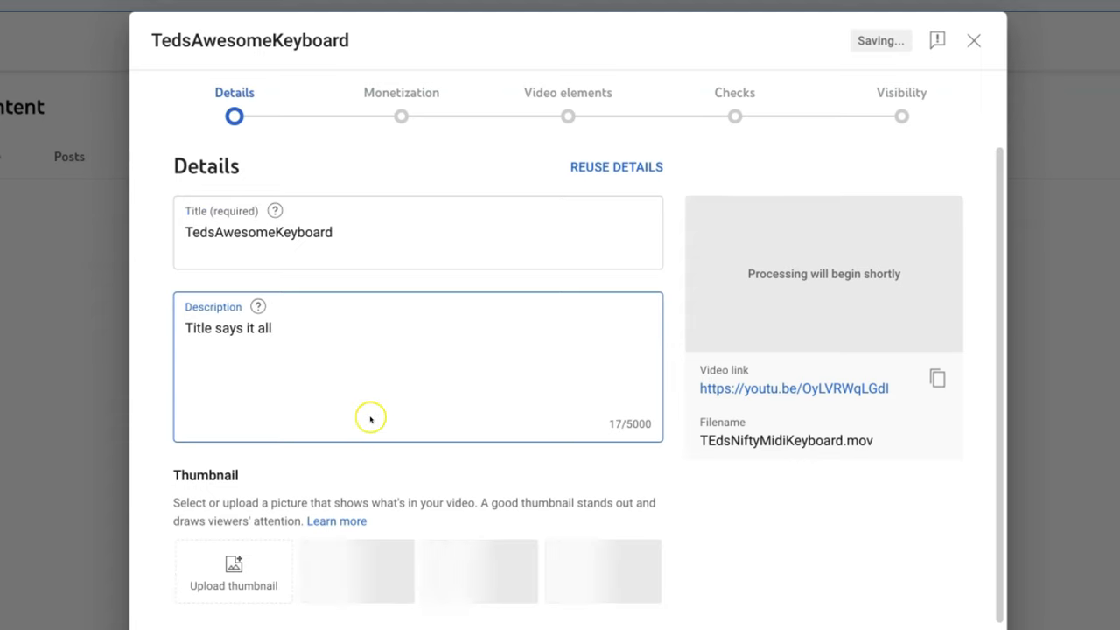
mouse_move(207, 343)
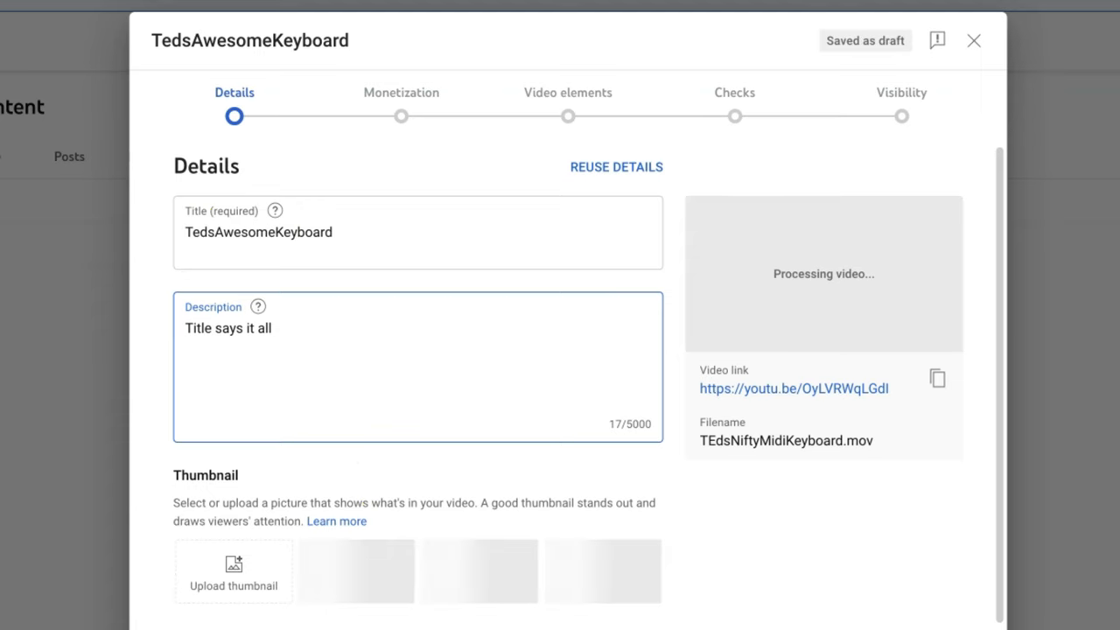
scroll(down, 3)
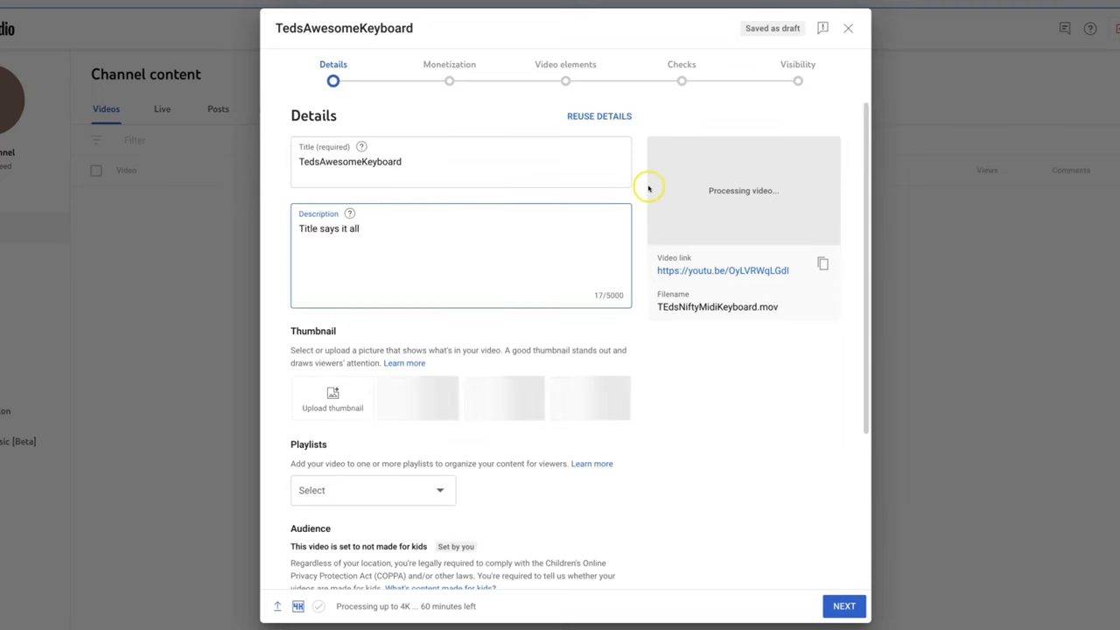
mouse_move(570, 203)
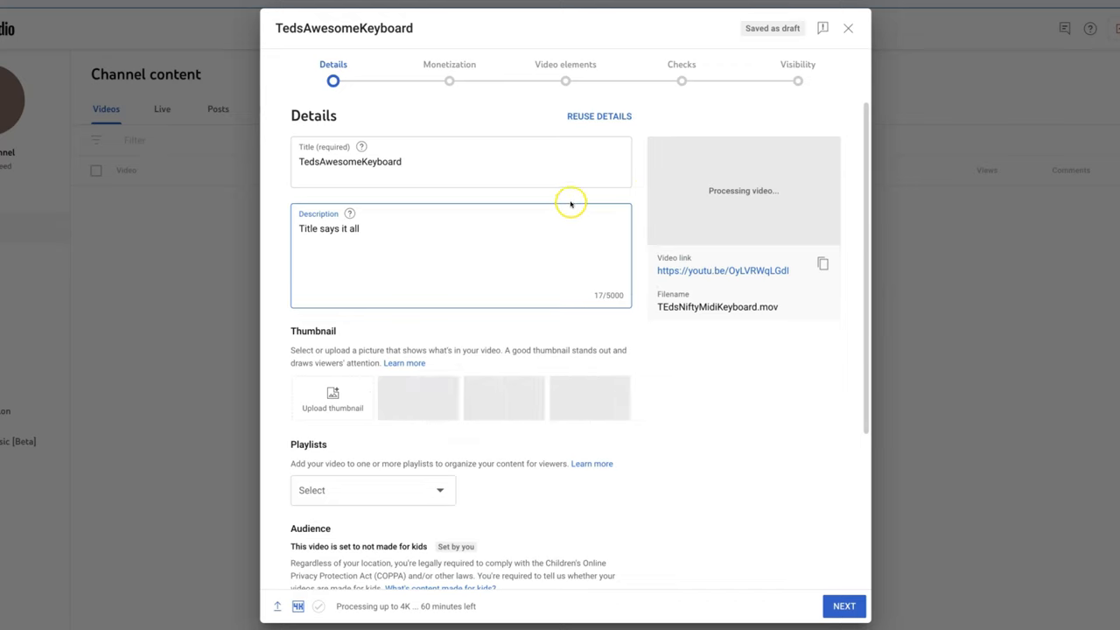
mouse_move(674, 261)
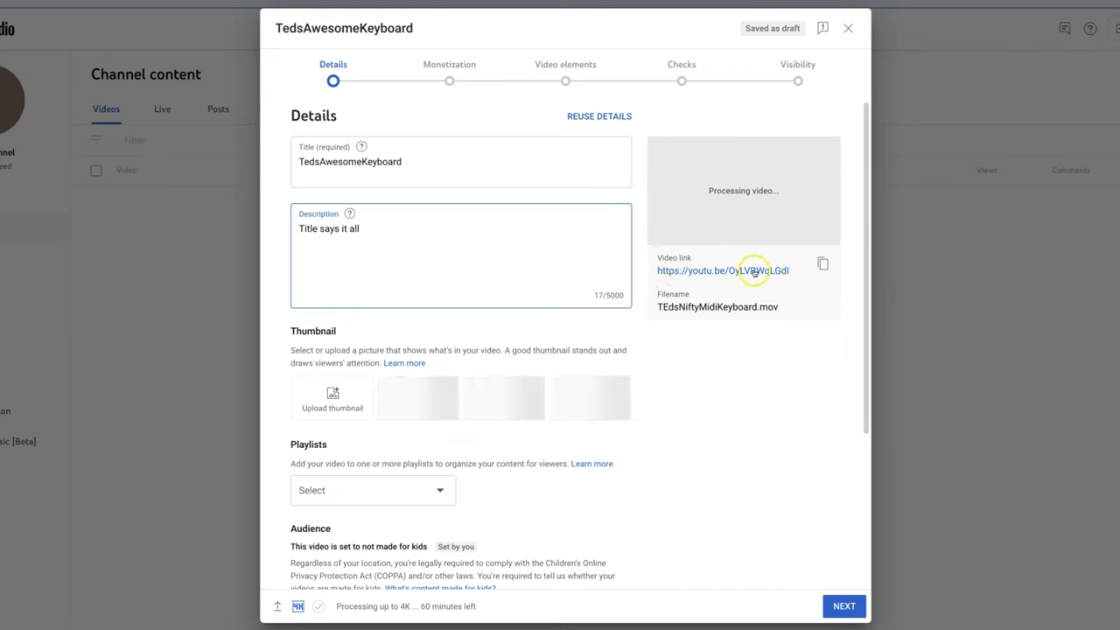
mouse_move(691, 276)
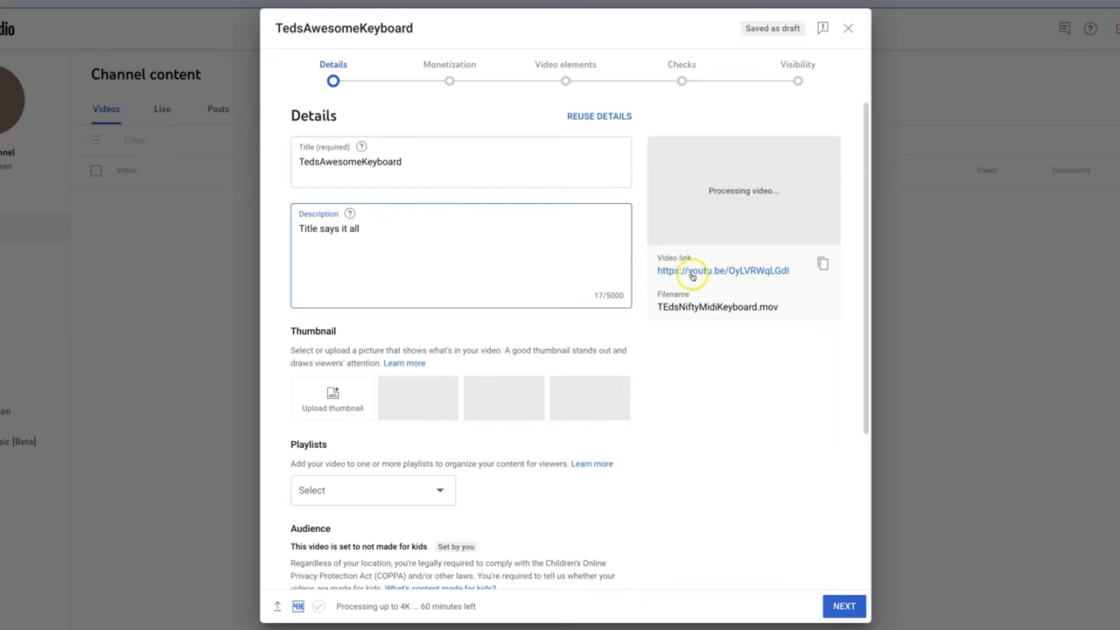
mouse_move(822, 262)
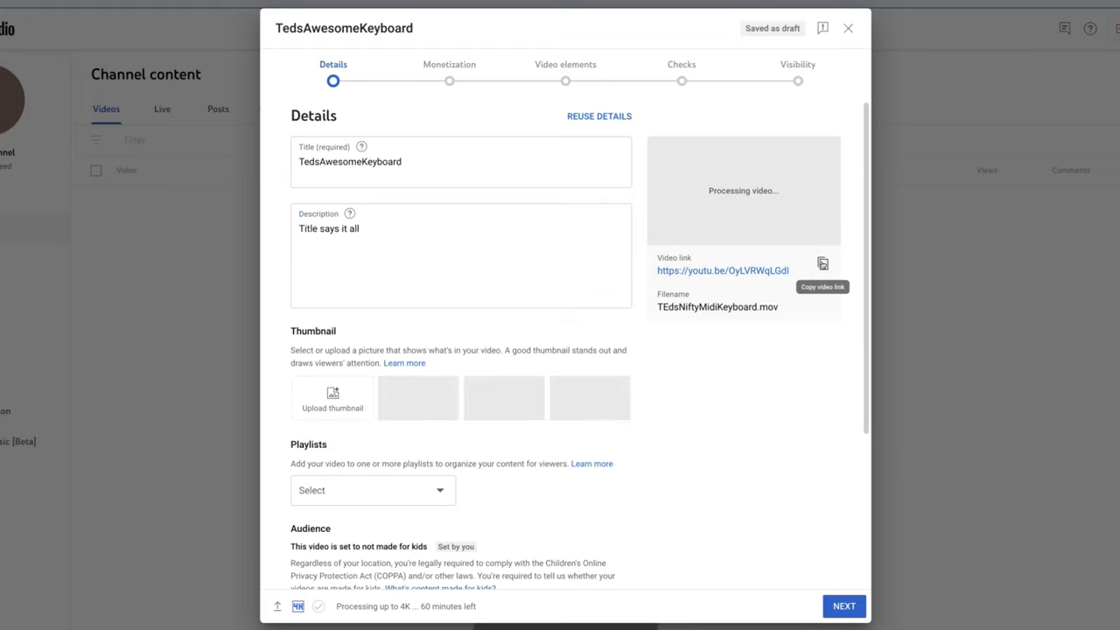
mouse_move(815, 240)
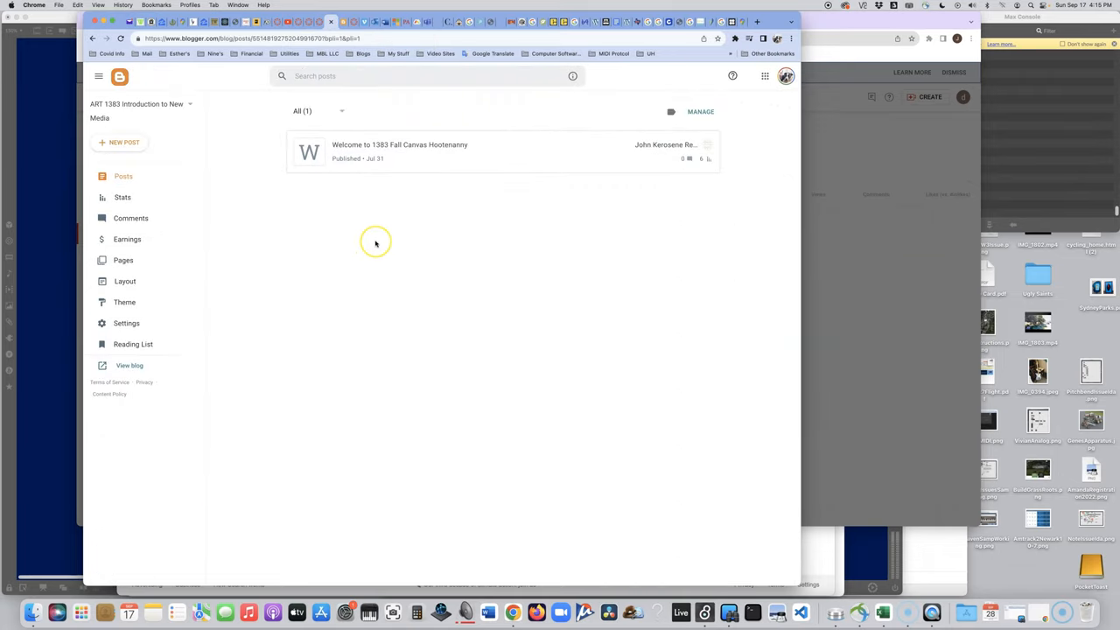
mouse_move(314, 403)
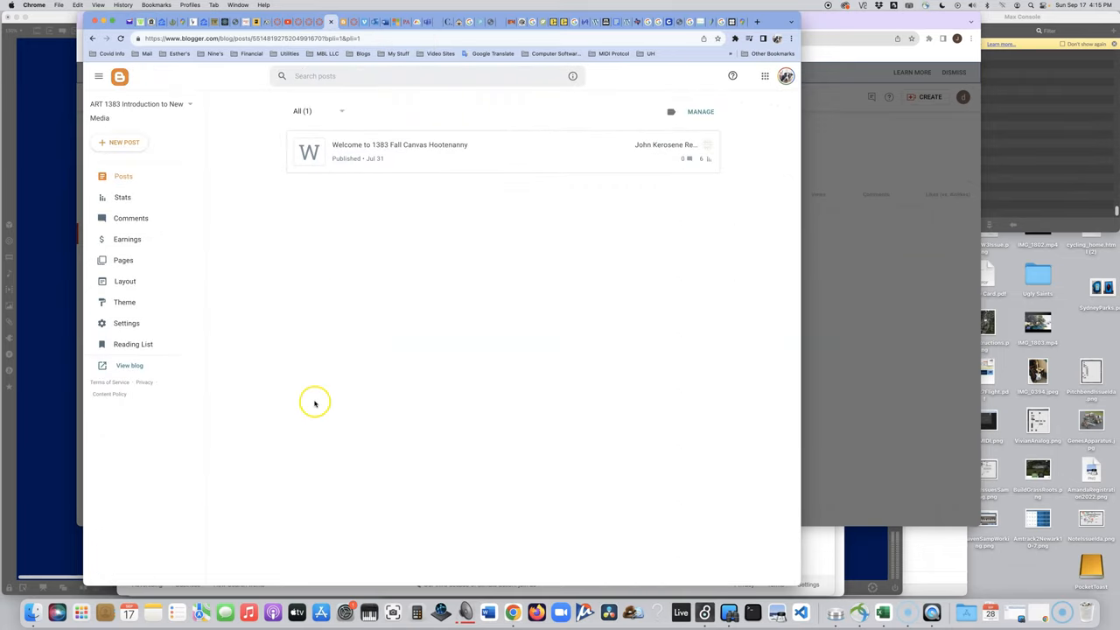
- View the published ART 1383 Introduction to New Media blog page
click(129, 366)
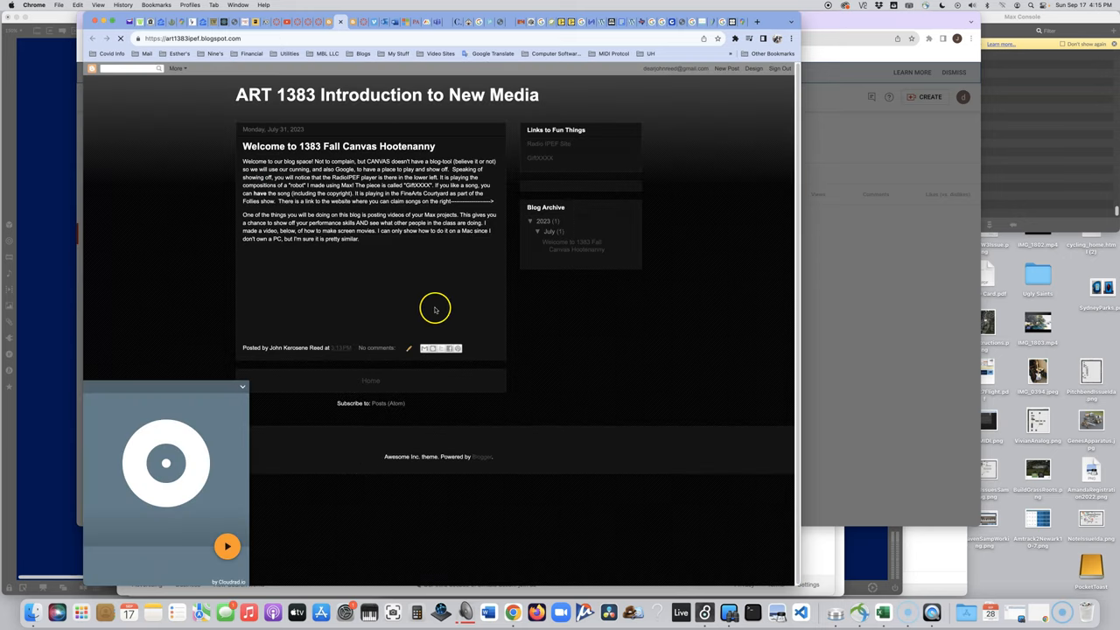
click(227, 546)
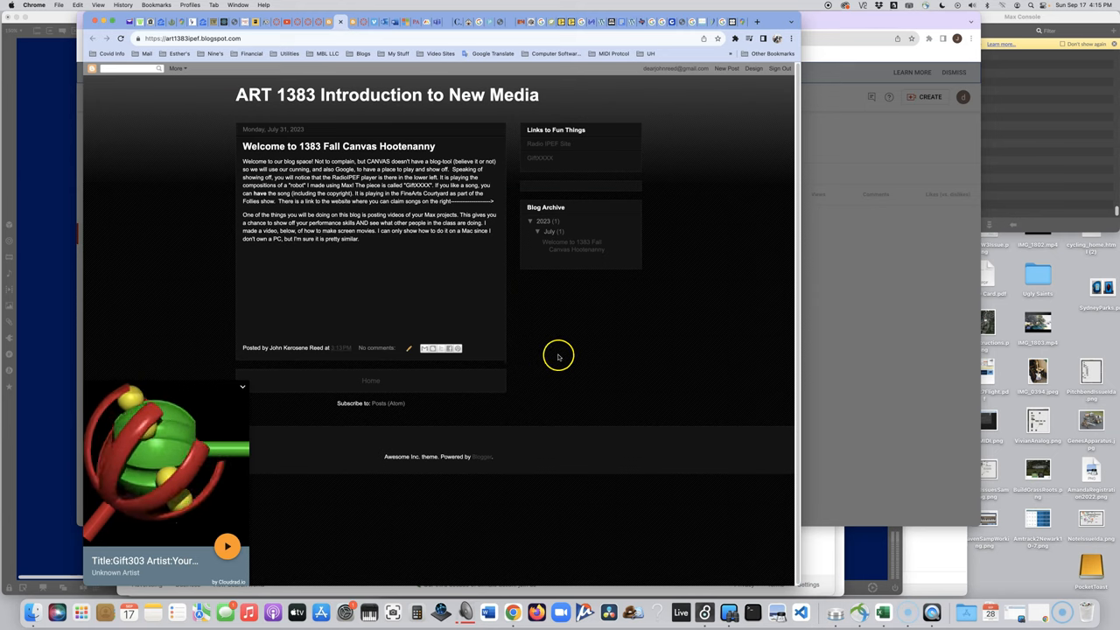
mouse_move(556, 357)
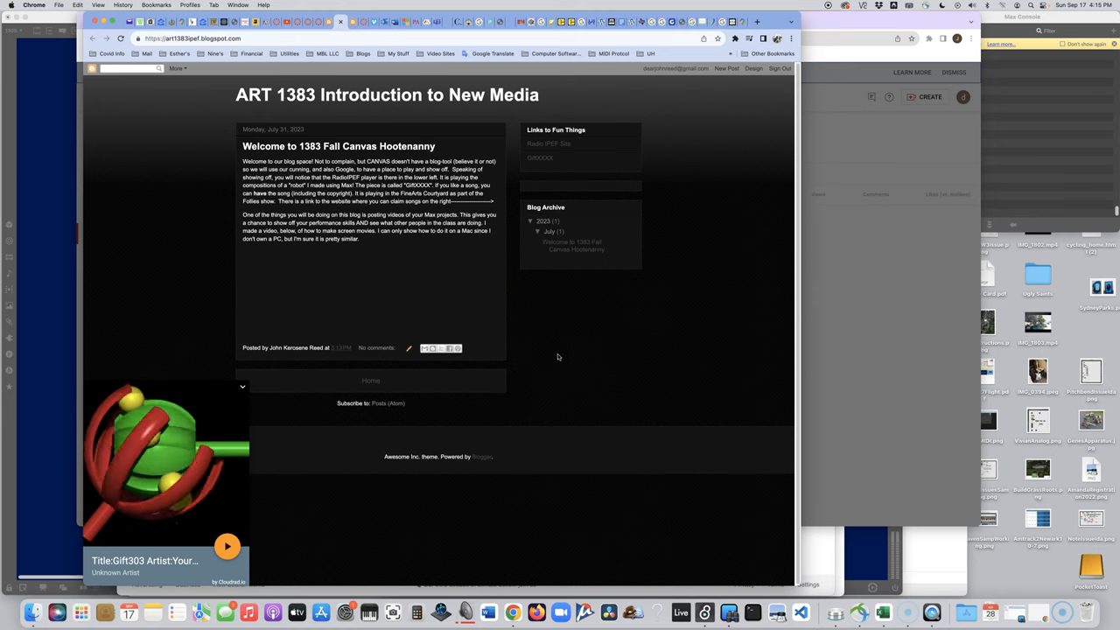
mouse_move(553, 339)
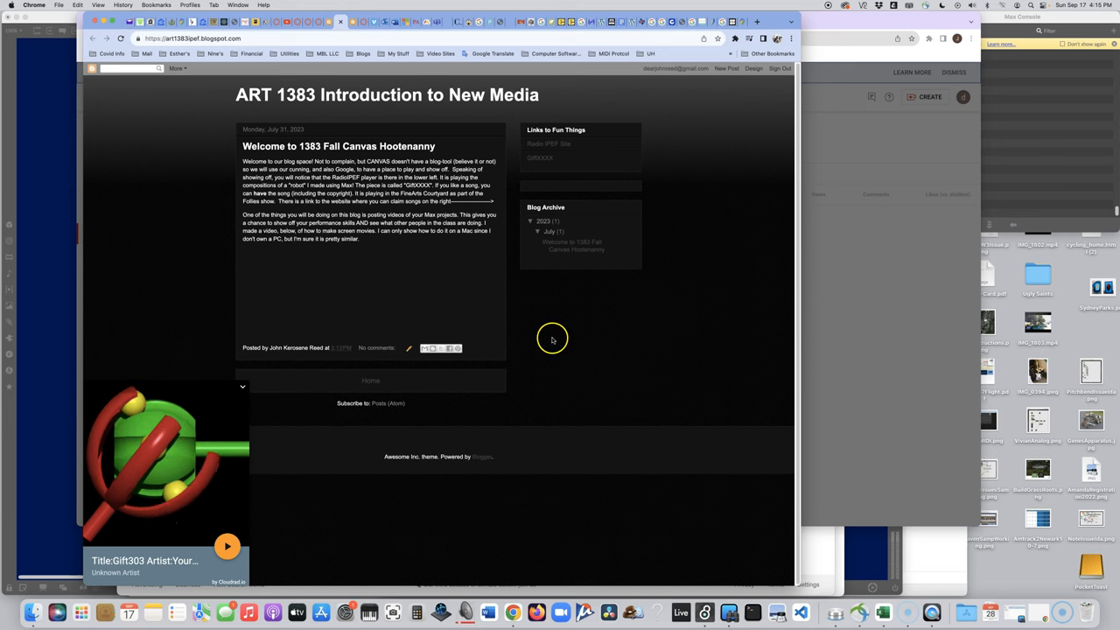
mouse_move(532, 315)
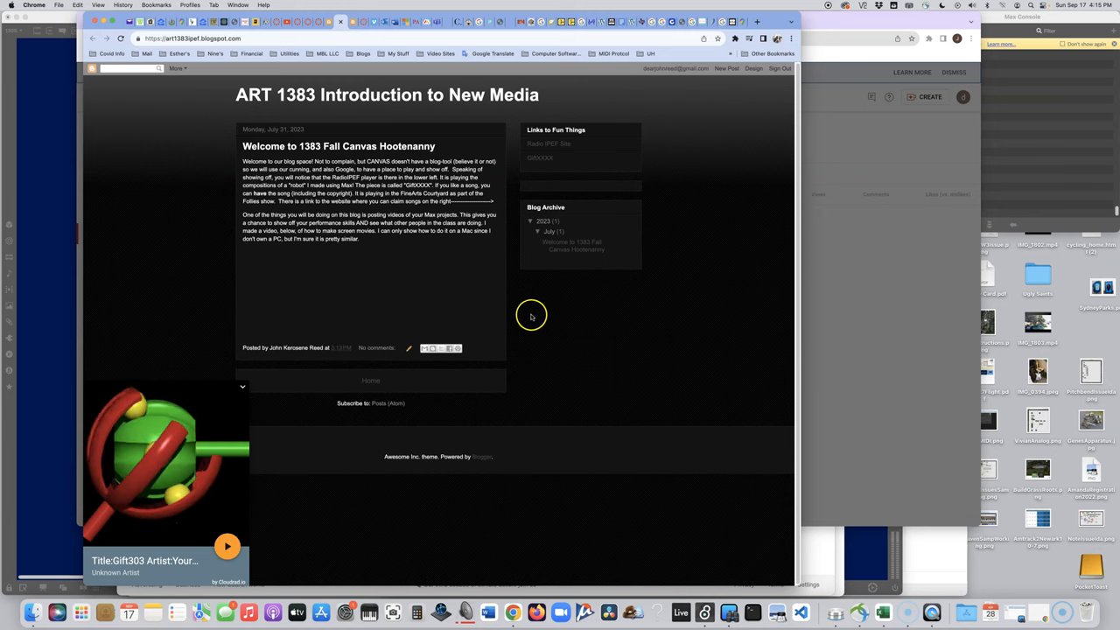
mouse_move(452, 305)
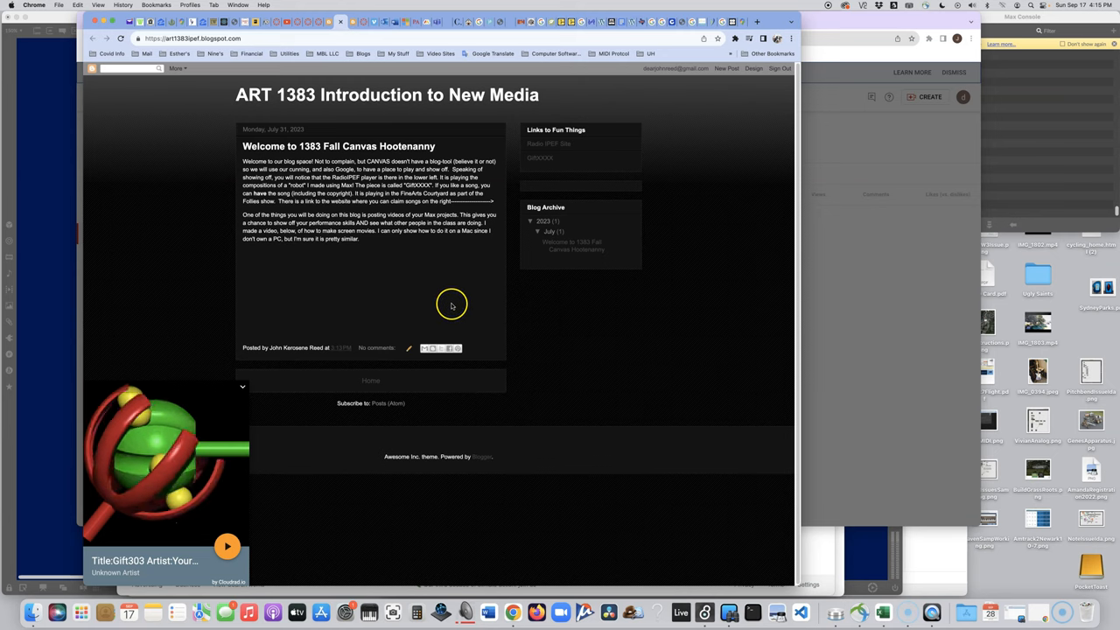
mouse_move(745, 200)
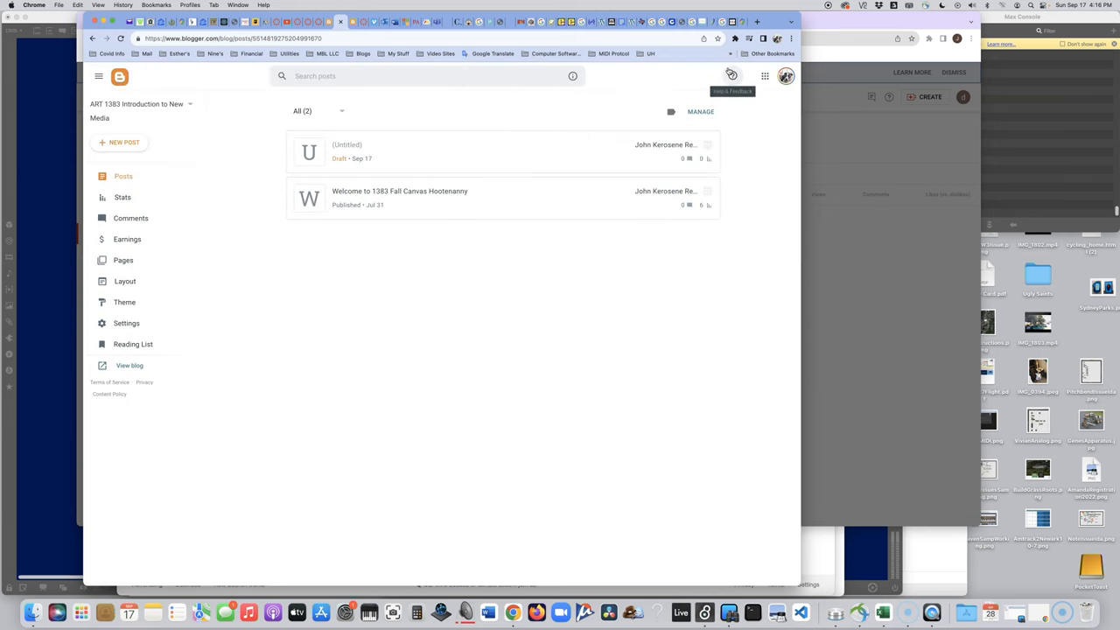
mouse_move(219, 178)
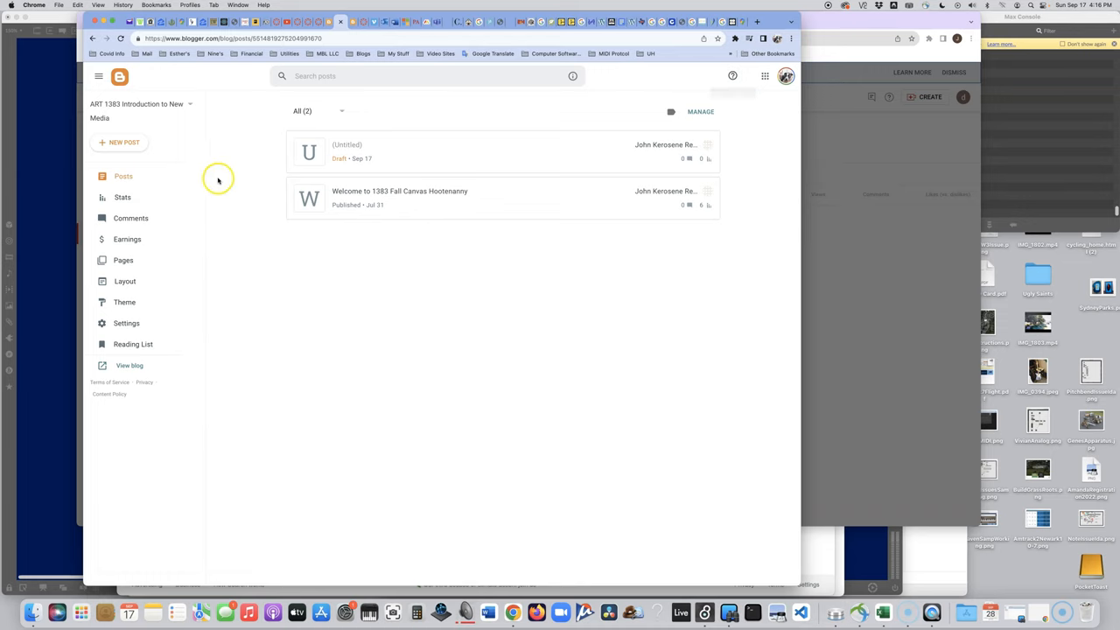
mouse_move(119, 141)
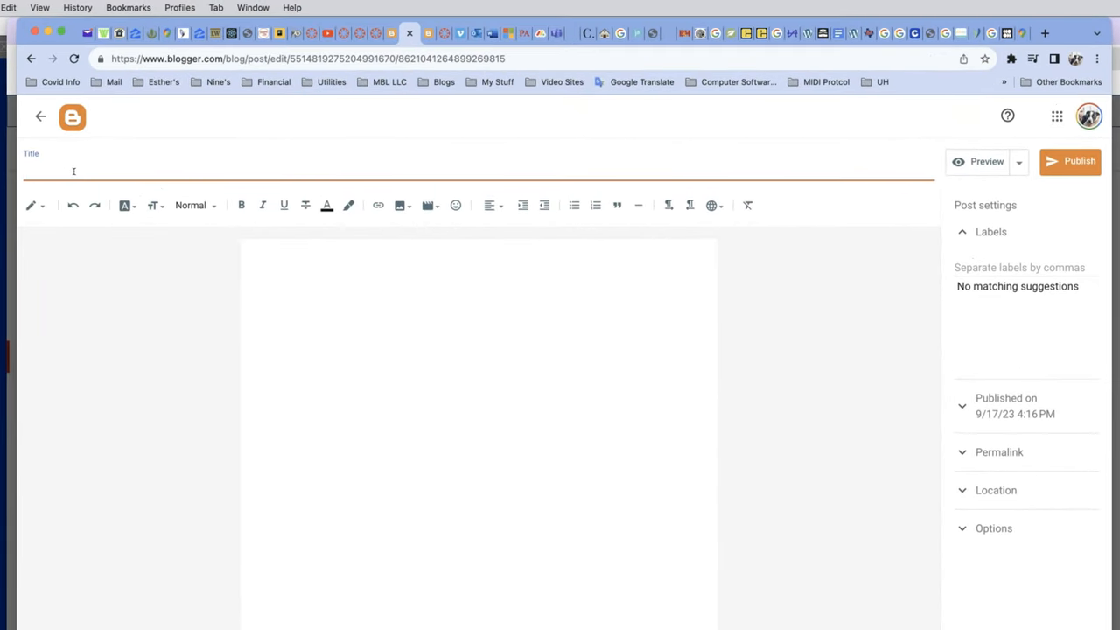
- Title the new post 'Ted's Excellent Midi Keyboard', fixing a mistyped start
text(TEd)
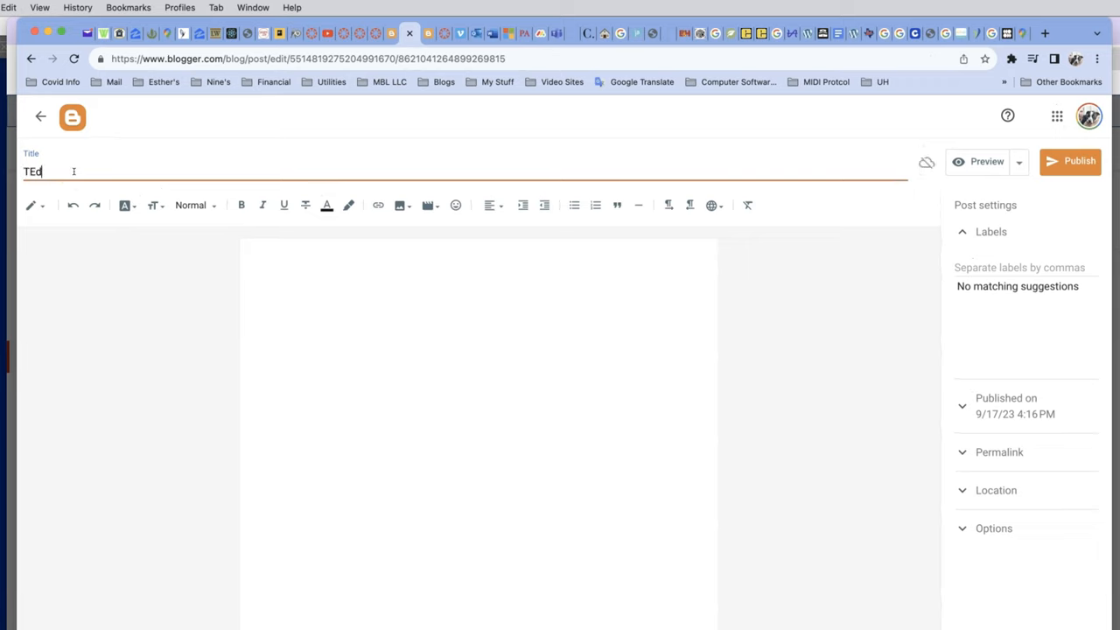
text('s)
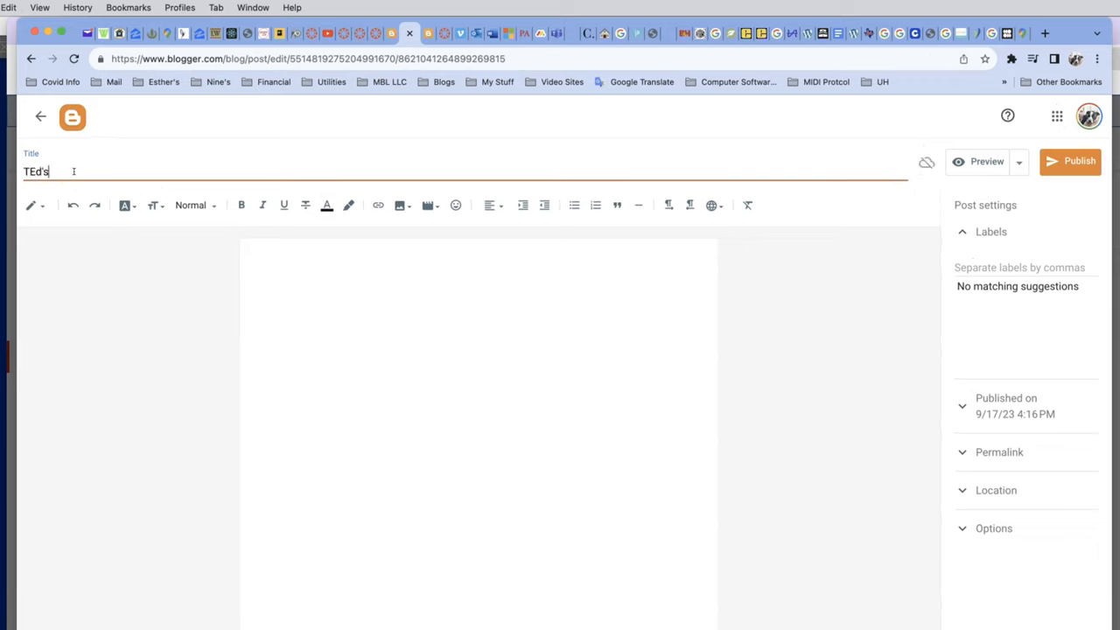
key(Backspace)
text(Te)
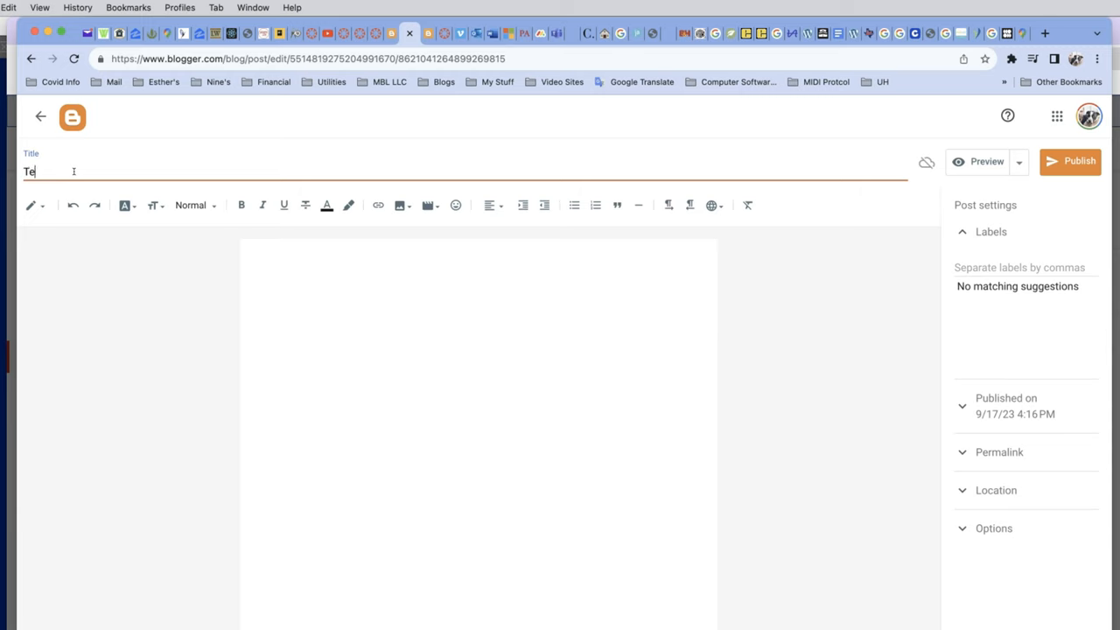
text(d's)
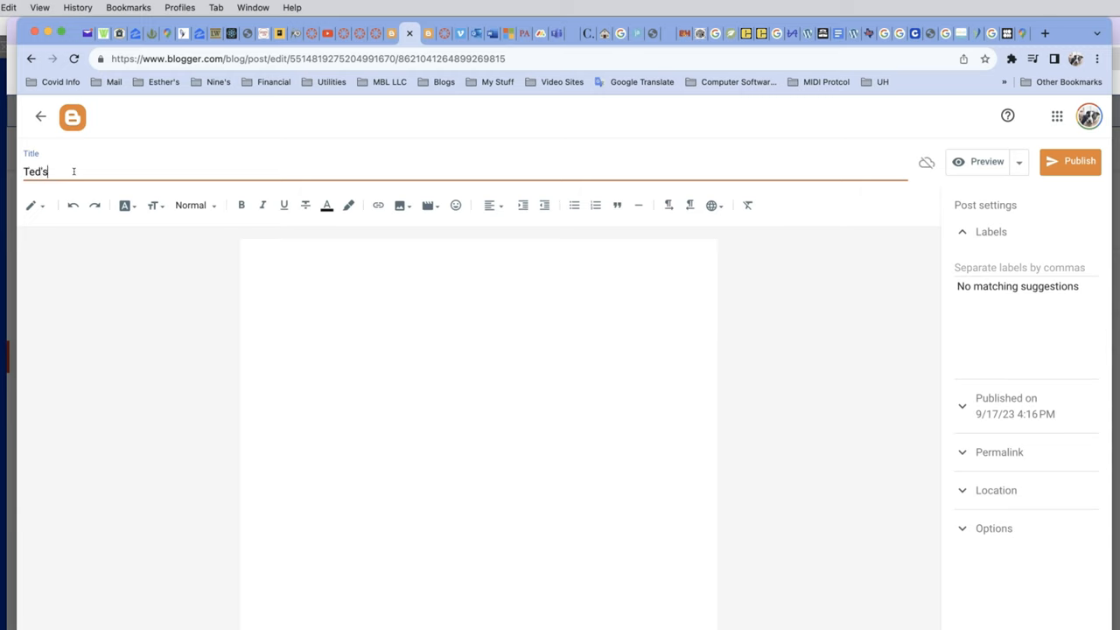
text(Exc)
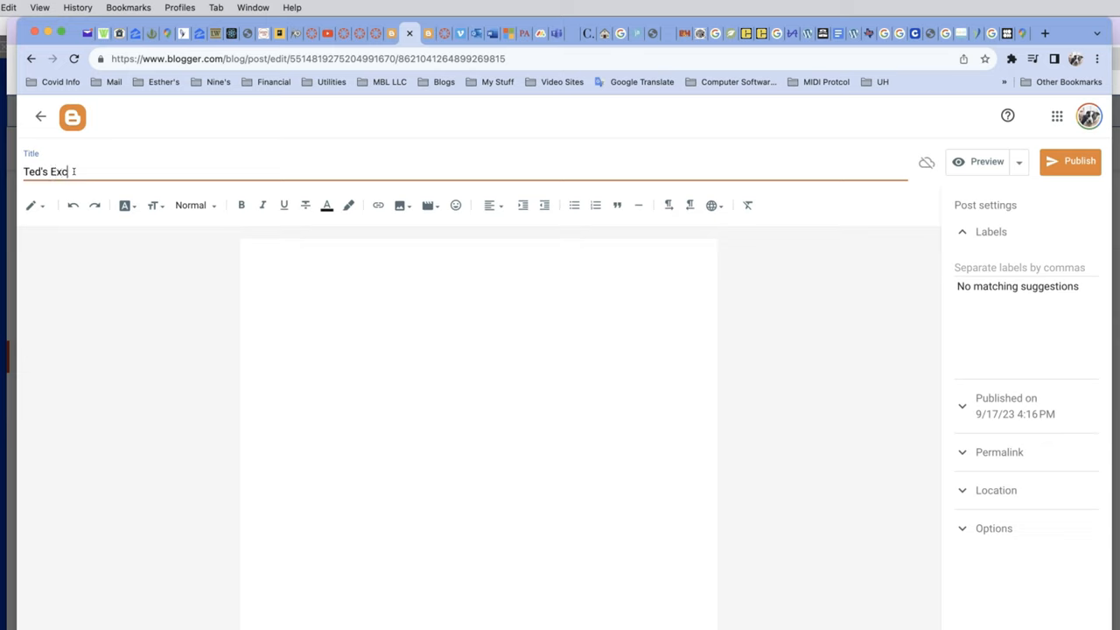
text(ellent K)
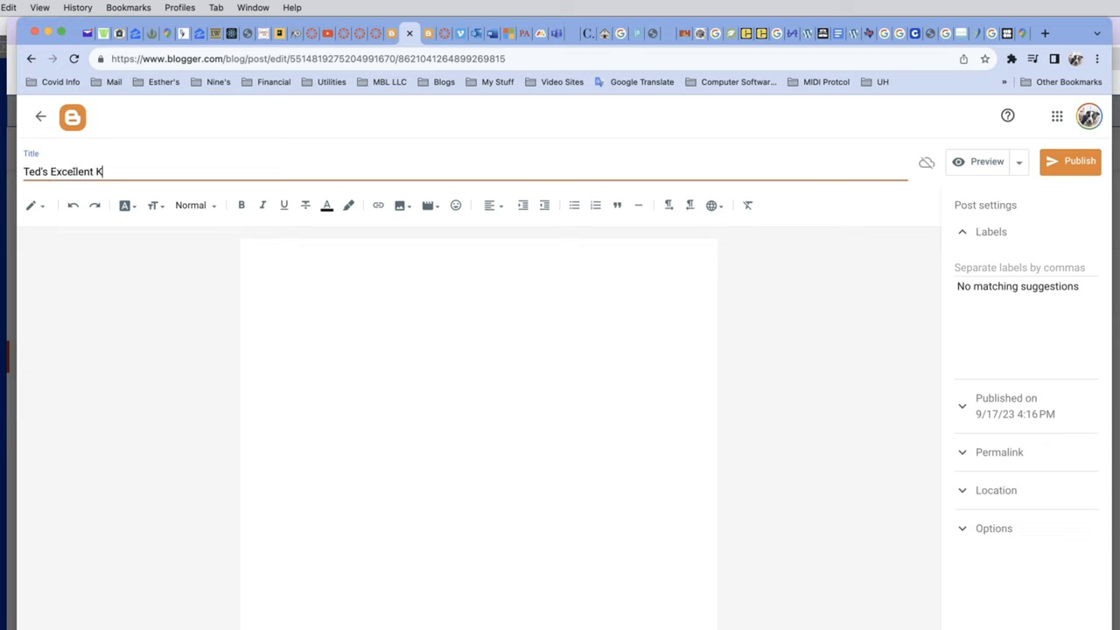
text(Mid)
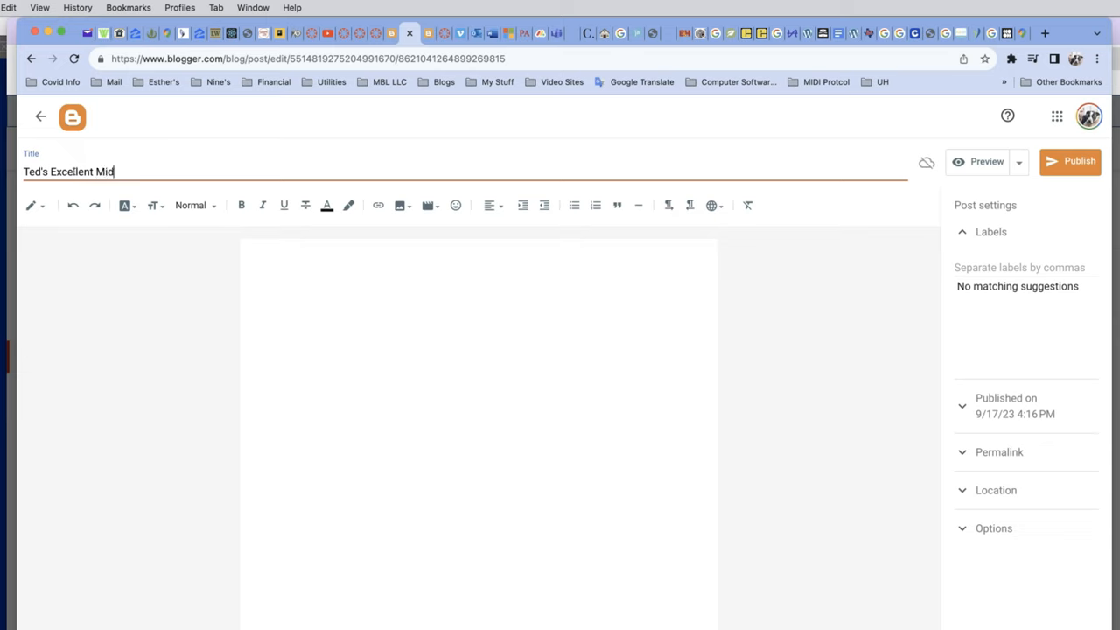
text(i Key)
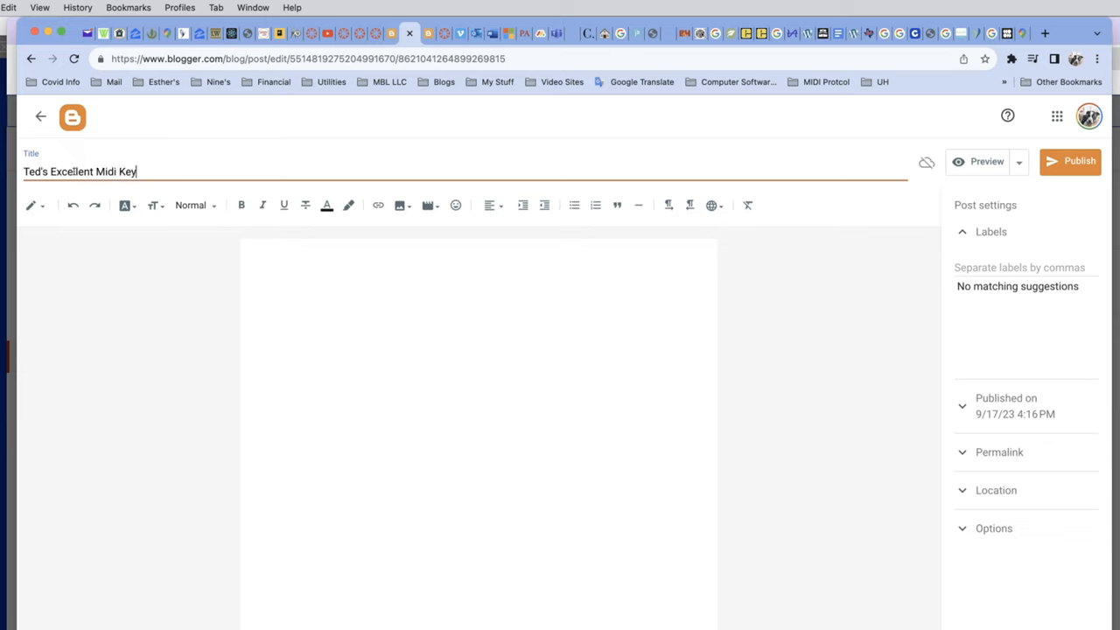
text(board)
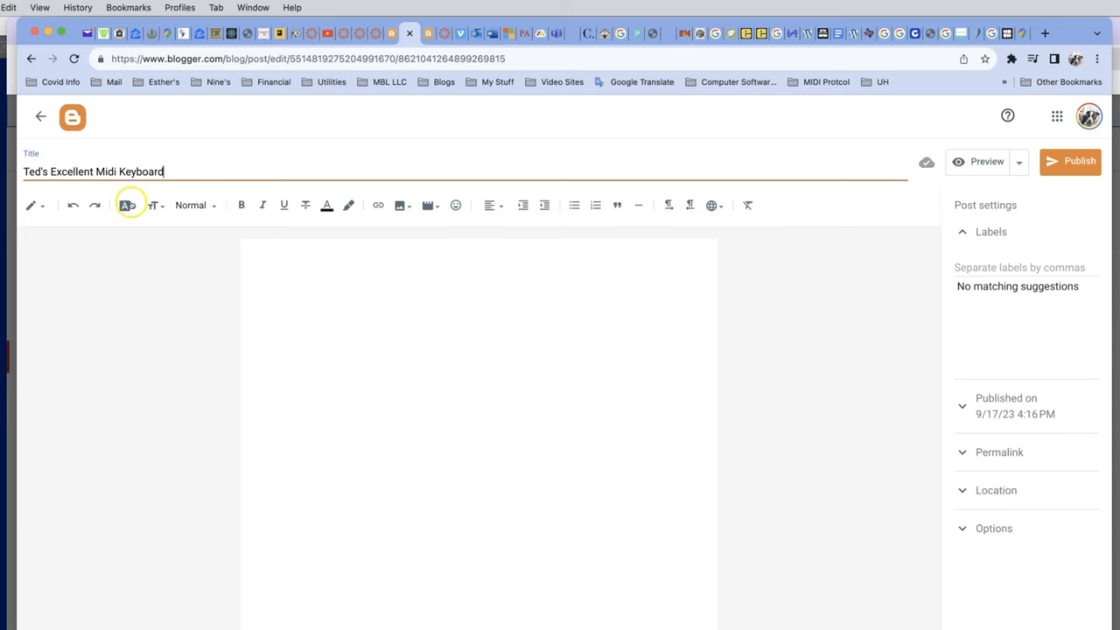
- Write the post body 'Here's my keyboard! It rocks!'
click(301, 280)
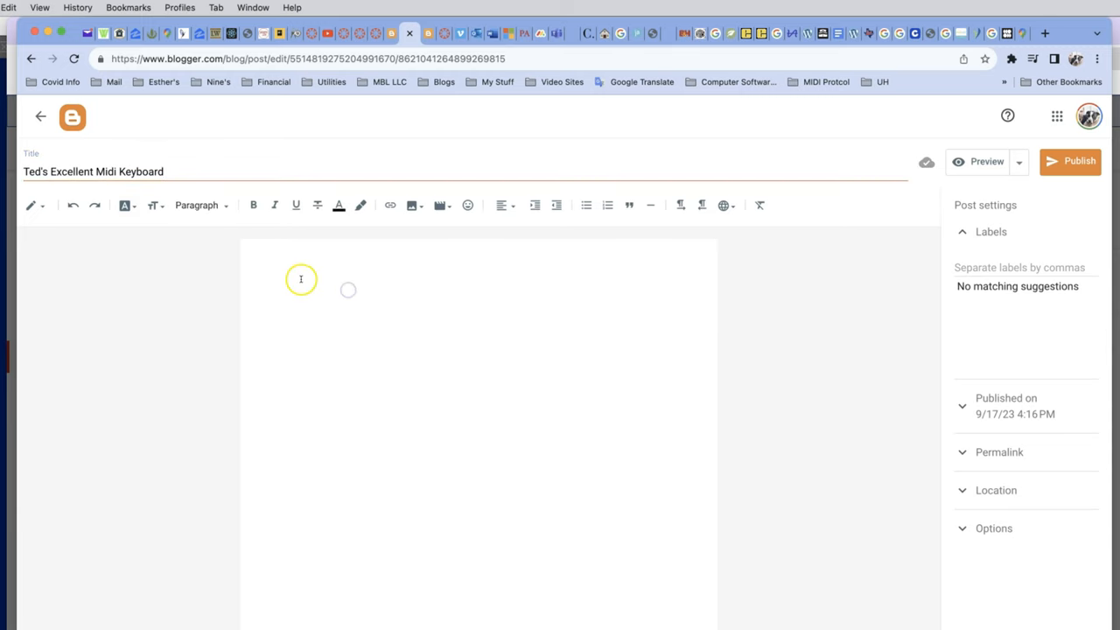
text(Her'e)
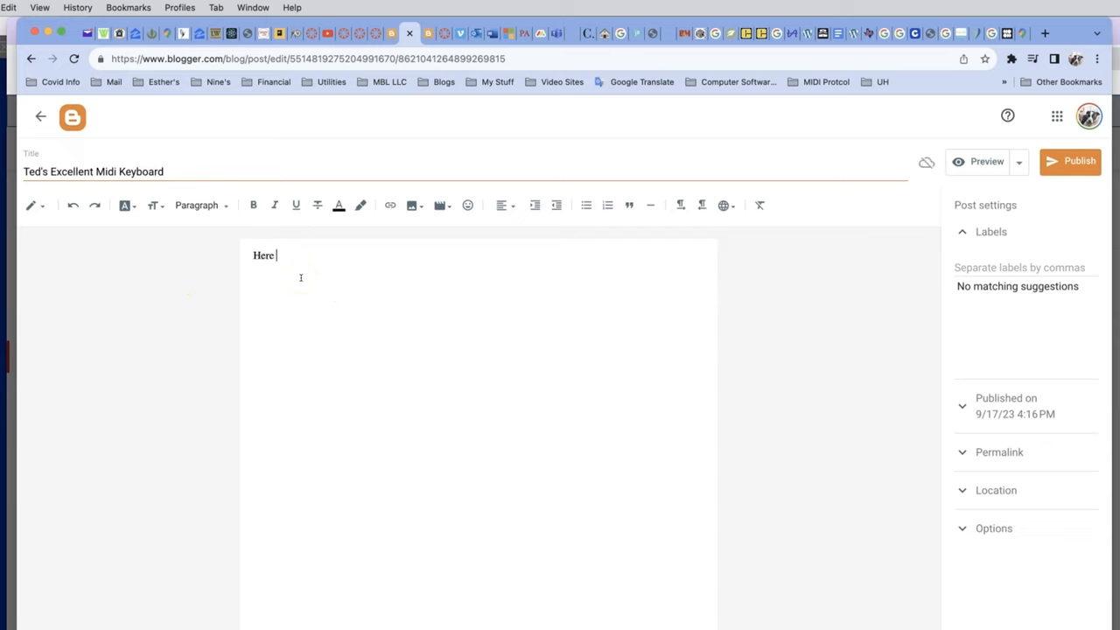
text('s)
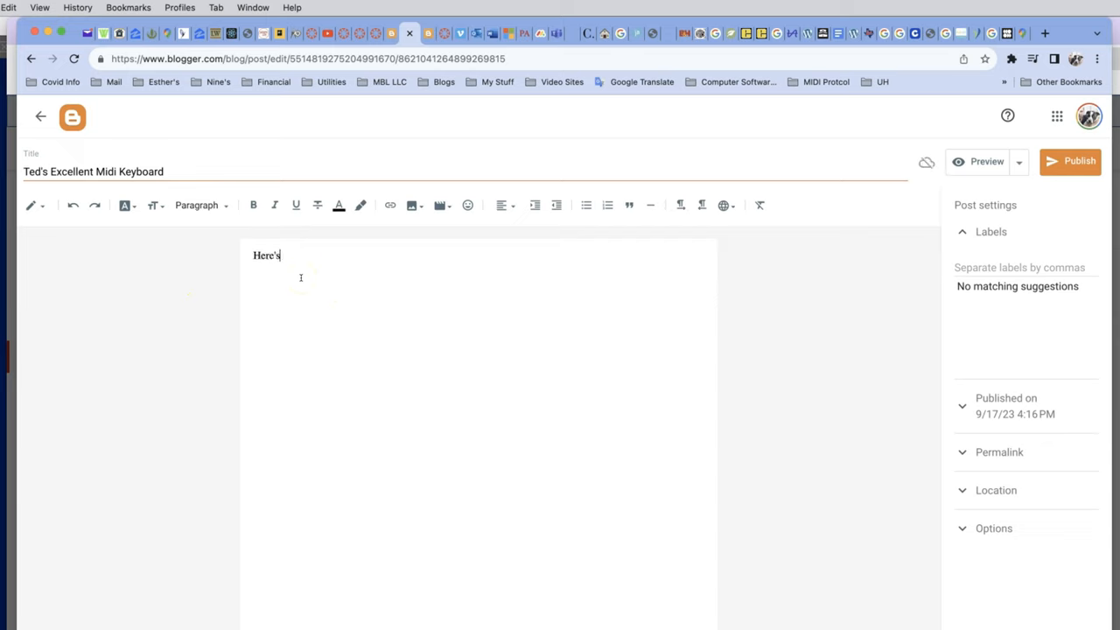
text(my)
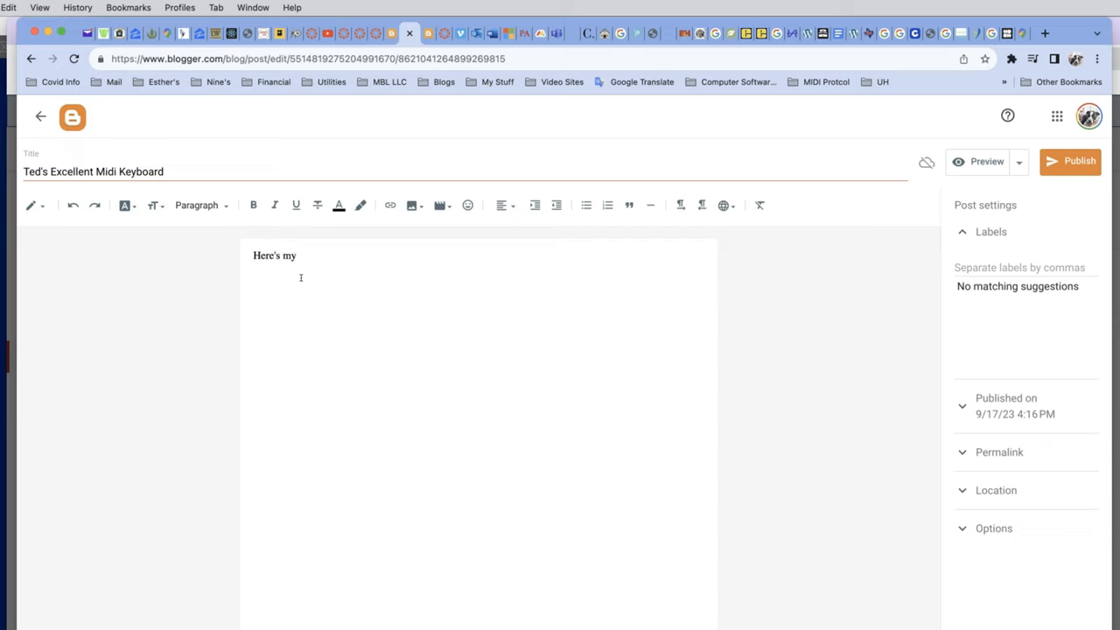
text(keyboard)
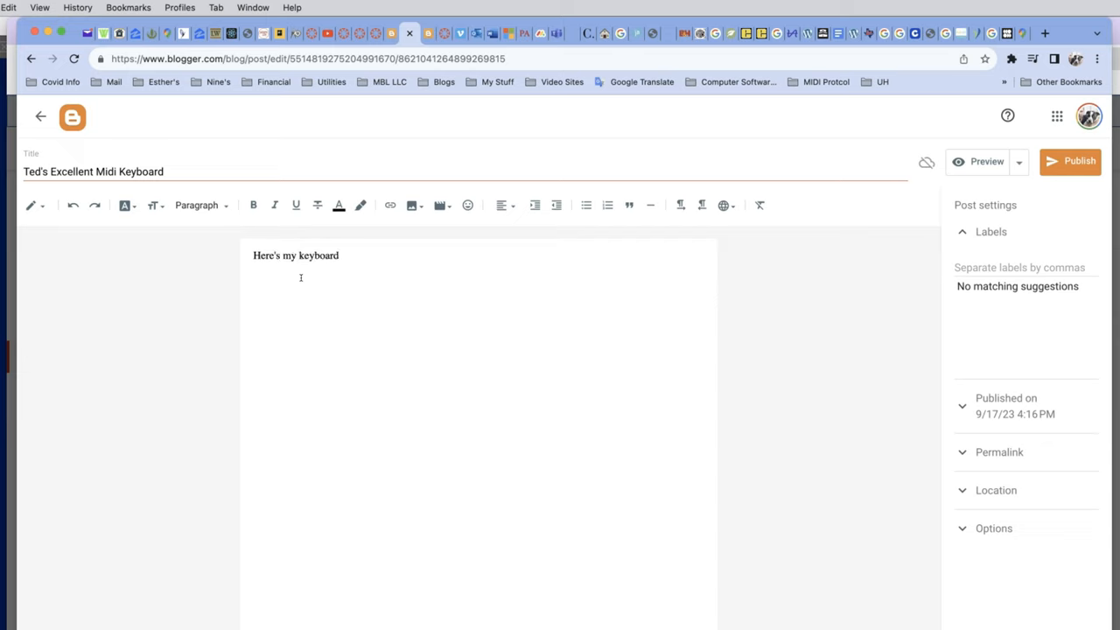
text(!)
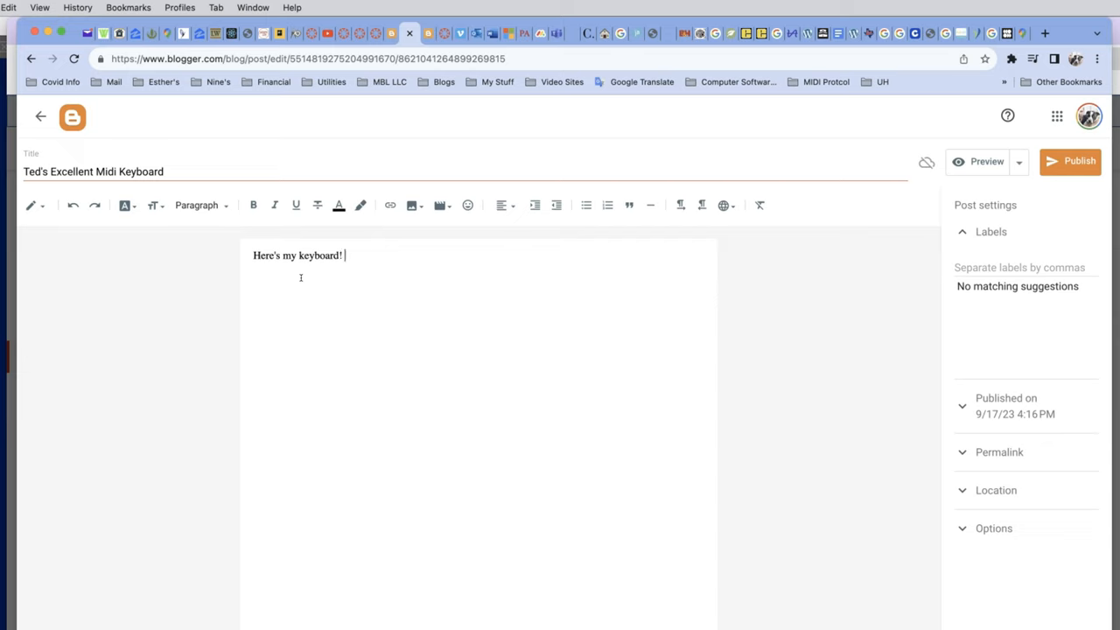
text(It)
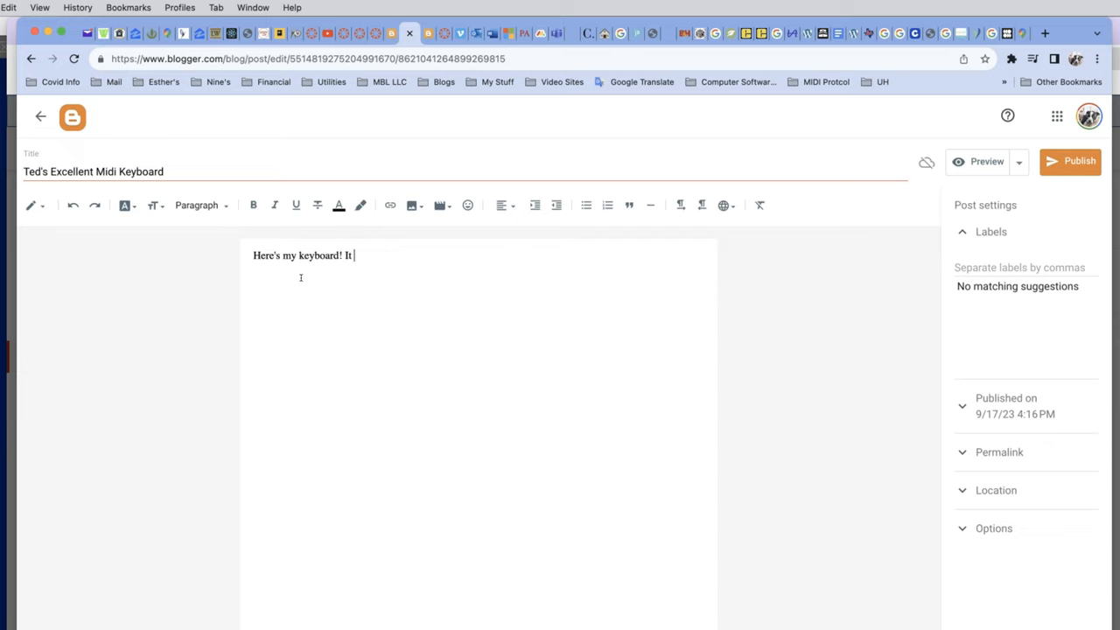
text(rocks)
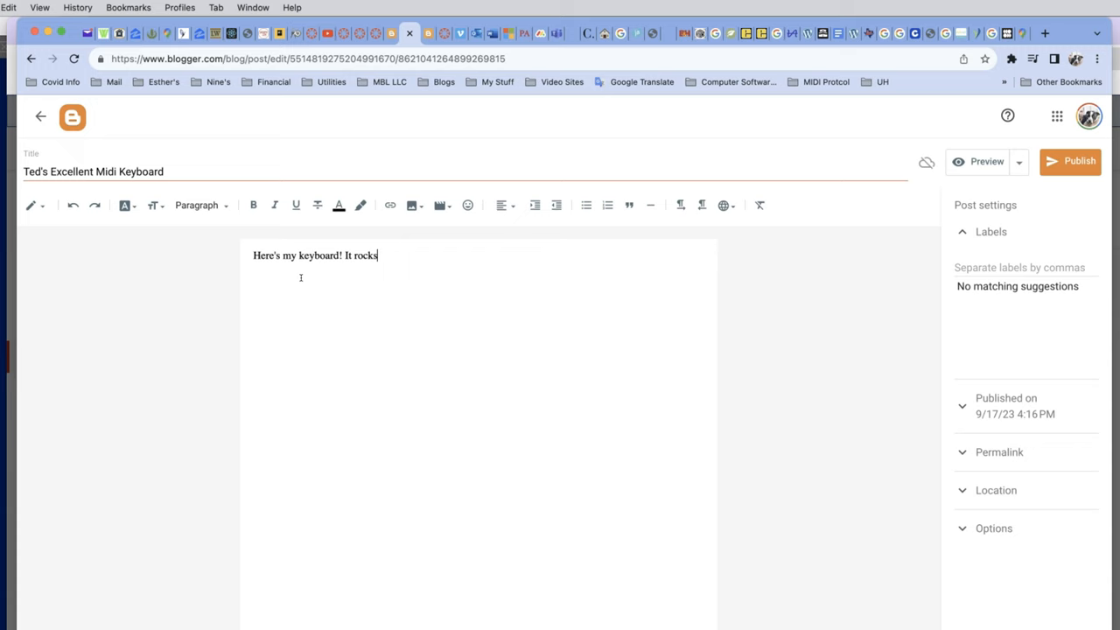
text(!)
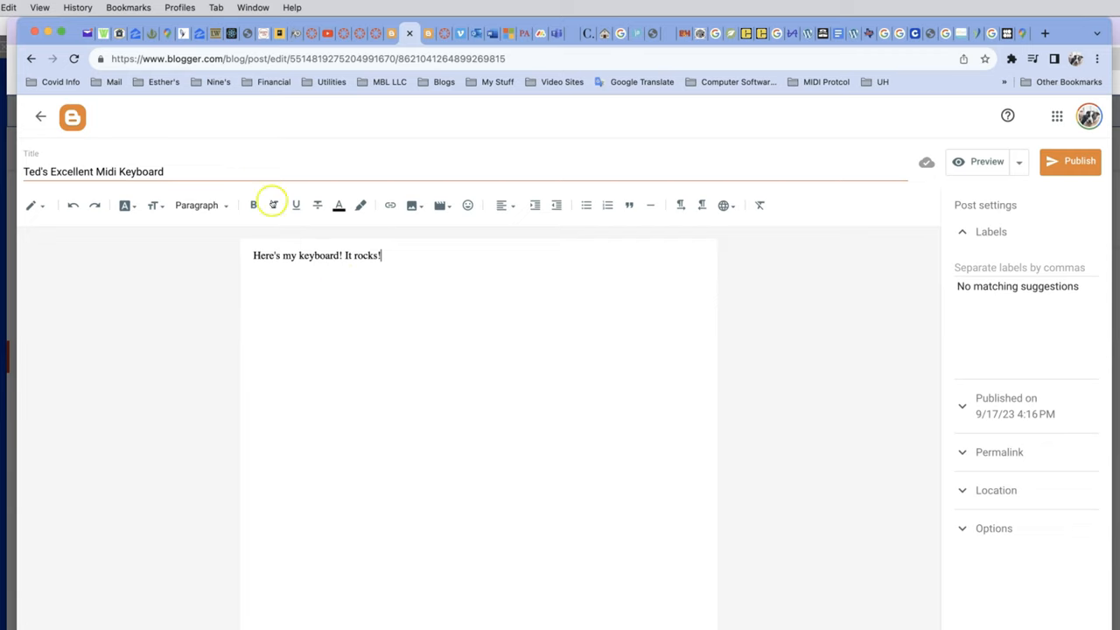
mouse_move(441, 226)
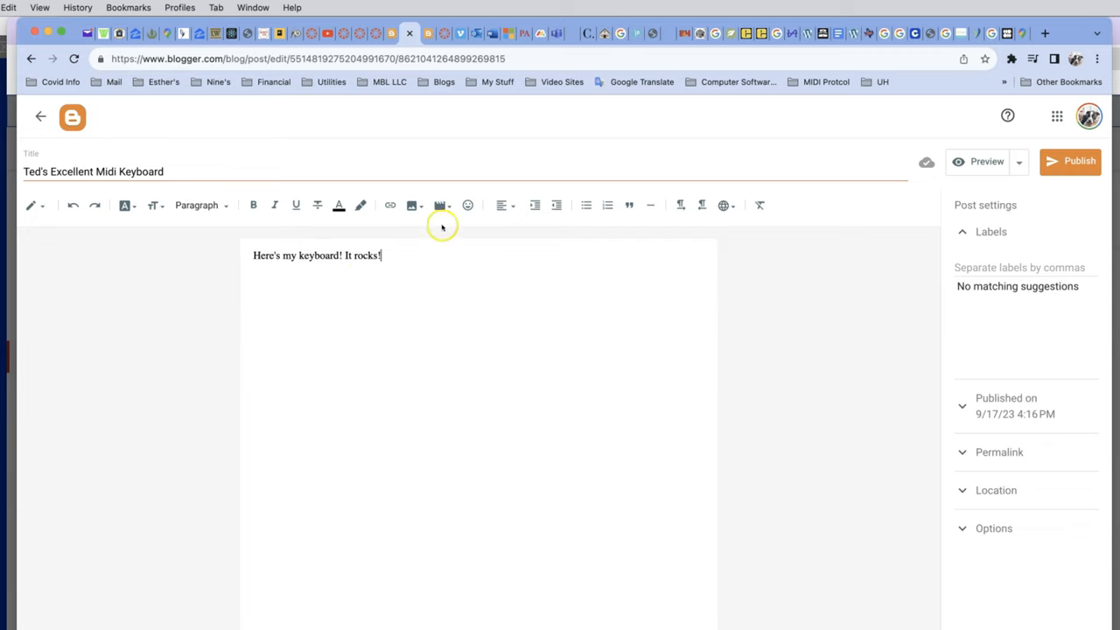
mouse_move(441, 205)
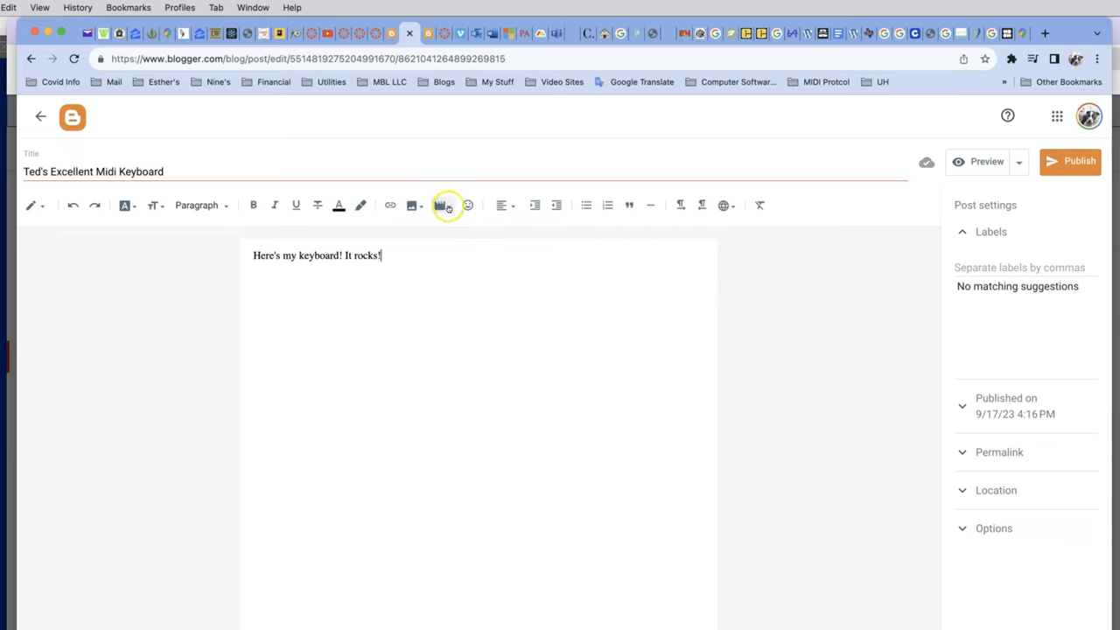
- Bring up the Add a Video dialog's YouTube search for the post
click(441, 204)
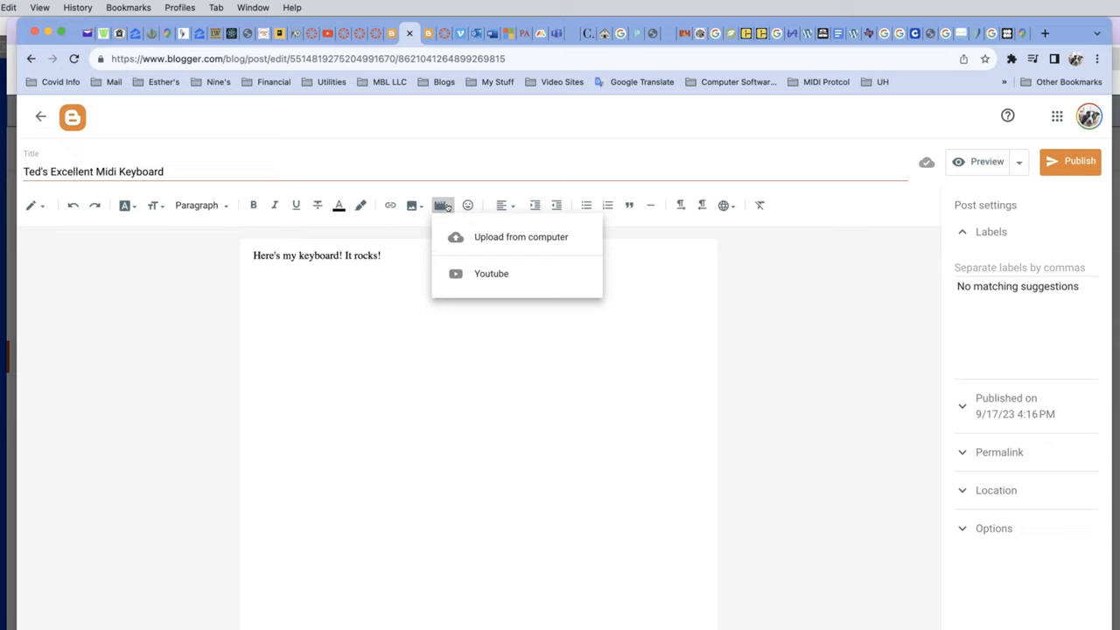
mouse_move(483, 242)
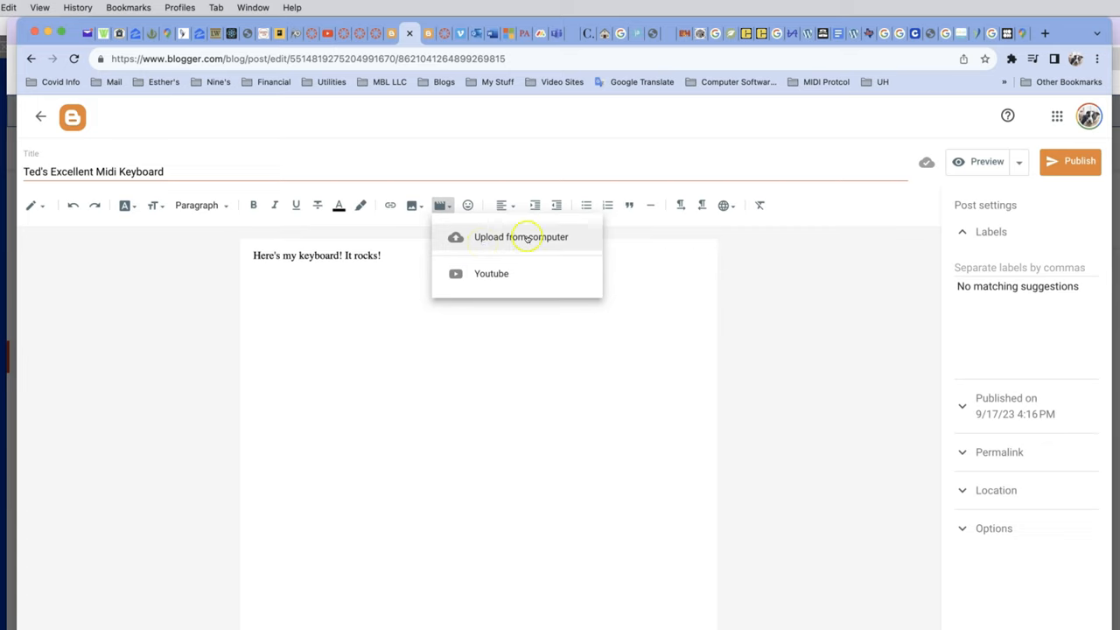
mouse_move(511, 237)
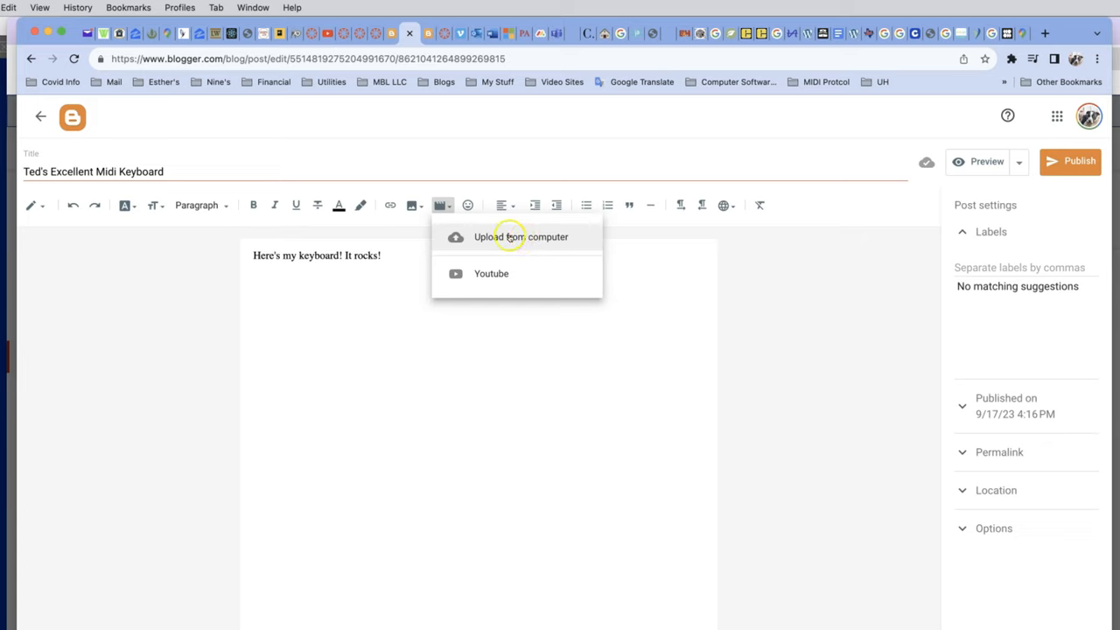
mouse_move(490, 273)
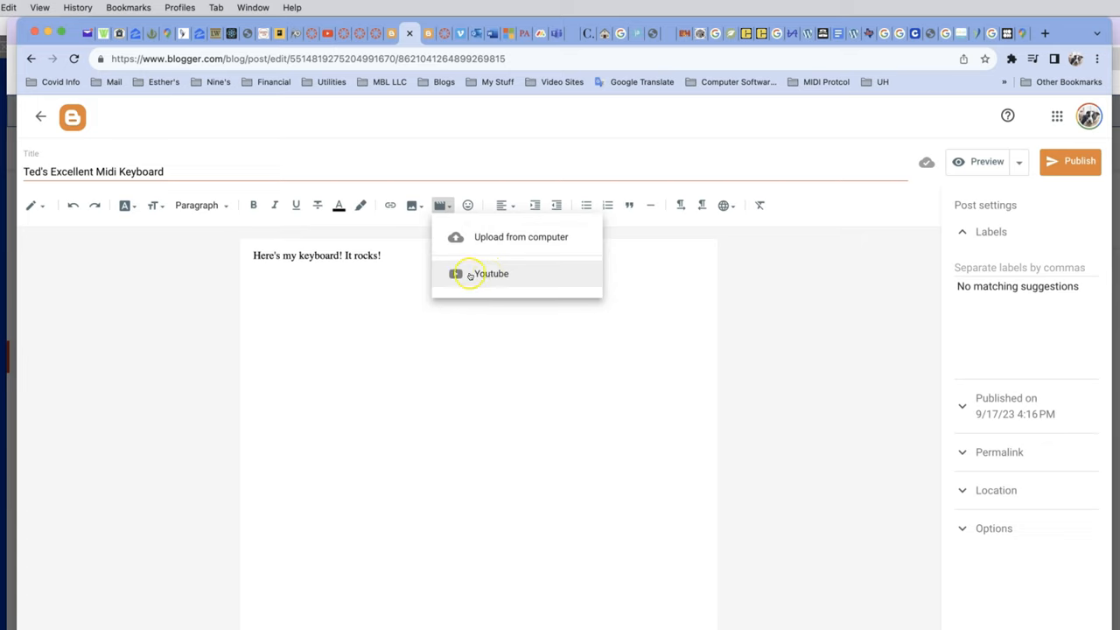
mouse_move(486, 273)
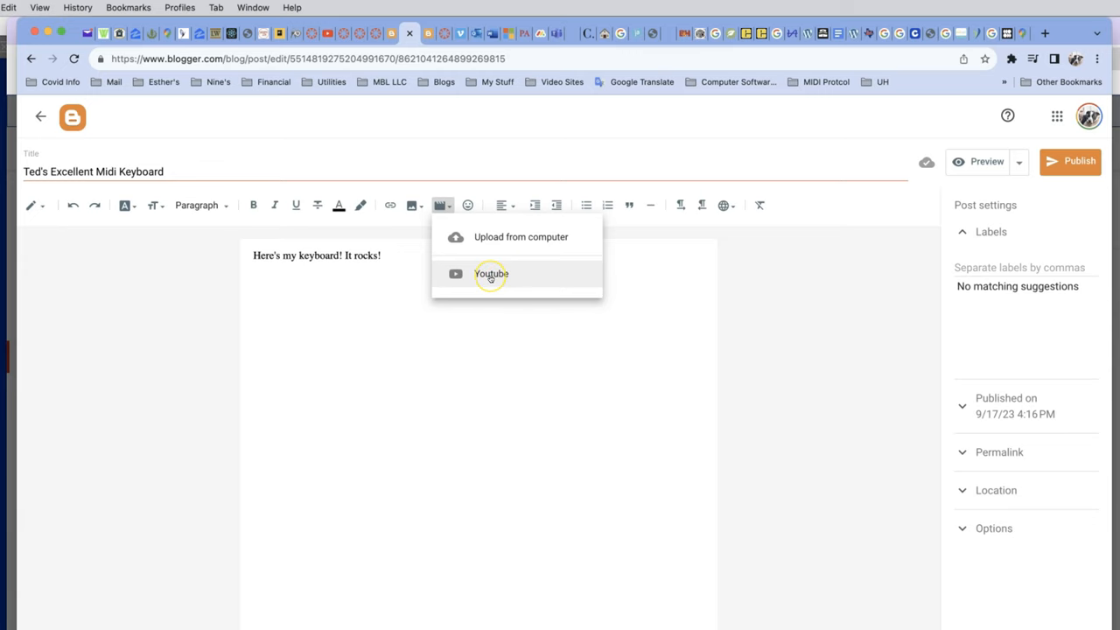
click(490, 273)
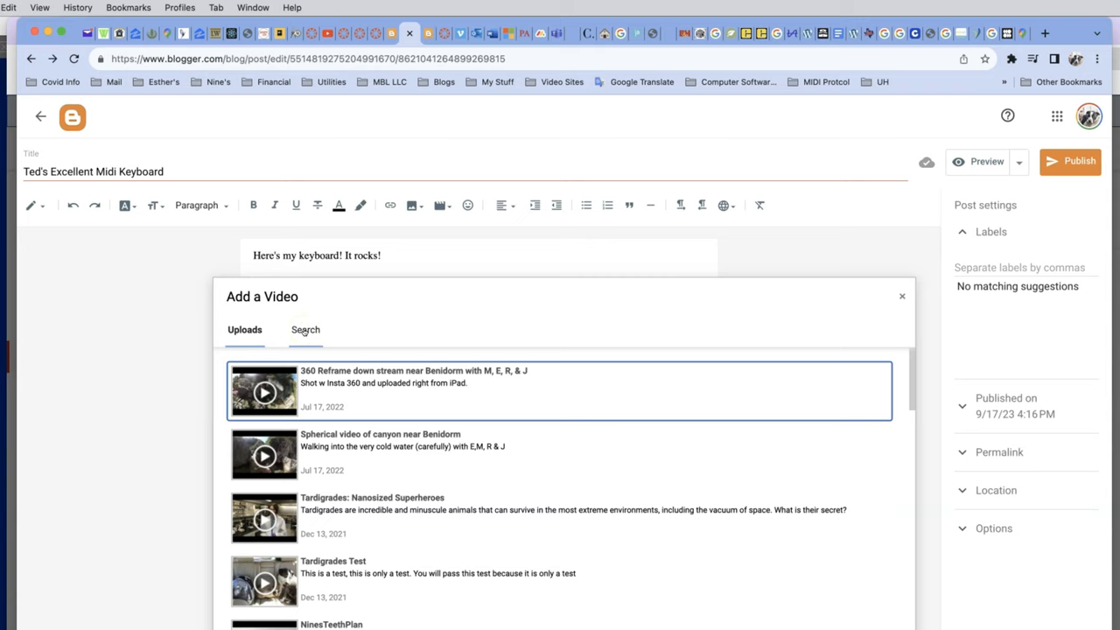
scroll(down, 3)
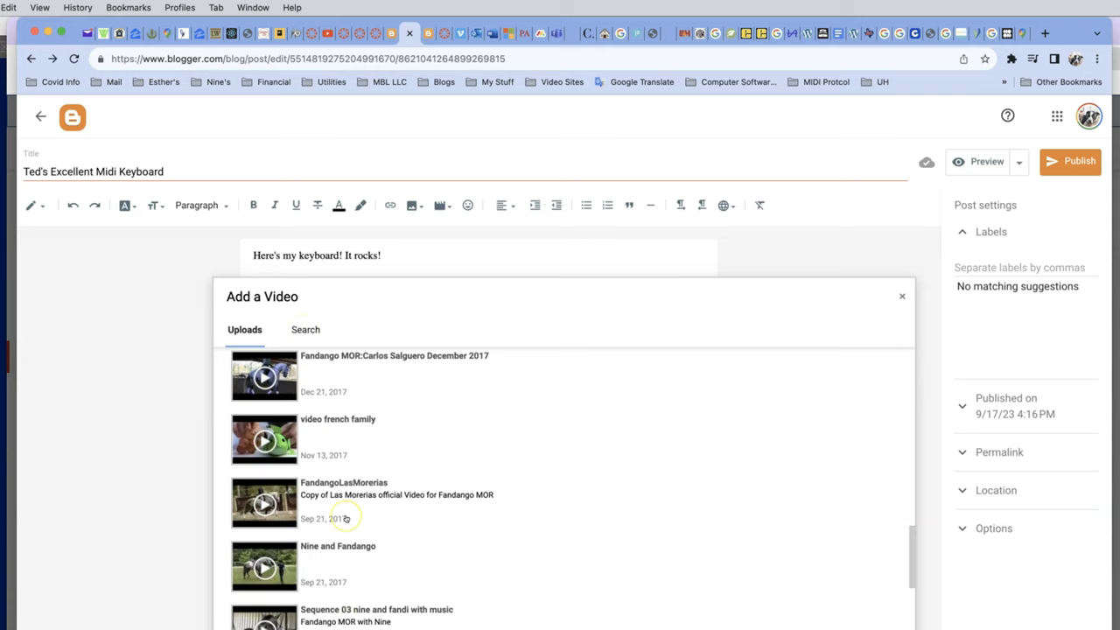
scroll(up, 3)
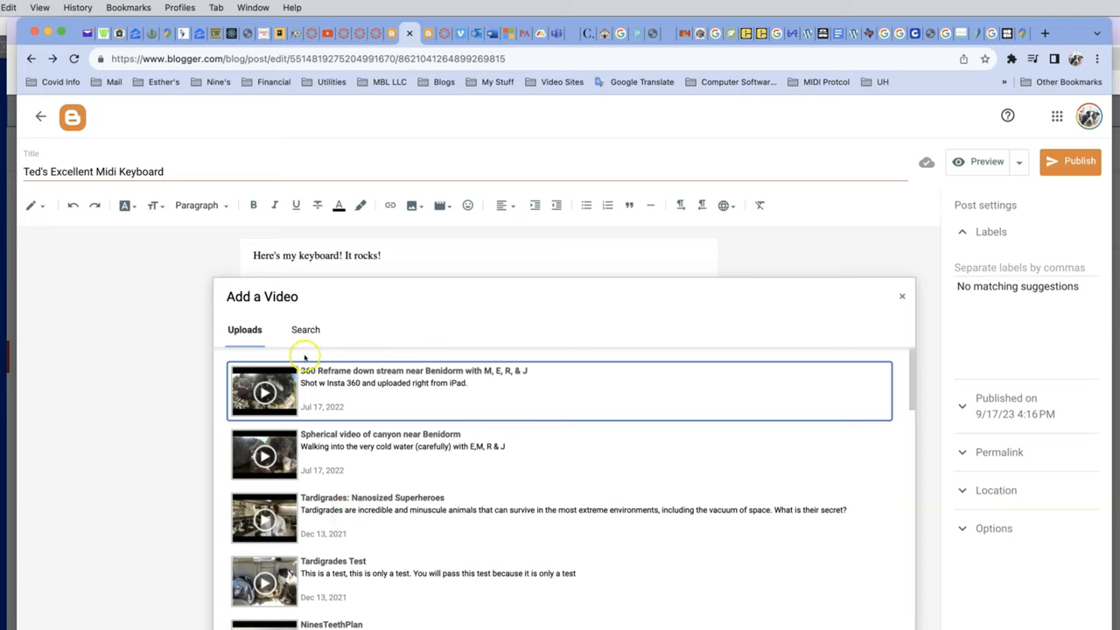
click(304, 329)
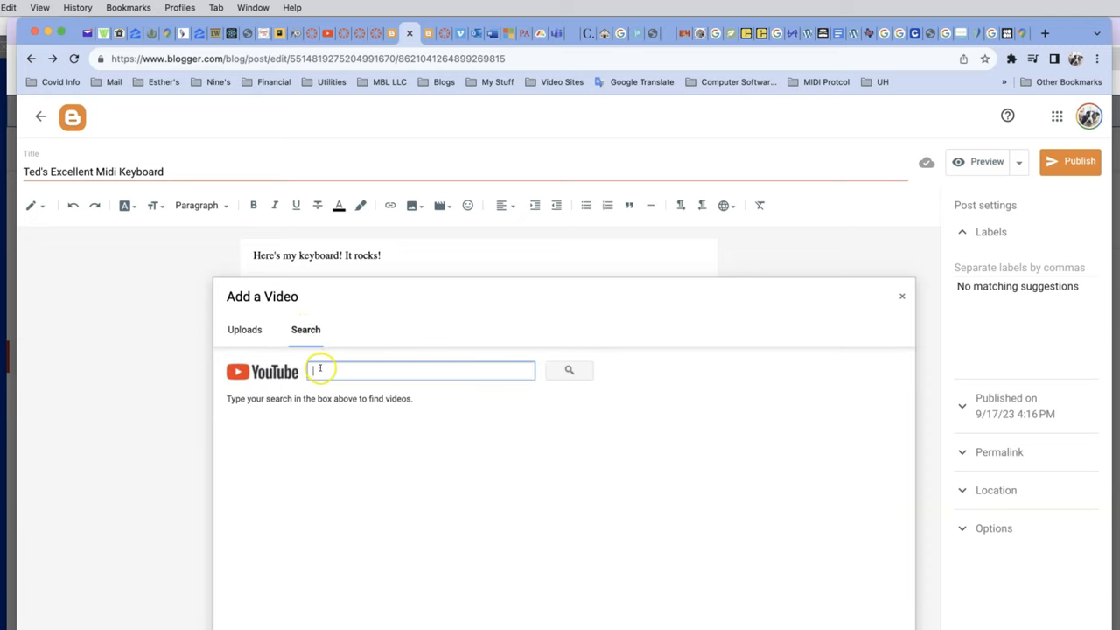
text(https://youtu.be/OyLVRWqLGdI)
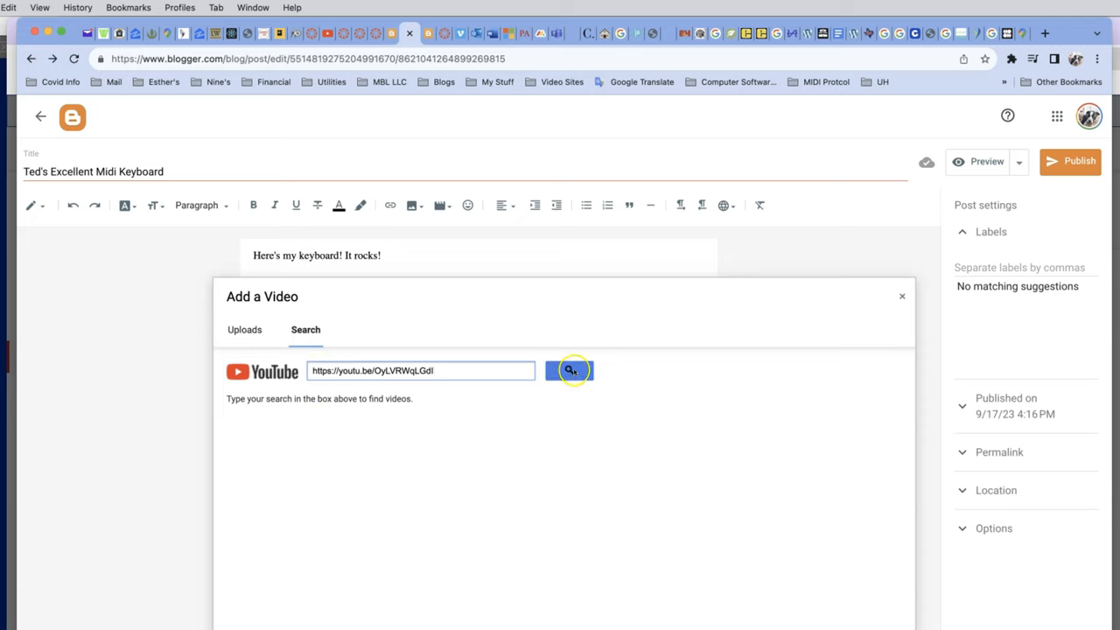
click(569, 371)
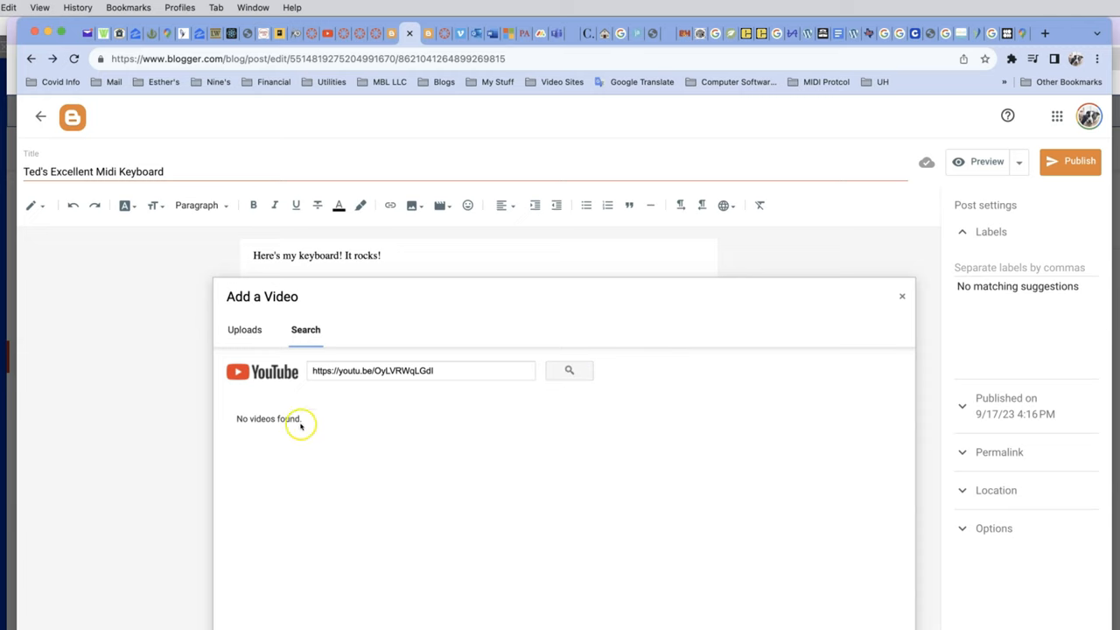
mouse_move(462, 378)
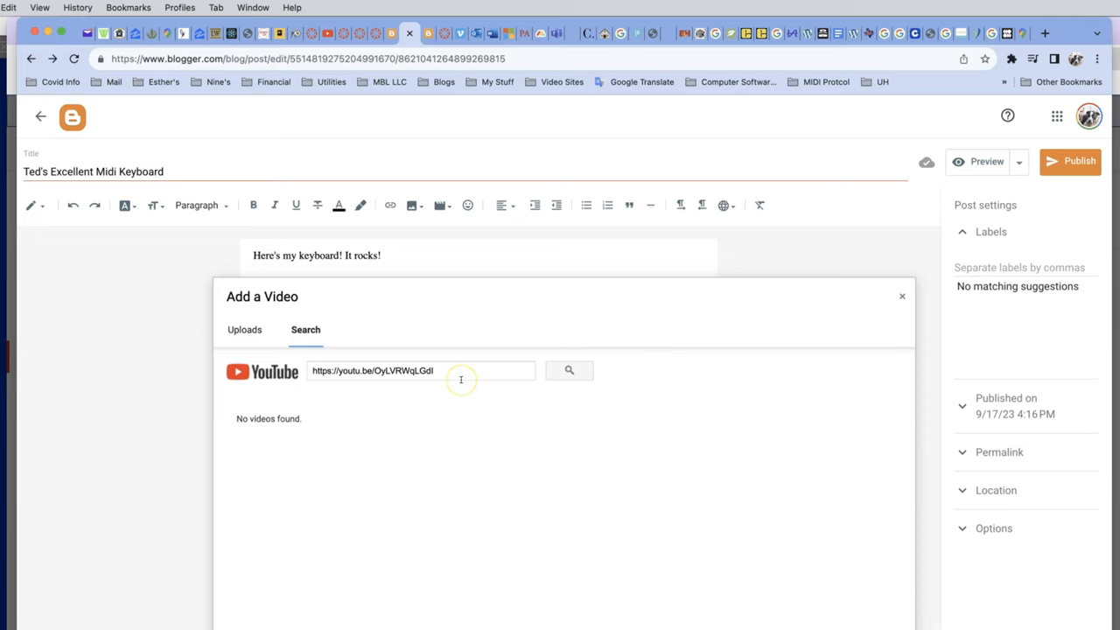
mouse_move(459, 453)
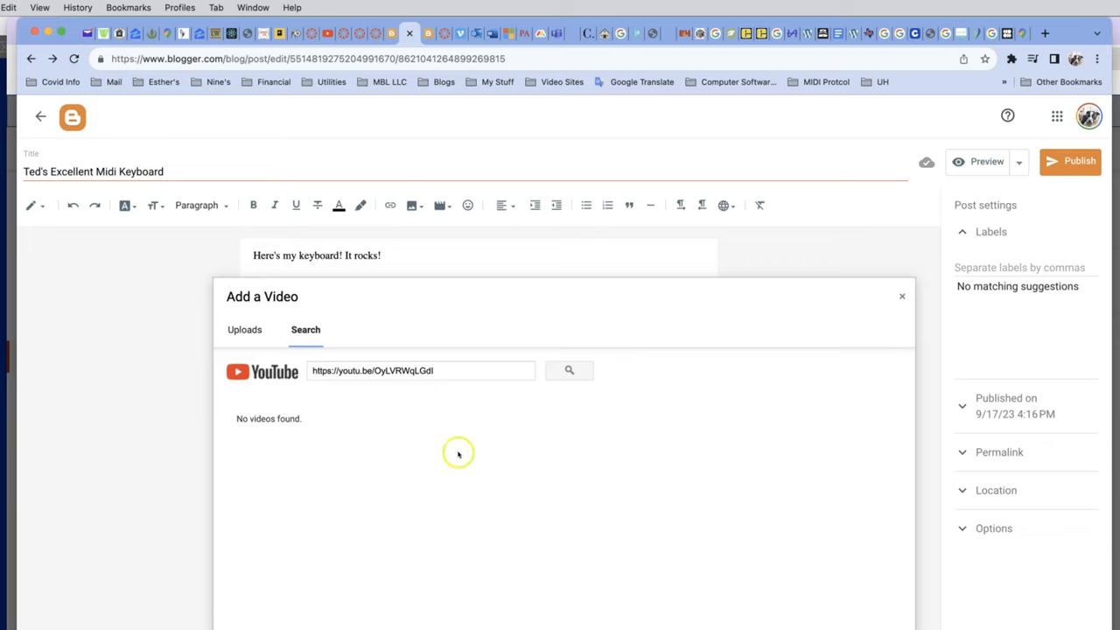
mouse_move(458, 452)
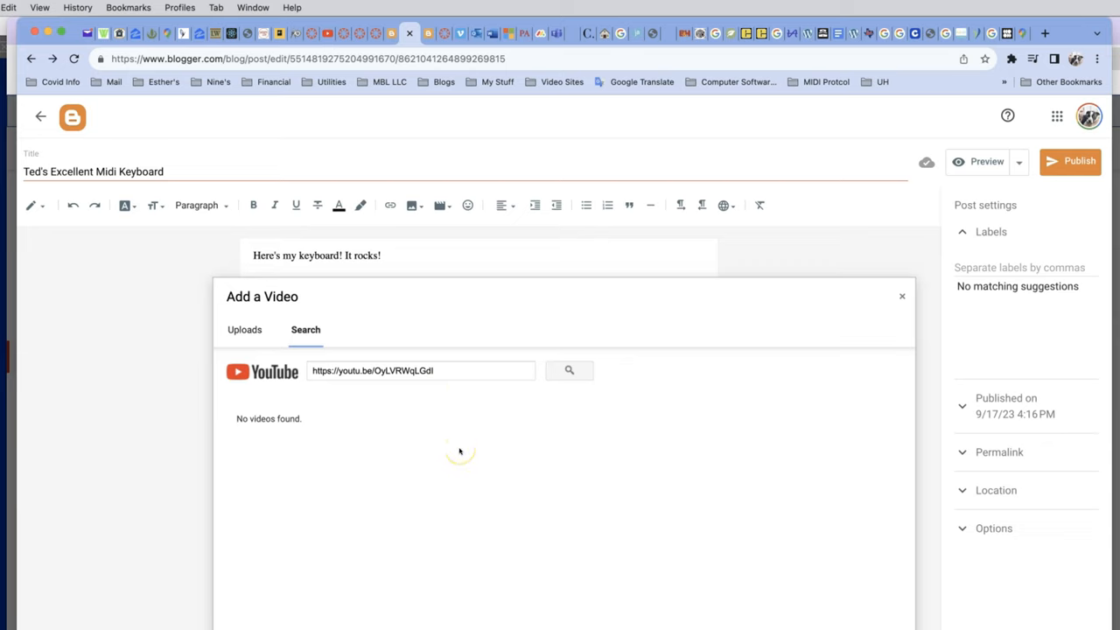
mouse_move(406, 393)
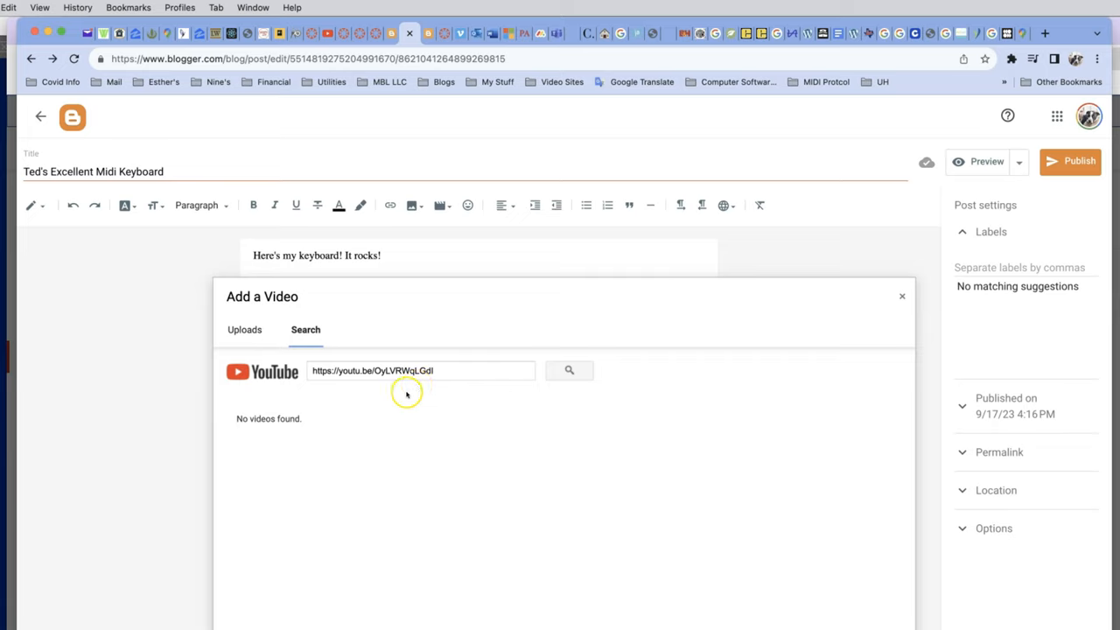
mouse_move(472, 403)
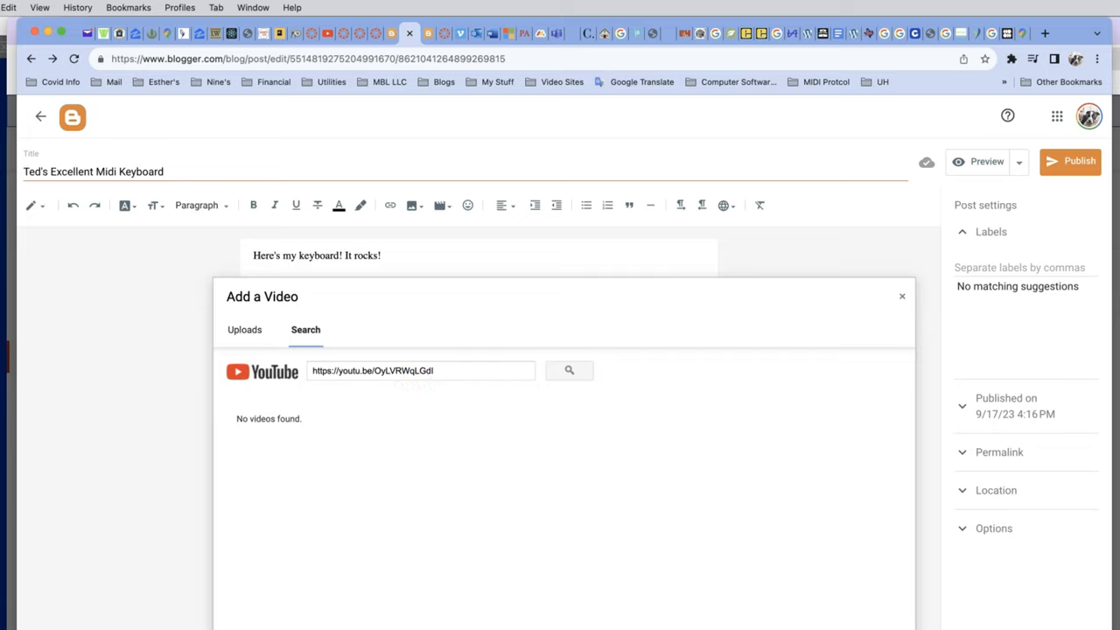
click(569, 371)
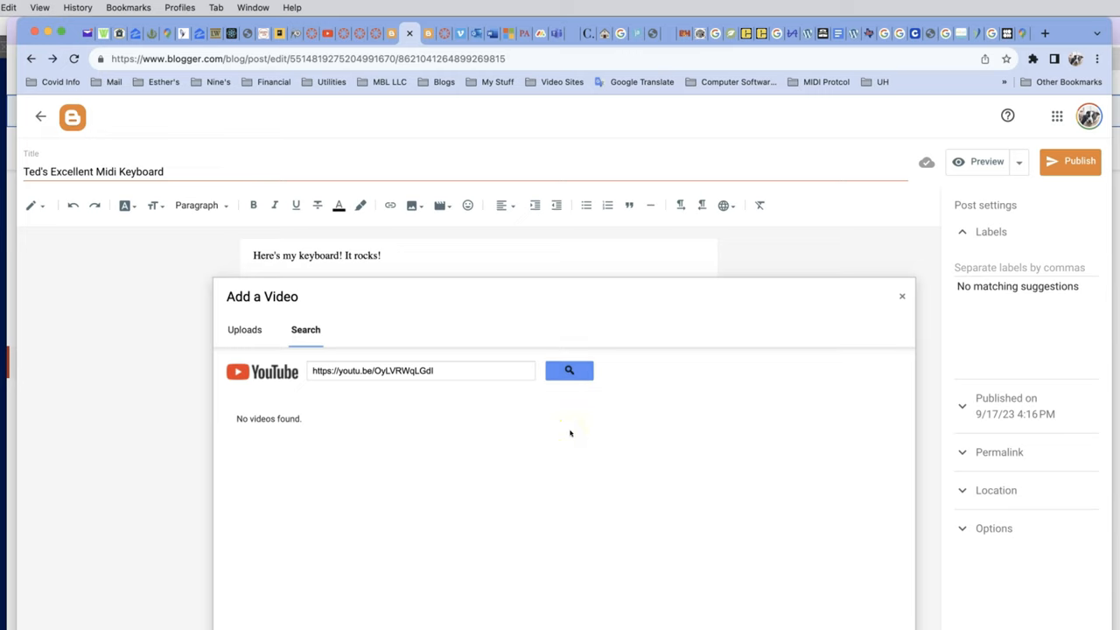
mouse_move(563, 469)
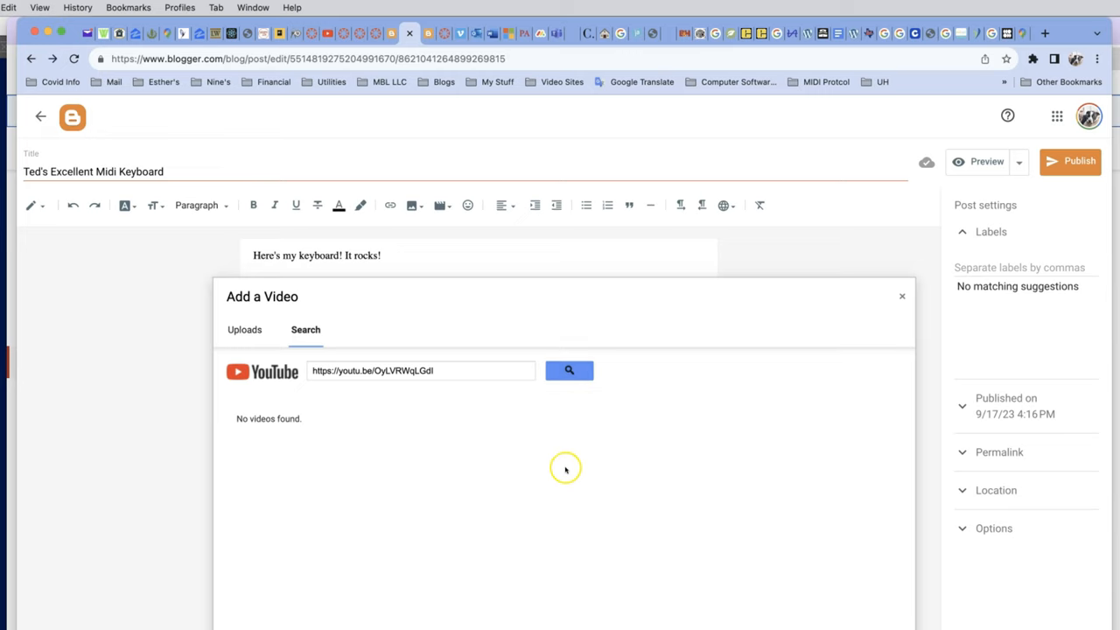
mouse_move(518, 427)
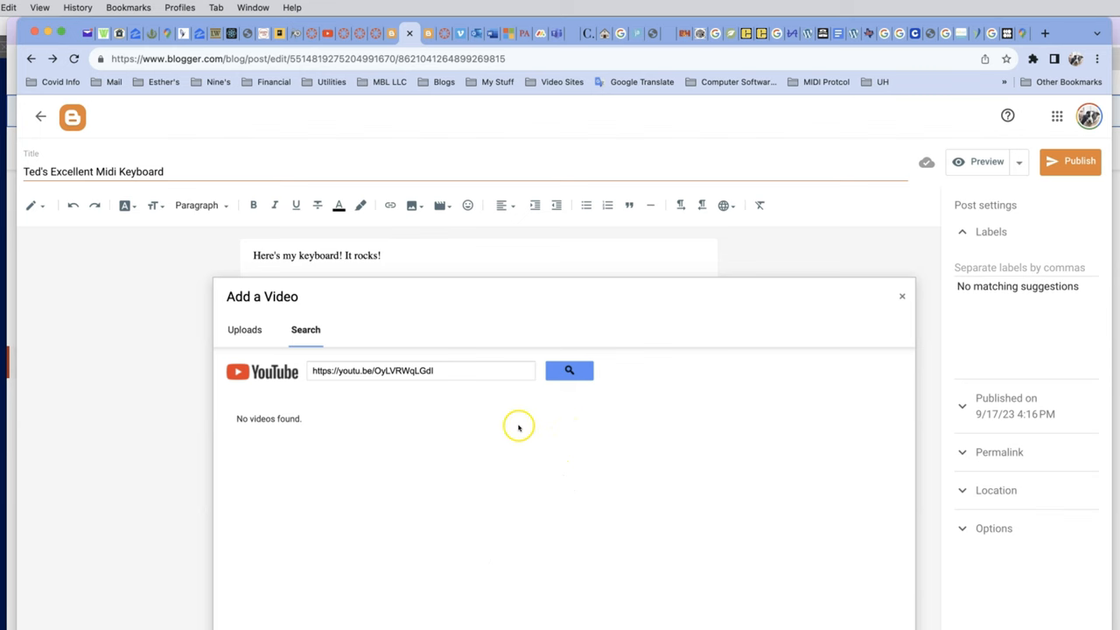
mouse_move(516, 419)
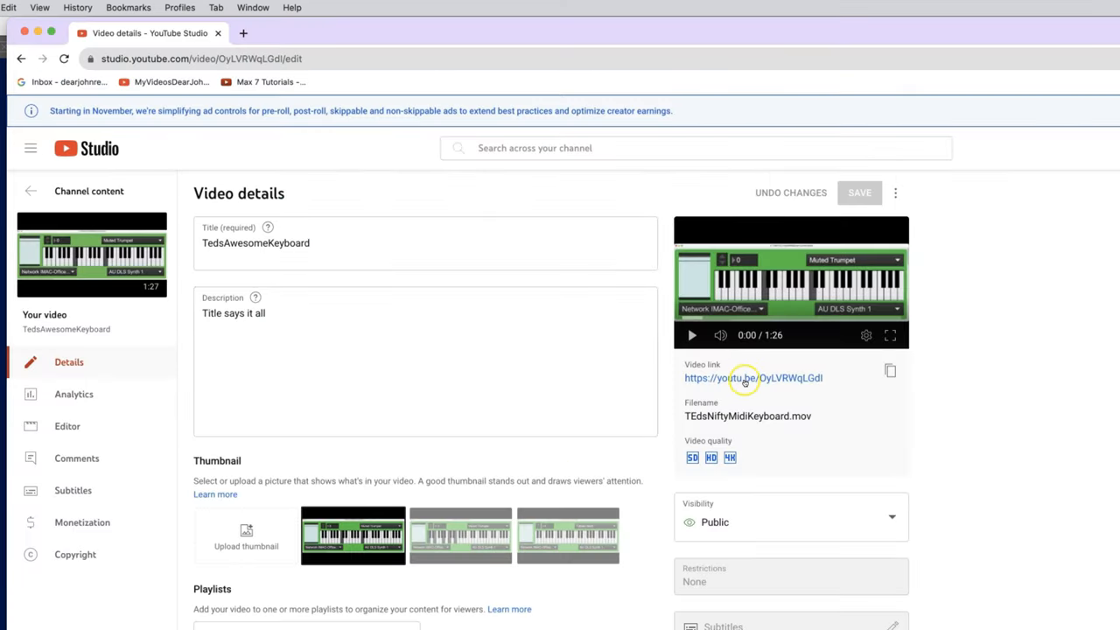
- Visit the uploaded video's watch page and grab its full youtube.com address
click(752, 378)
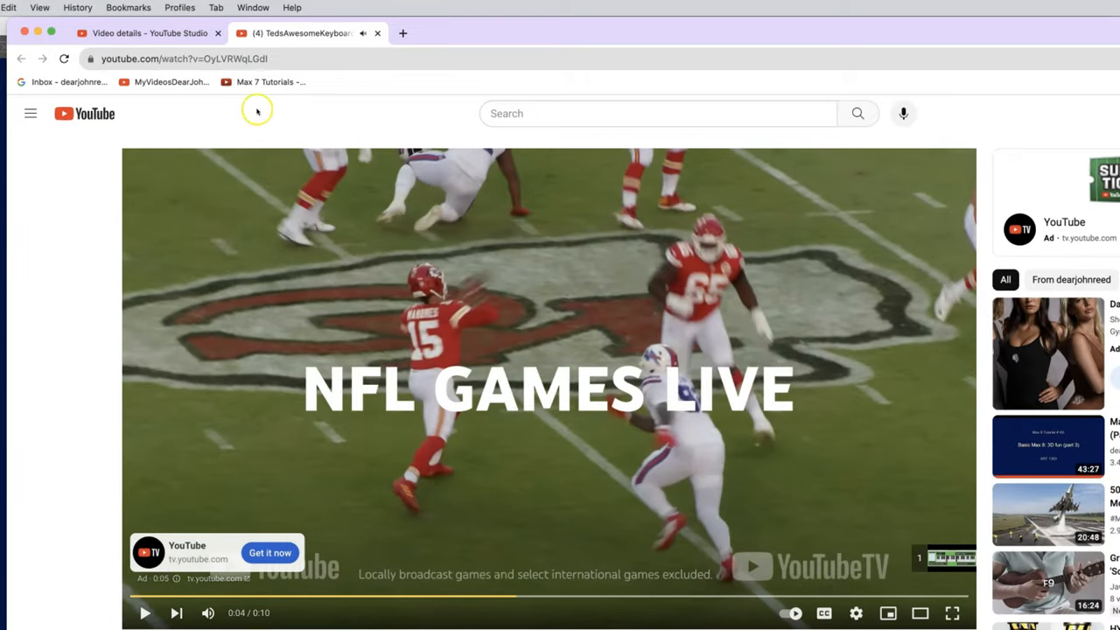
click(183, 60)
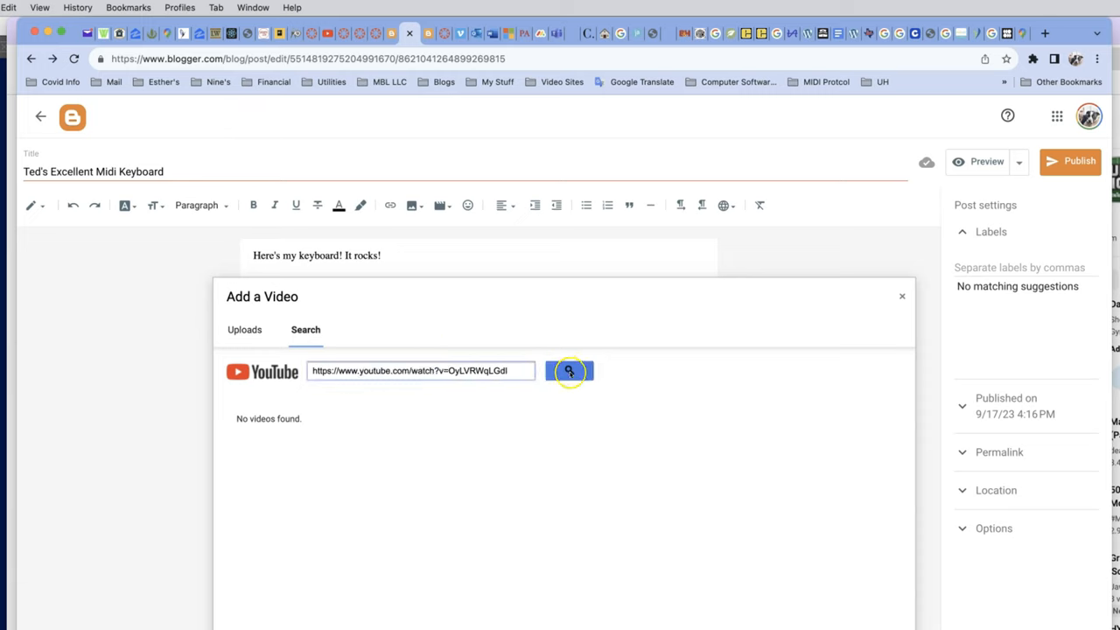
- Find TedsAwesomeKeyboard with the full watch link and insert it into the post
click(569, 371)
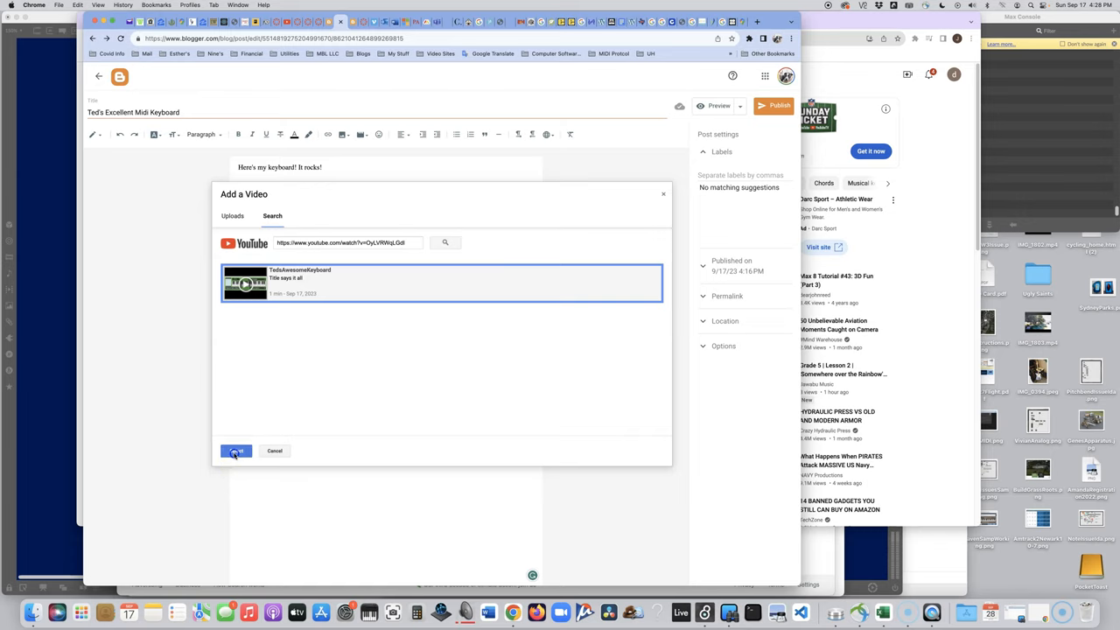
click(235, 451)
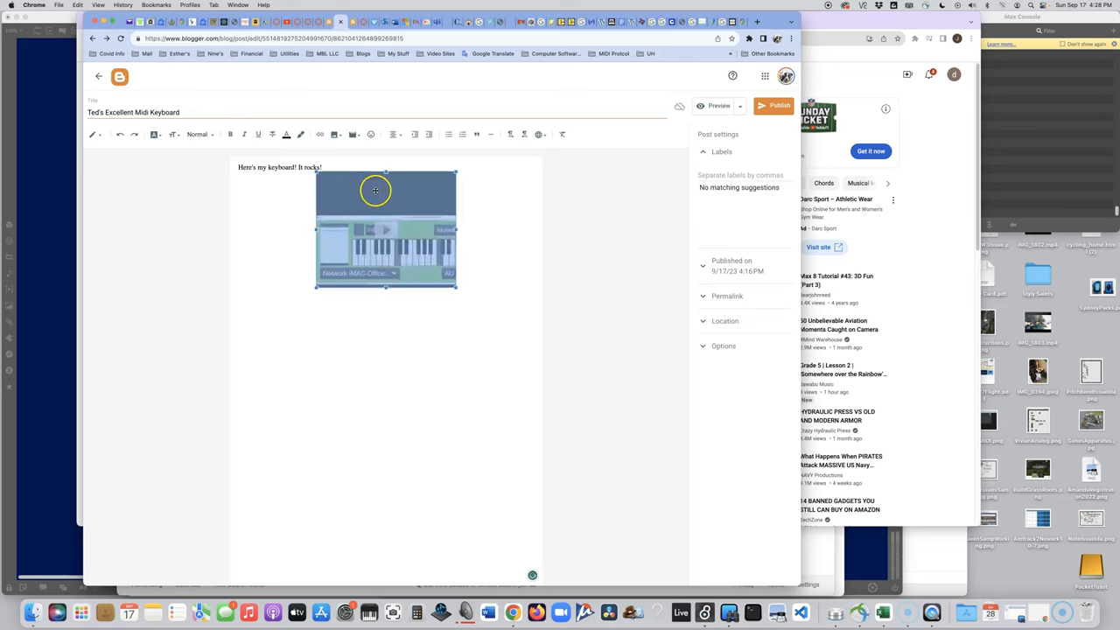
mouse_move(322, 290)
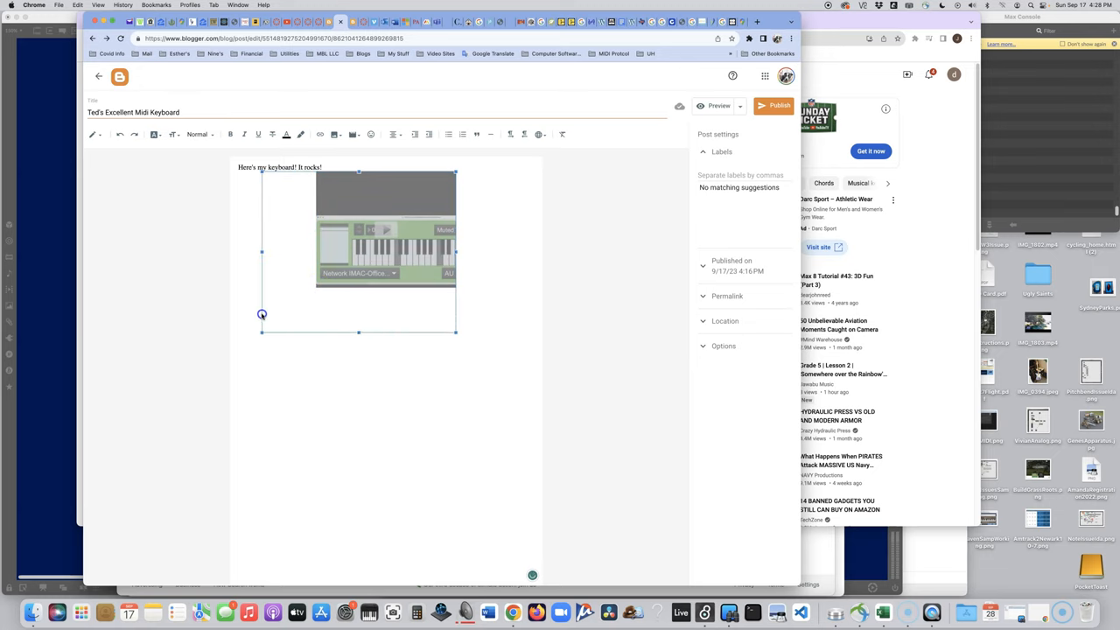
- Resize the embedded video to roughly twice its size via its handles
drag(455, 331, 497, 352)
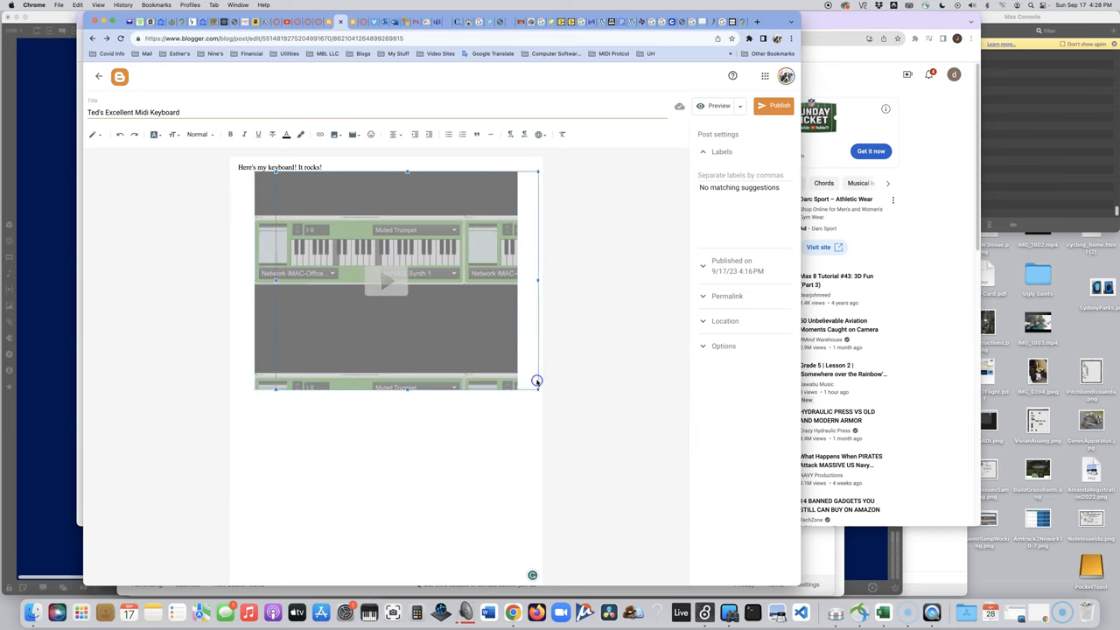
drag(538, 382, 516, 389)
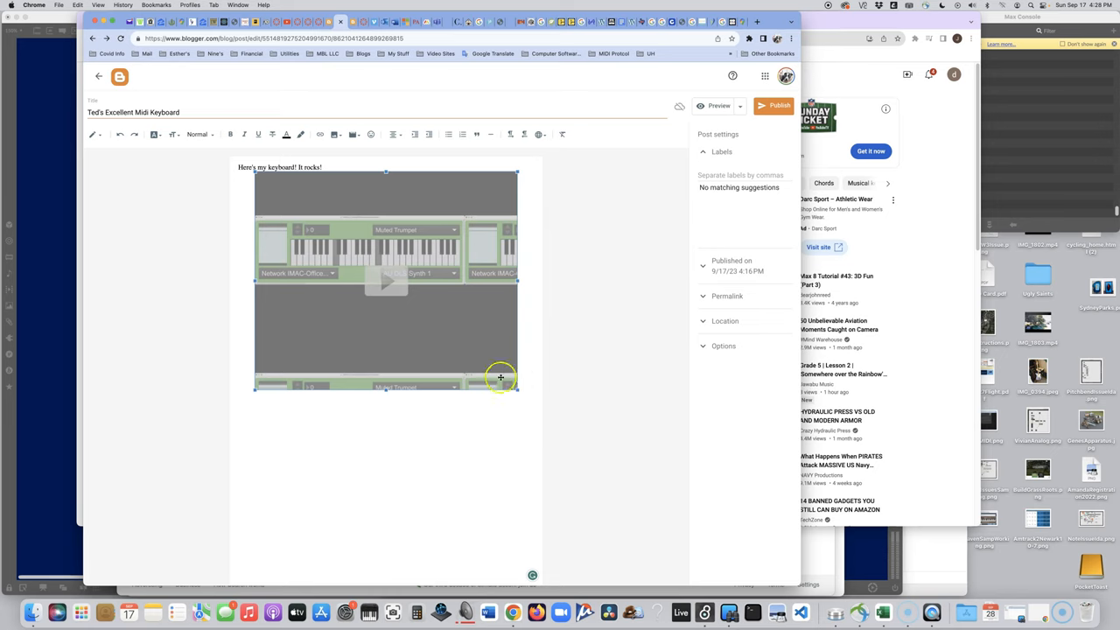
mouse_move(364, 319)
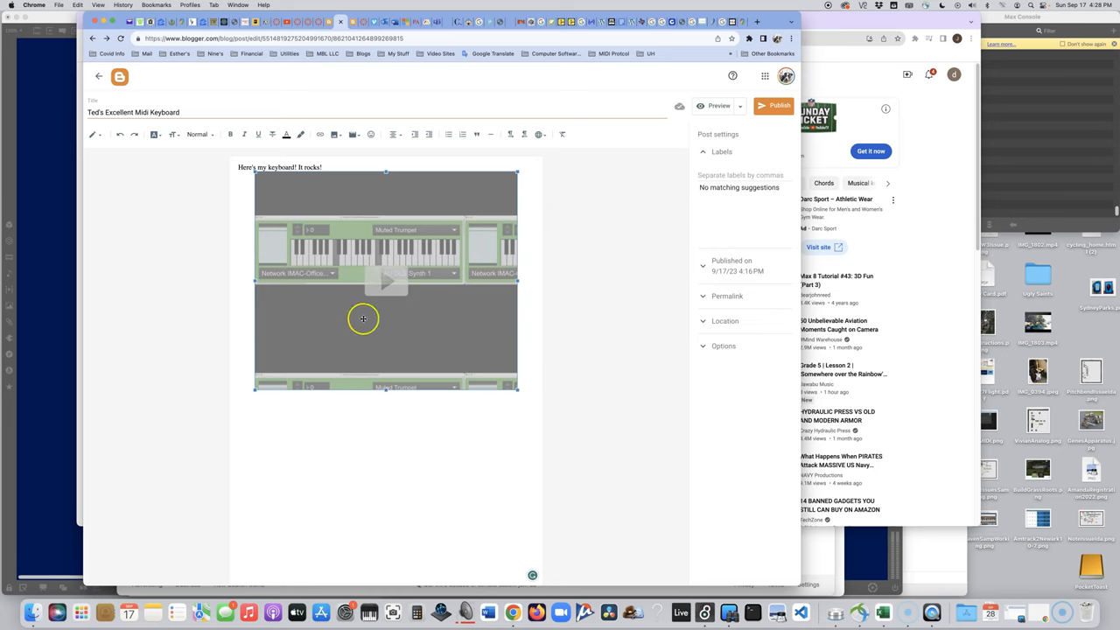
mouse_move(406, 337)
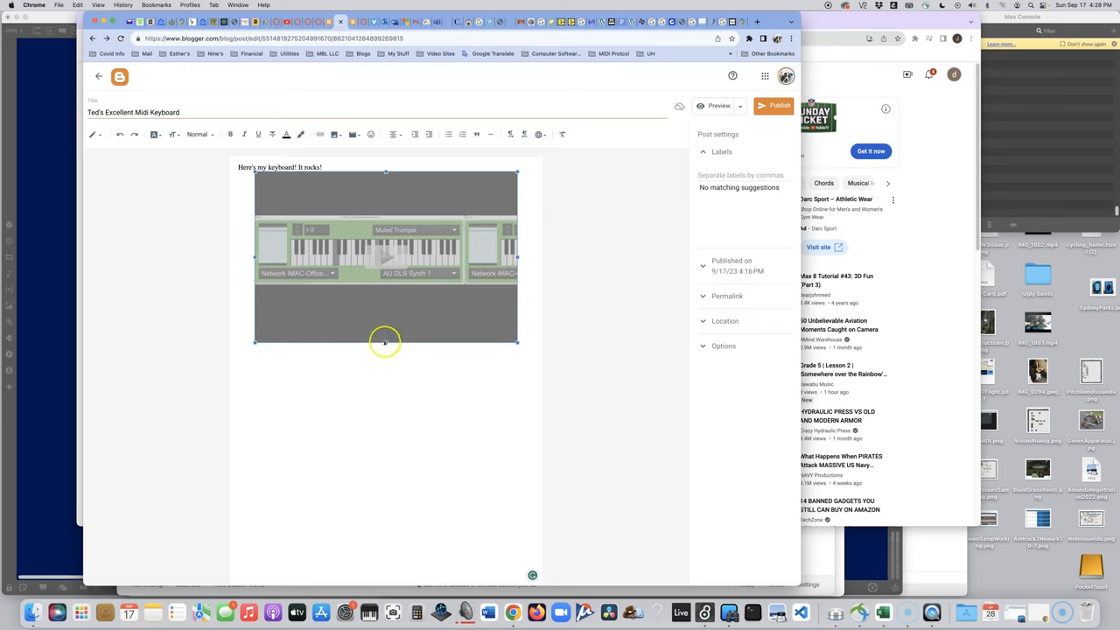
drag(385, 341, 384, 284)
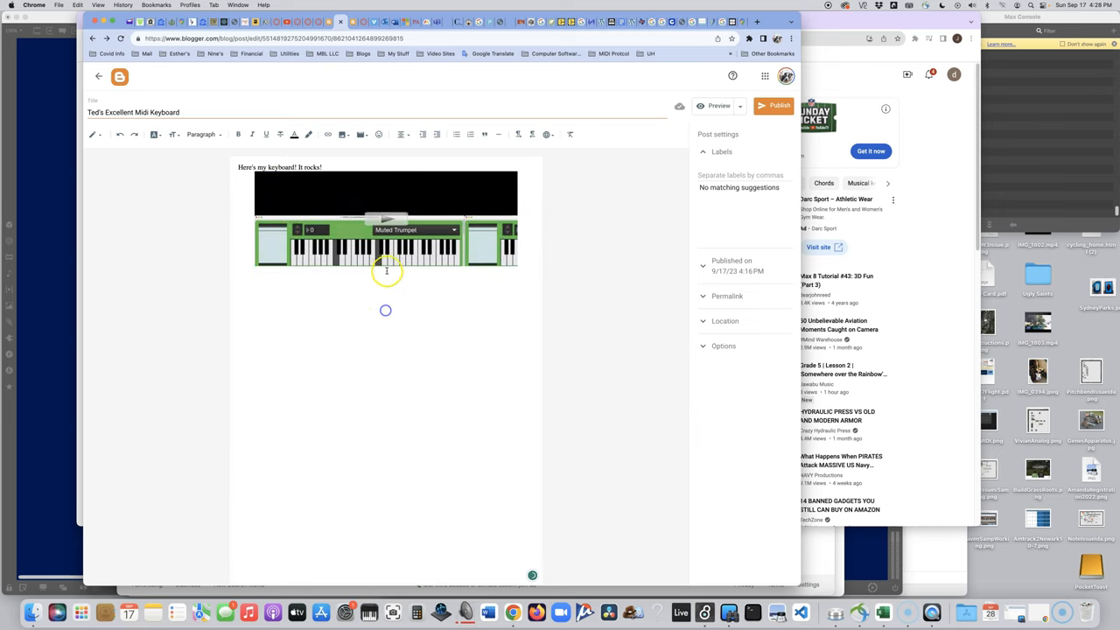
click(385, 219)
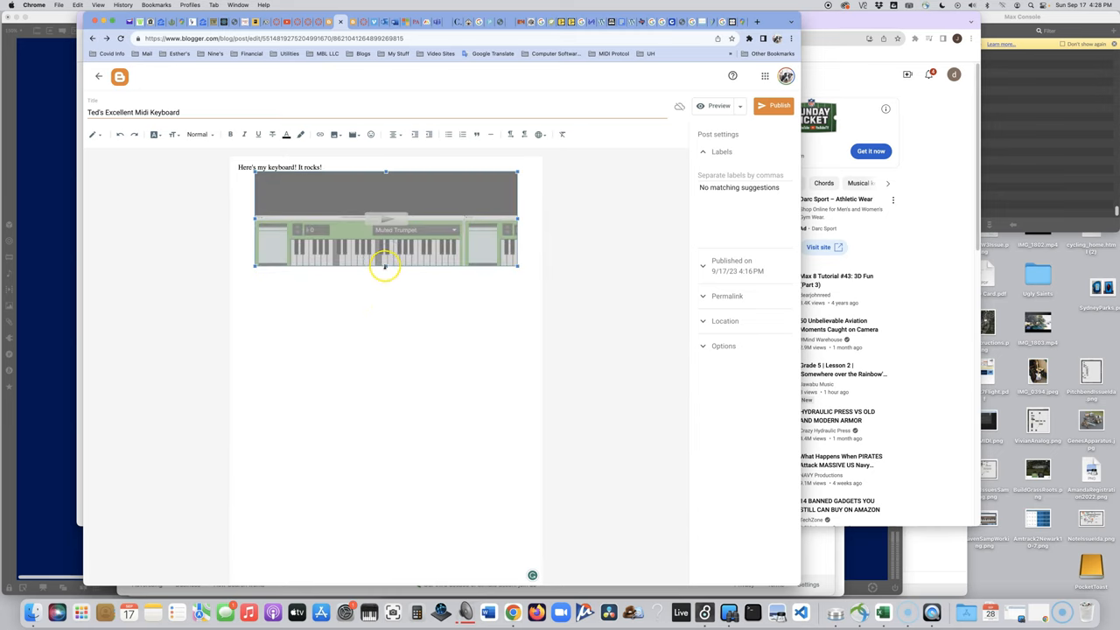
drag(385, 266, 385, 315)
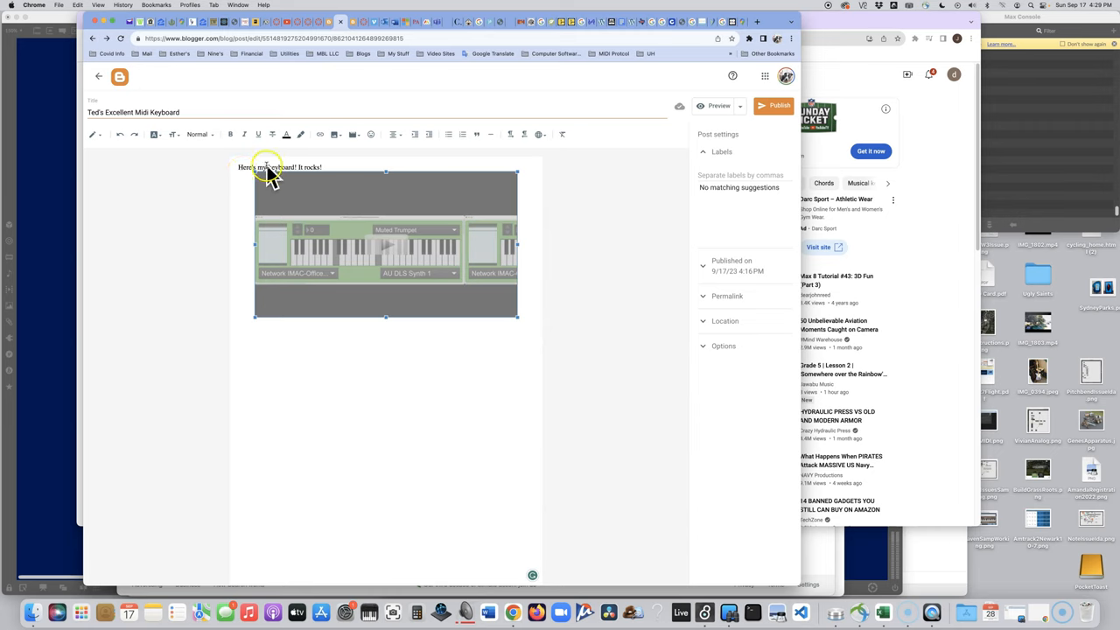
- Publish 'Ted's Excellent Midi Keyboard' via Publish and Confirm, then head to the live blog
click(776, 105)
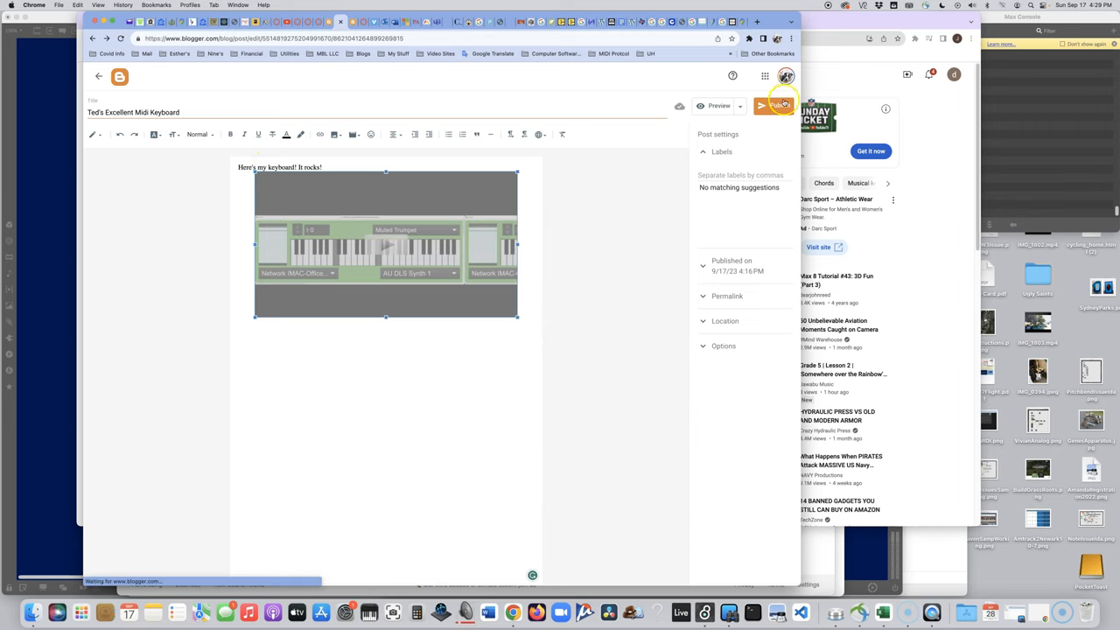
click(773, 107)
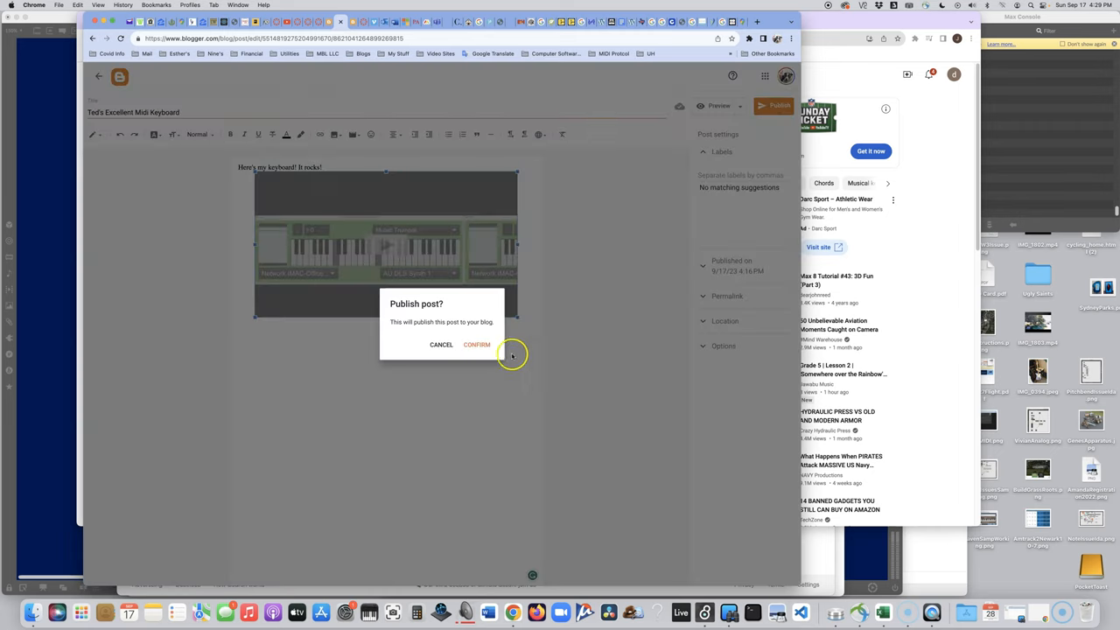
click(476, 343)
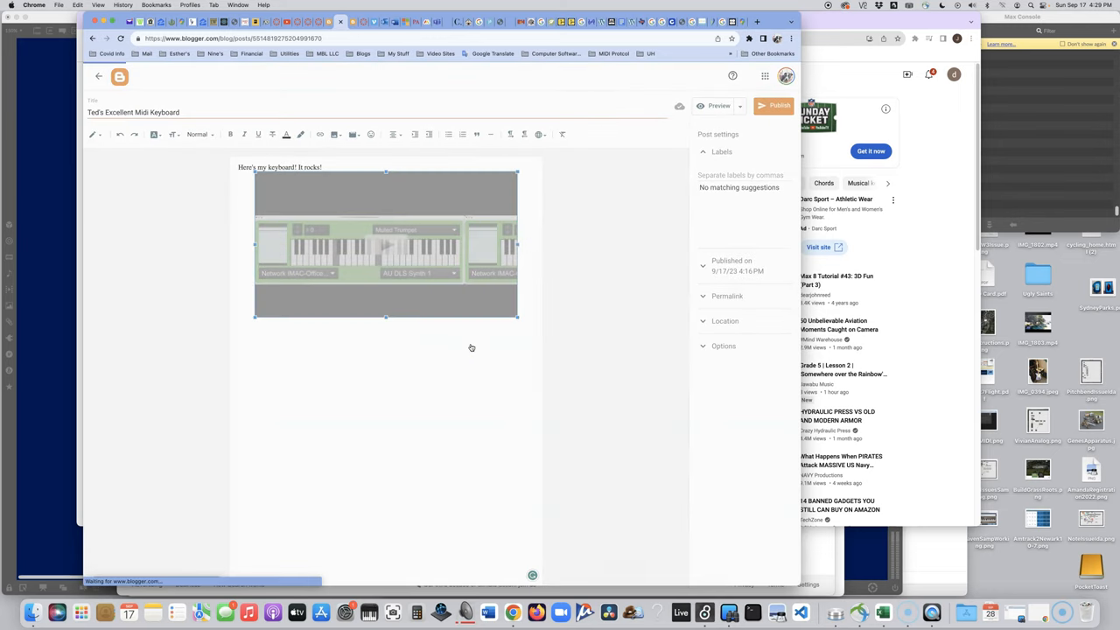
click(773, 105)
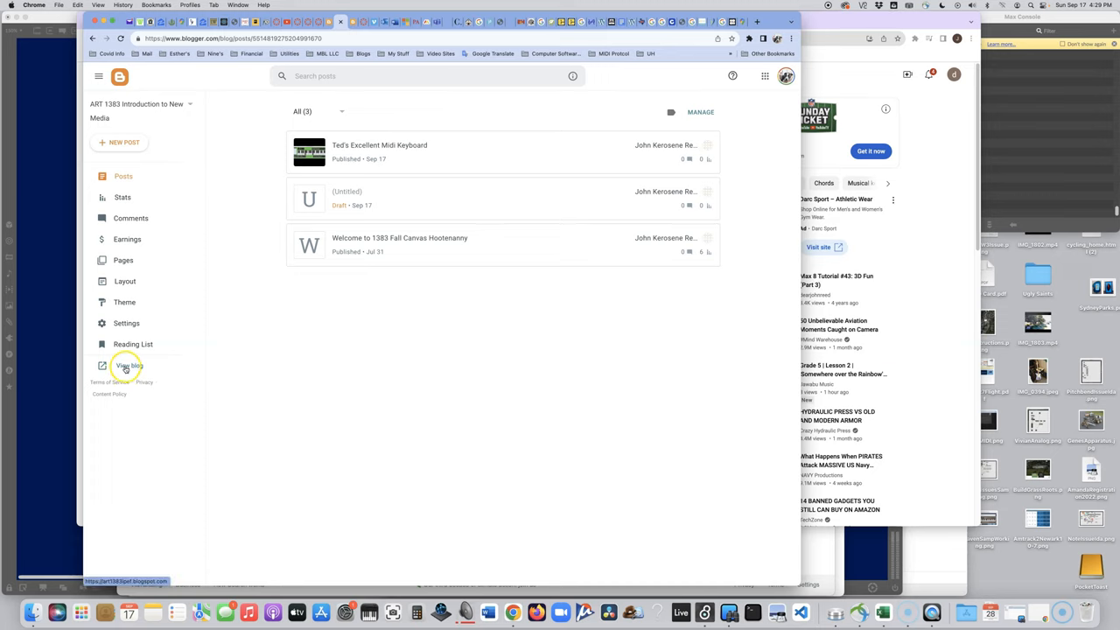
click(130, 366)
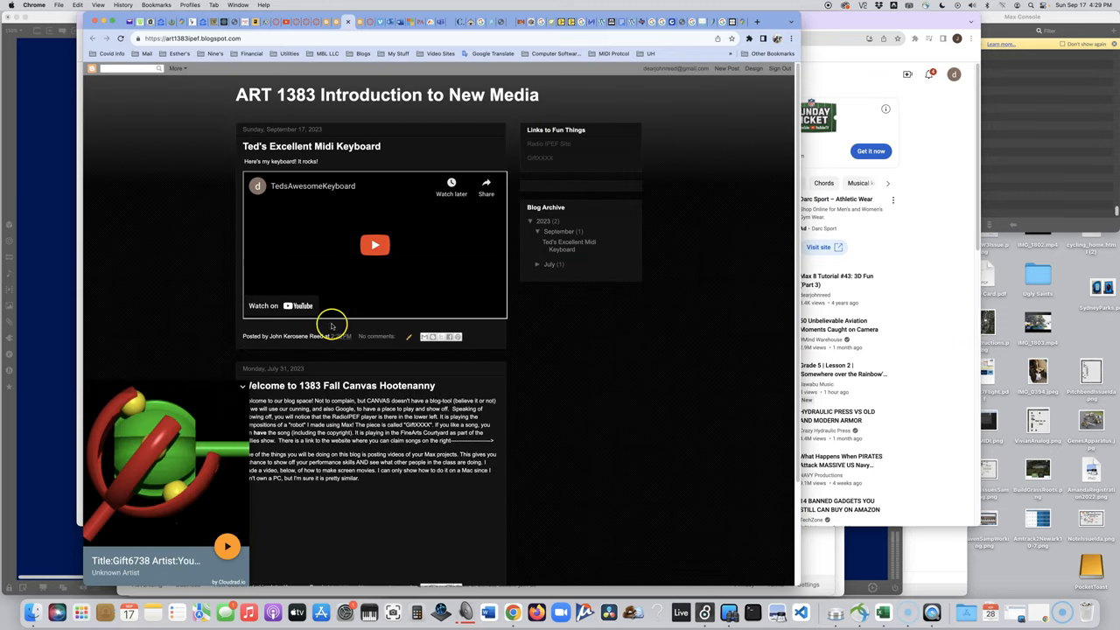
- Play the embedded keyboard video on the live ART 1383 blog page through to its end screen
click(375, 245)
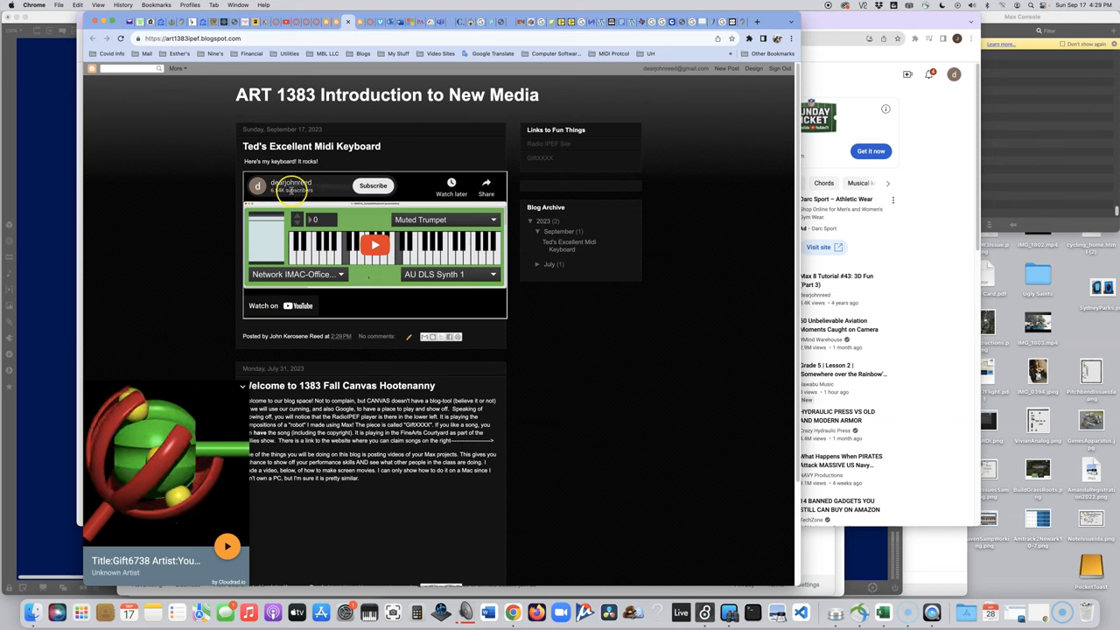
click(374, 245)
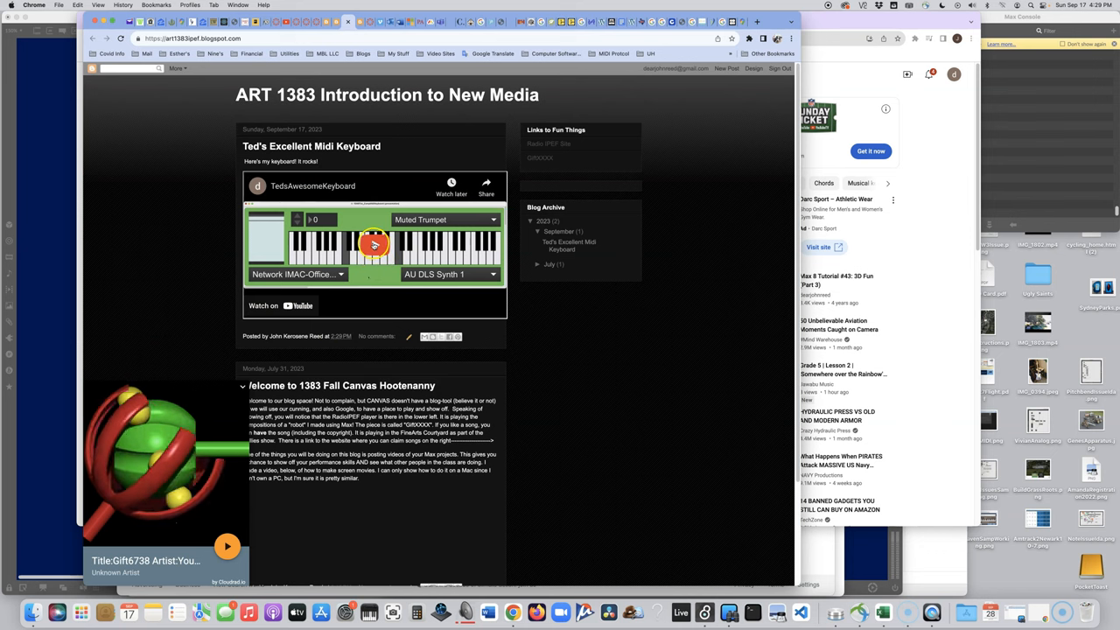
click(374, 243)
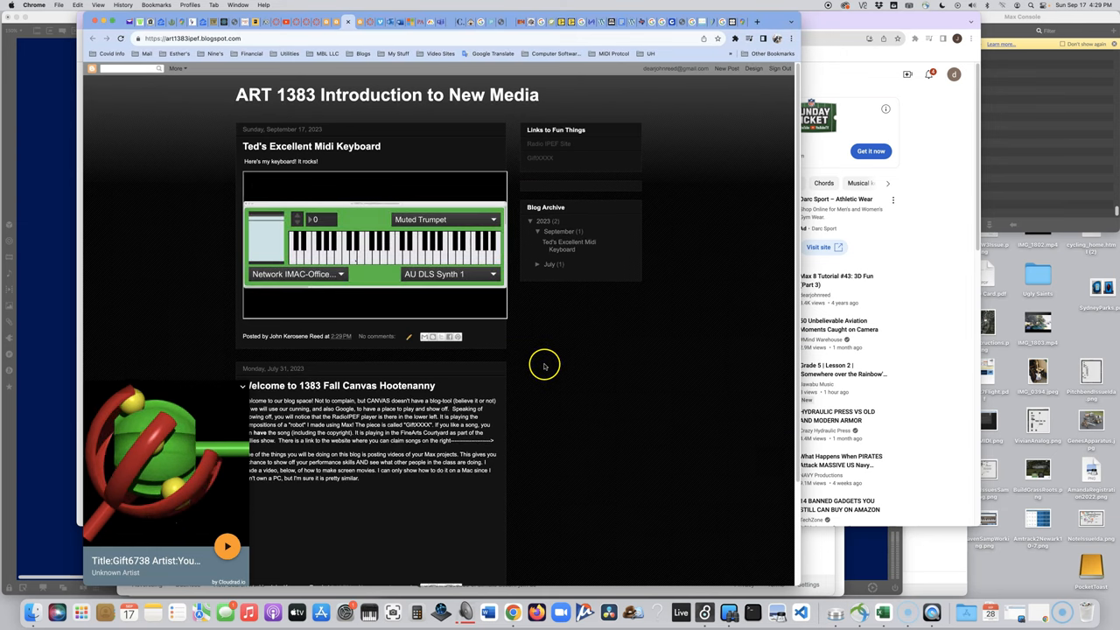
mouse_move(488, 357)
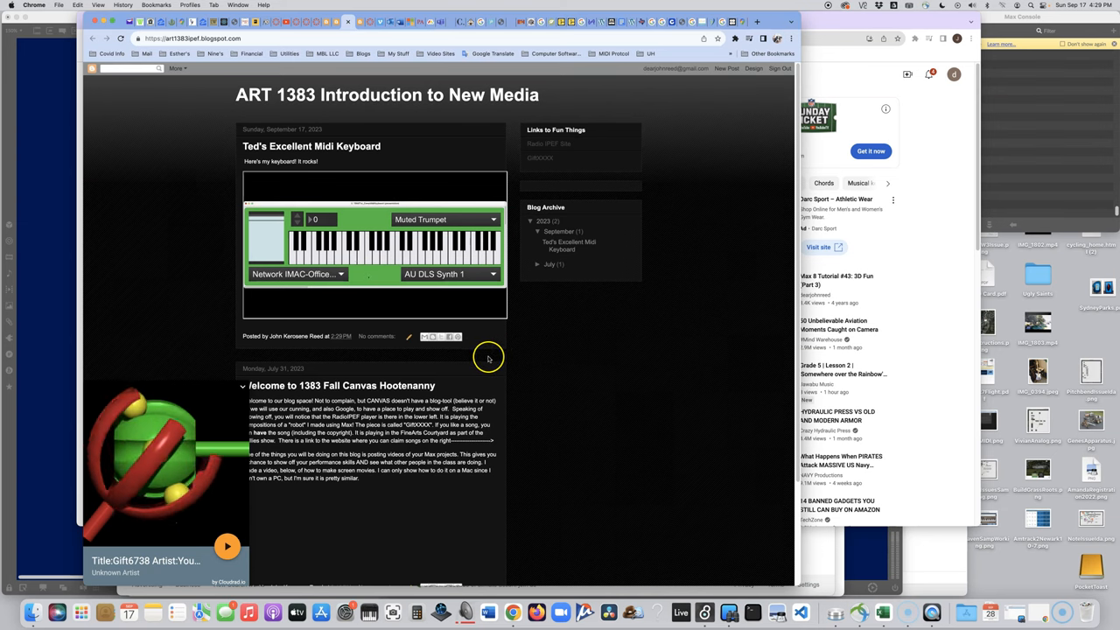
click(374, 245)
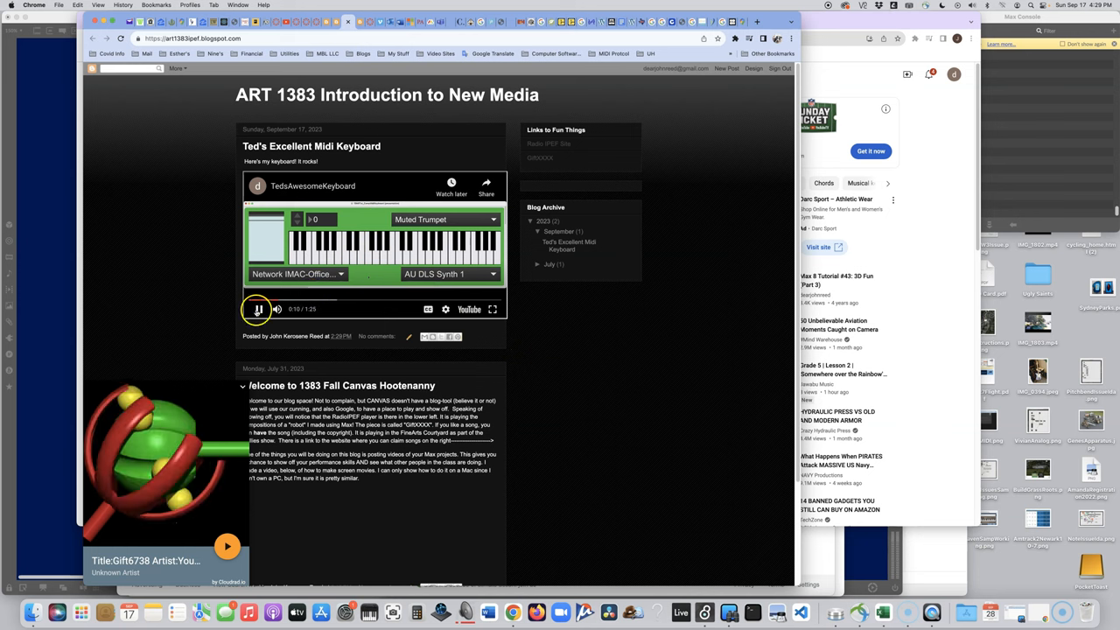
click(259, 307)
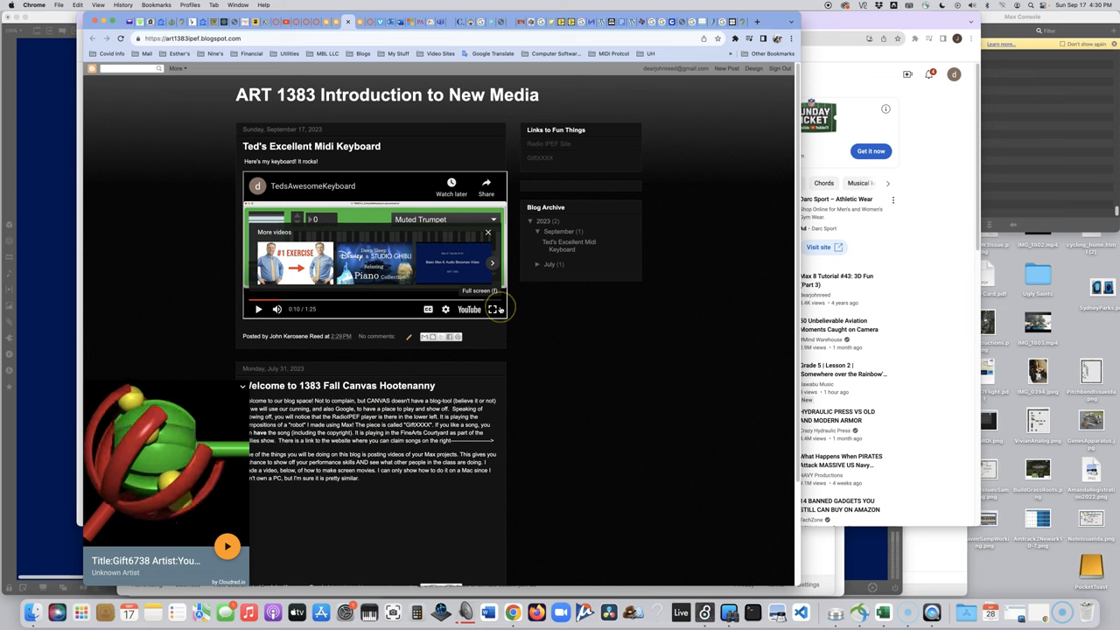
mouse_move(522, 302)
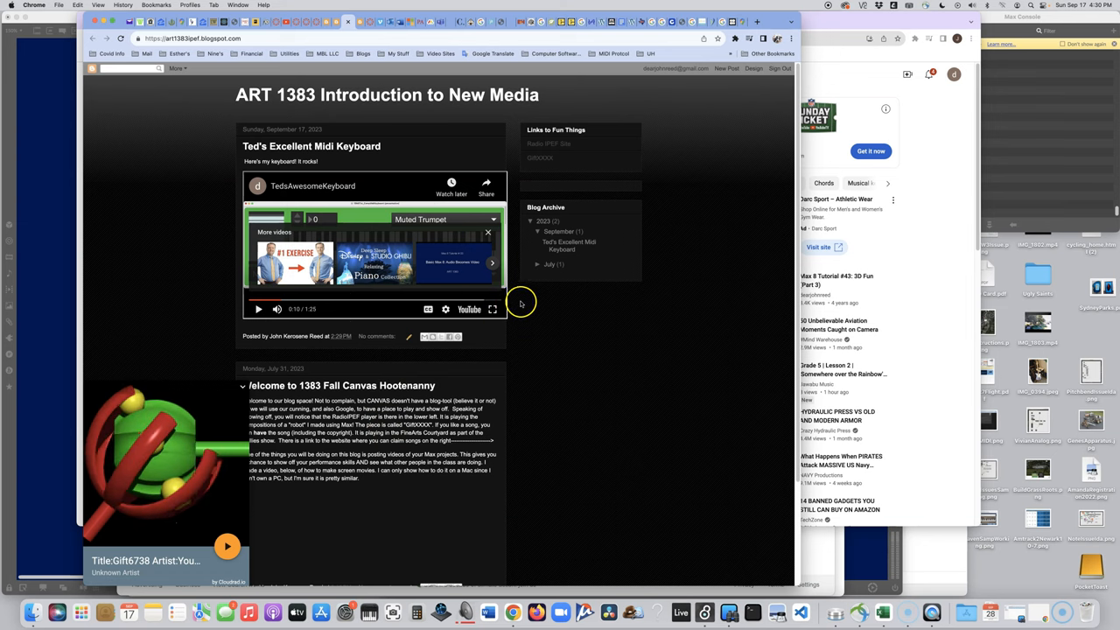